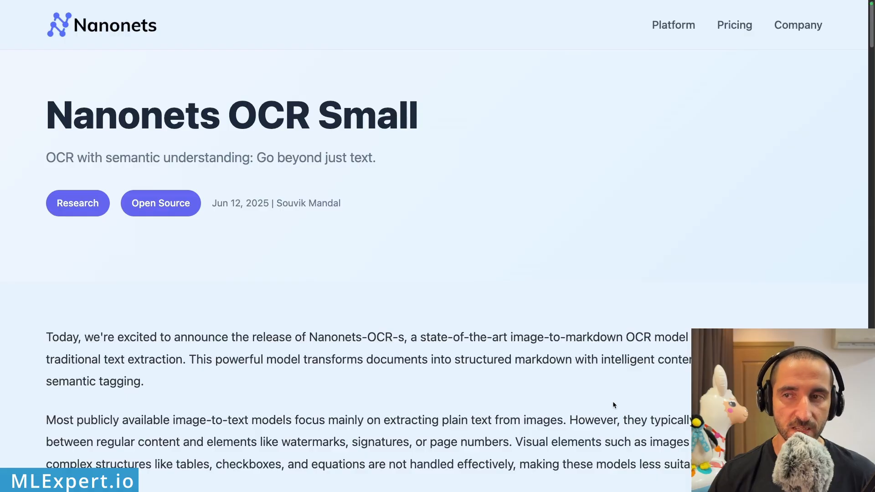
Step: Scroll down through the notebook to the Nanonets-OCR-s model-loading cell
scroll(down, 3)
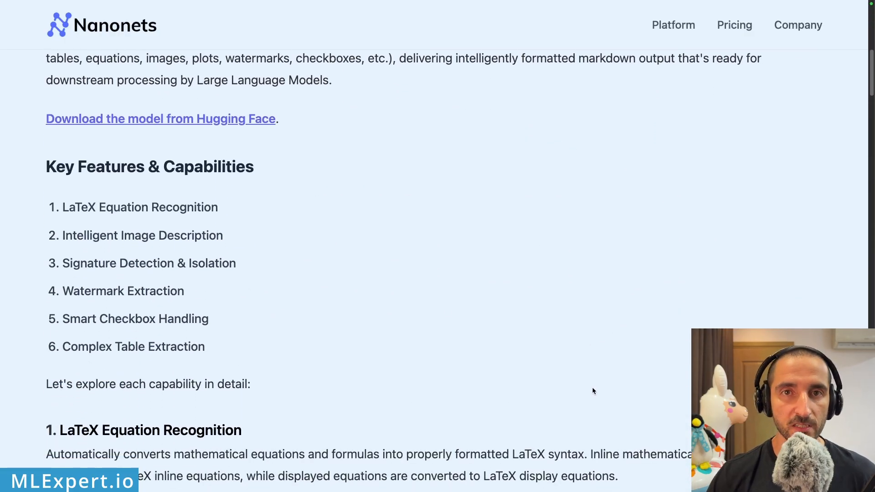
mouse_move(210, 221)
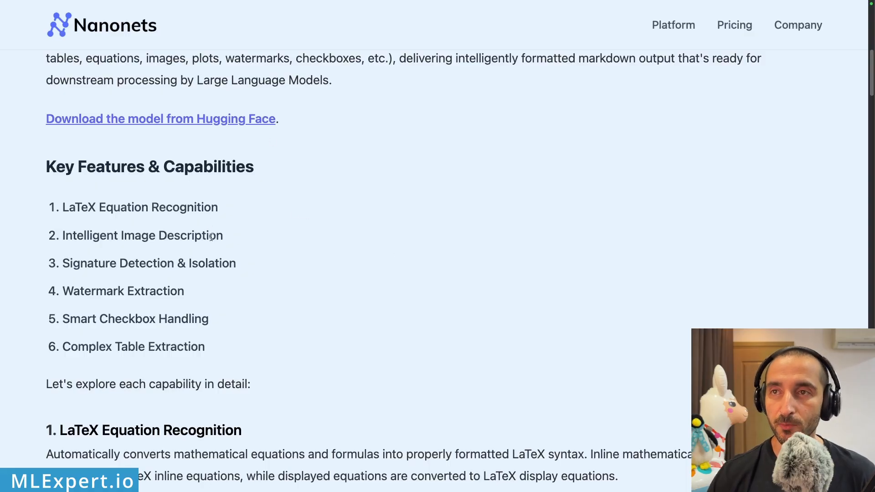
mouse_move(252, 244)
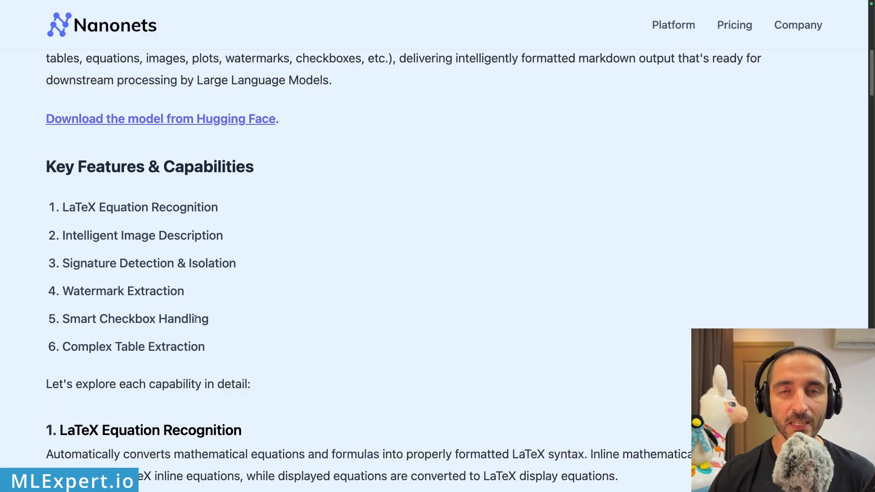
mouse_move(229, 335)
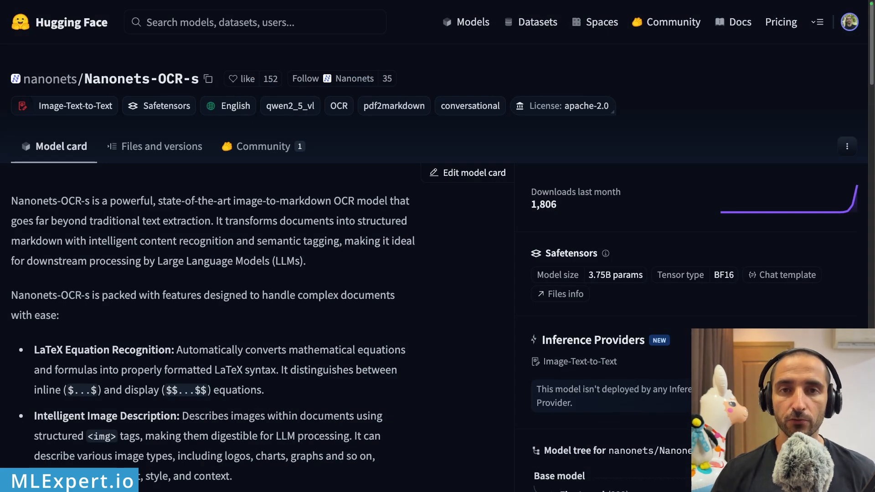
mouse_move(366, 391)
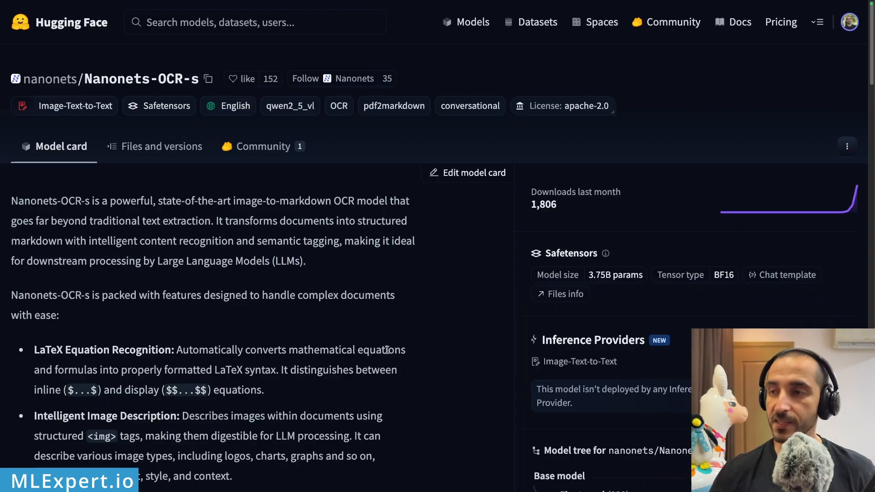
scroll(down, 3)
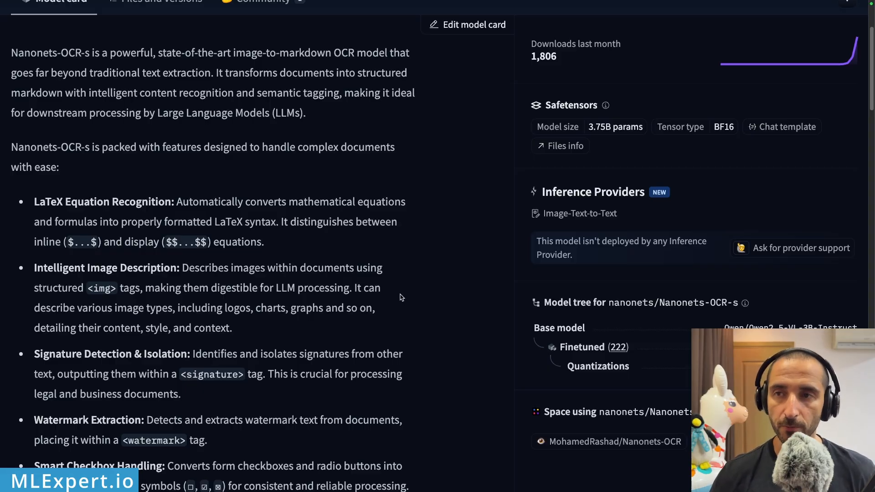
scroll(down, 3)
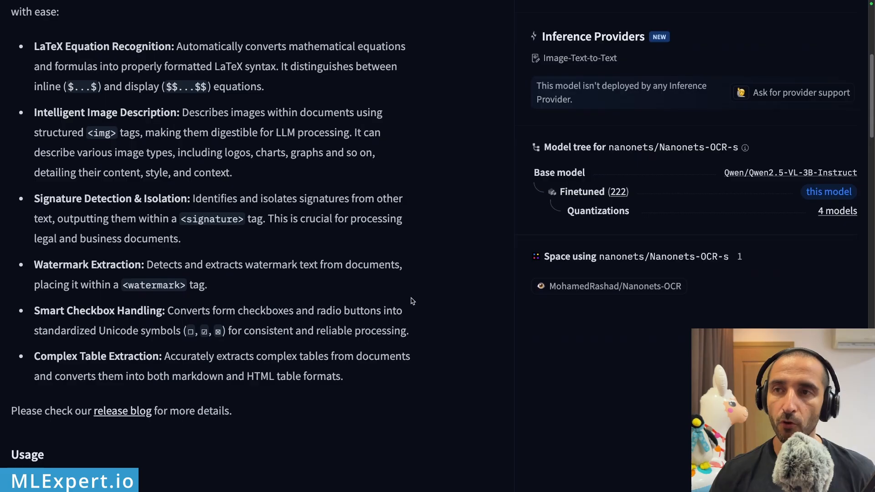
scroll(down, 3)
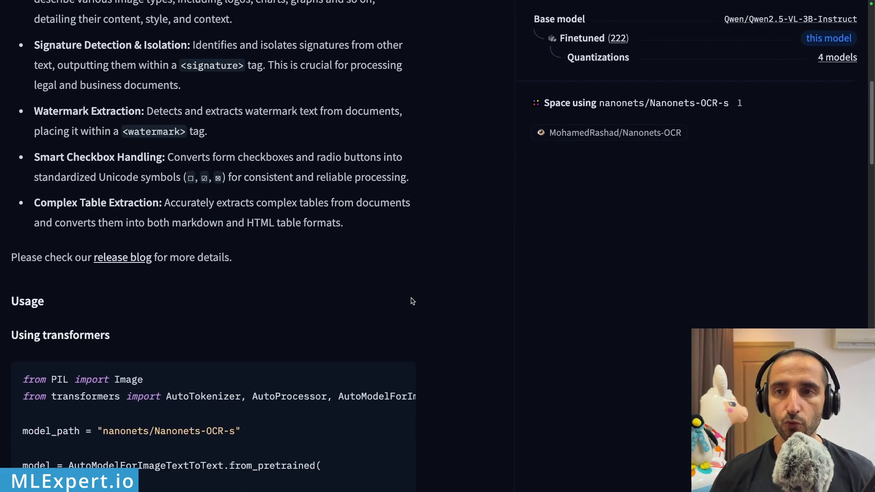
scroll(down, 3)
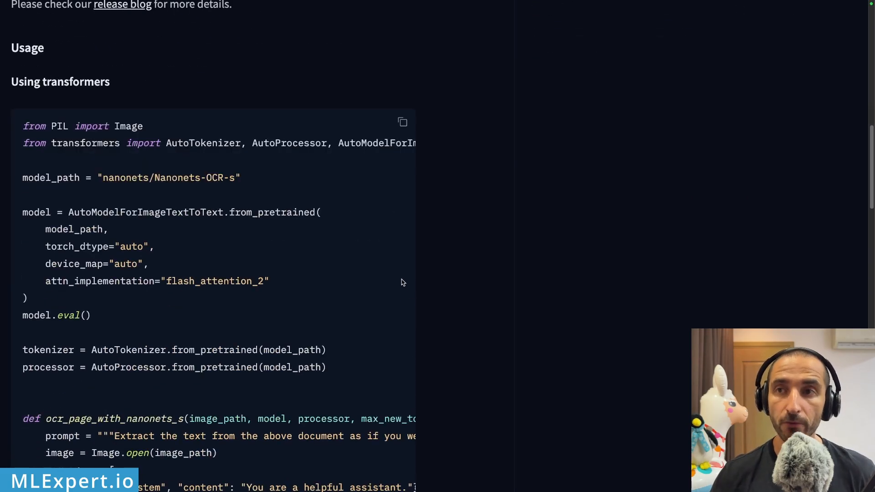
mouse_move(410, 268)
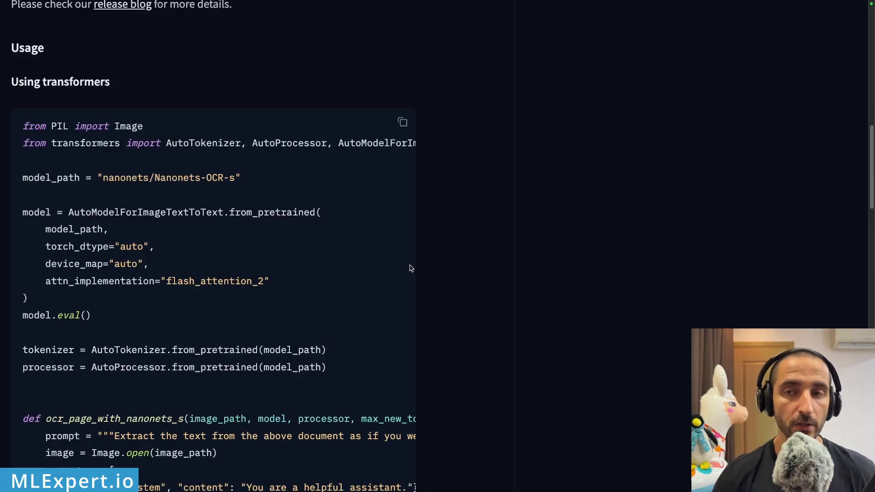
scroll(down, 3)
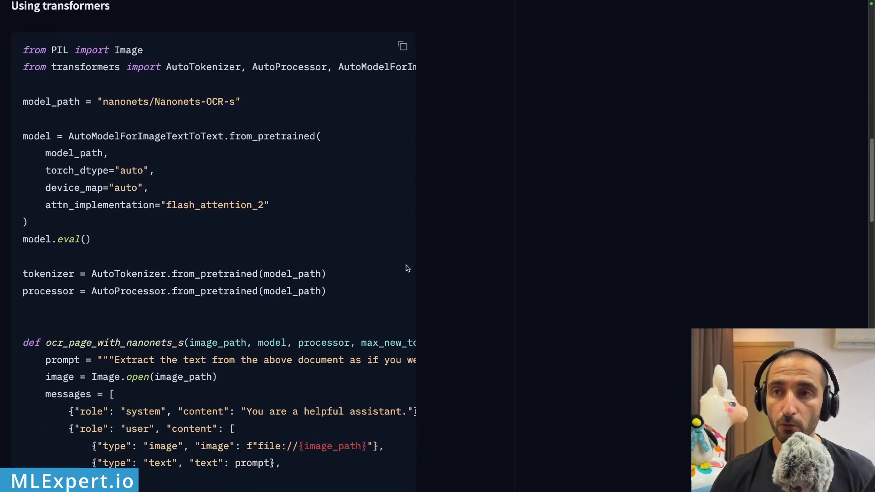
scroll(down, 3)
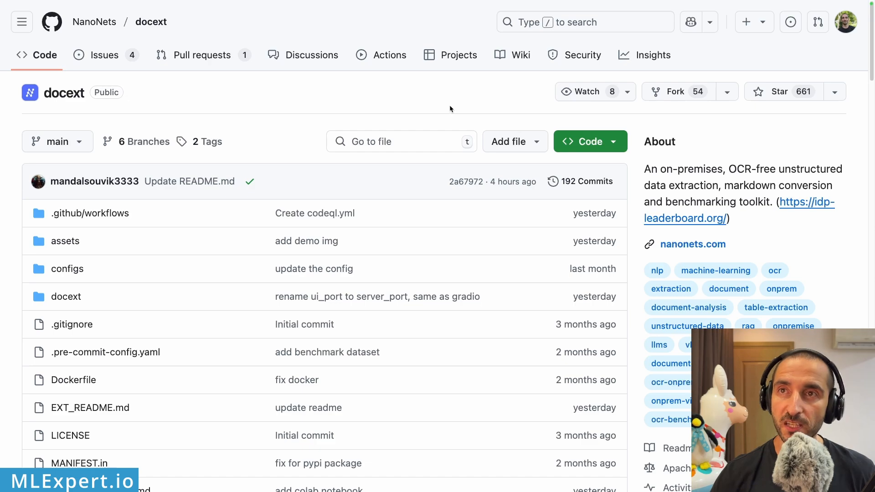
mouse_move(667, 156)
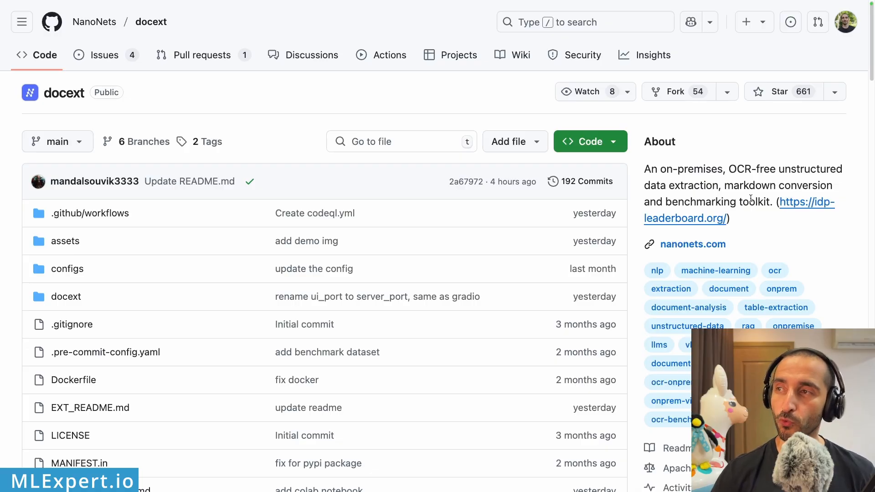
mouse_move(829, 209)
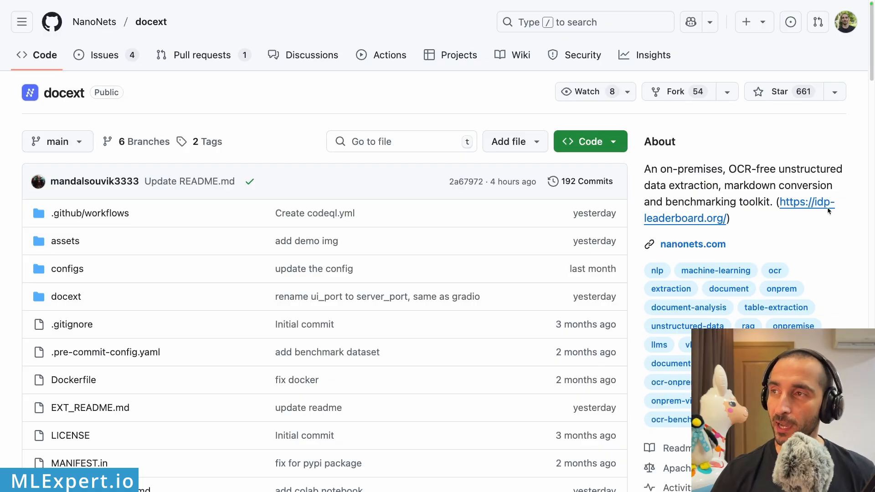
mouse_move(754, 229)
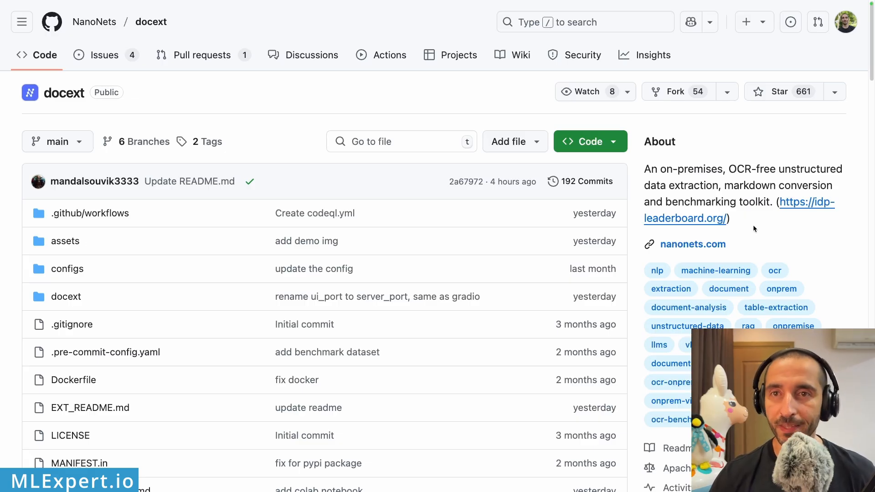
scroll(down, 3)
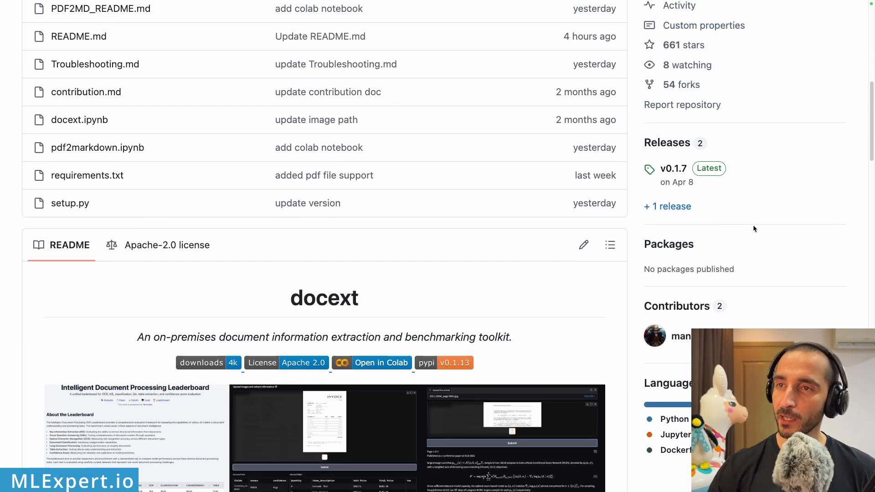
scroll(down, 3)
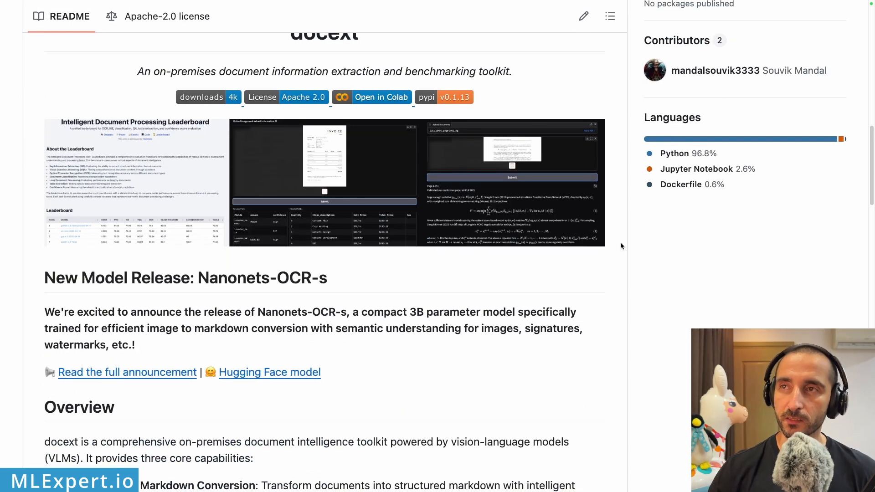
mouse_move(254, 307)
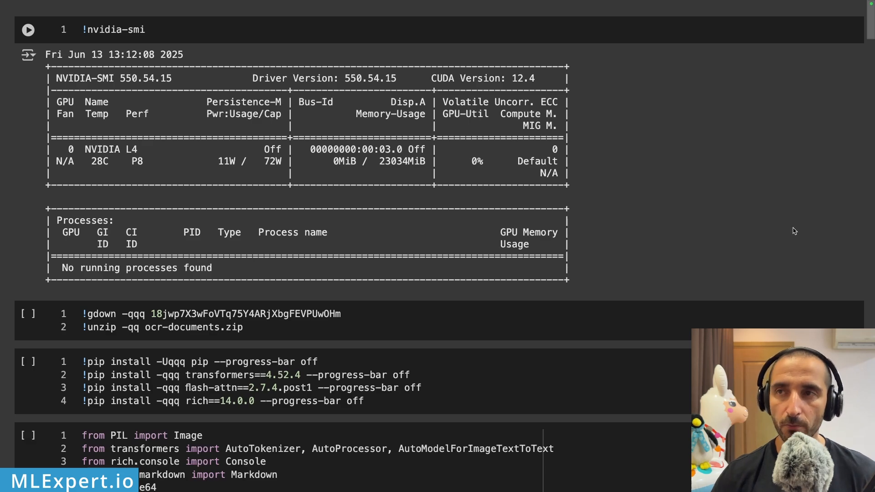
mouse_move(790, 234)
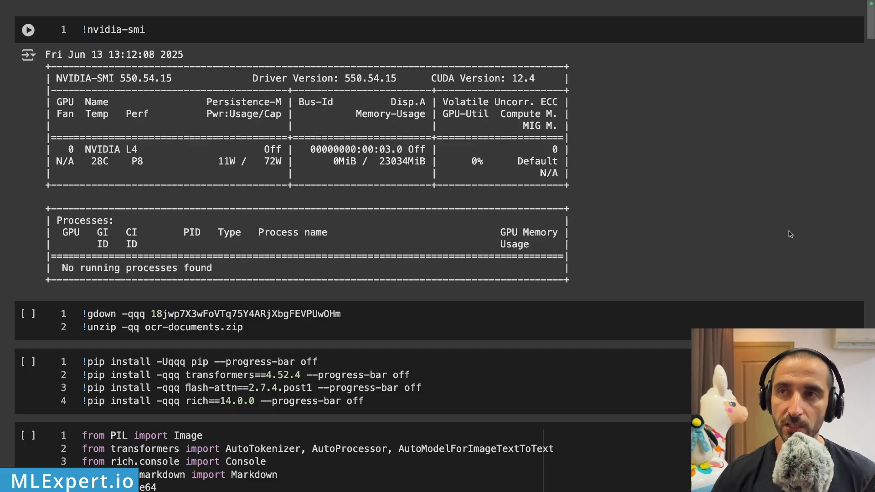
scroll(down, 3)
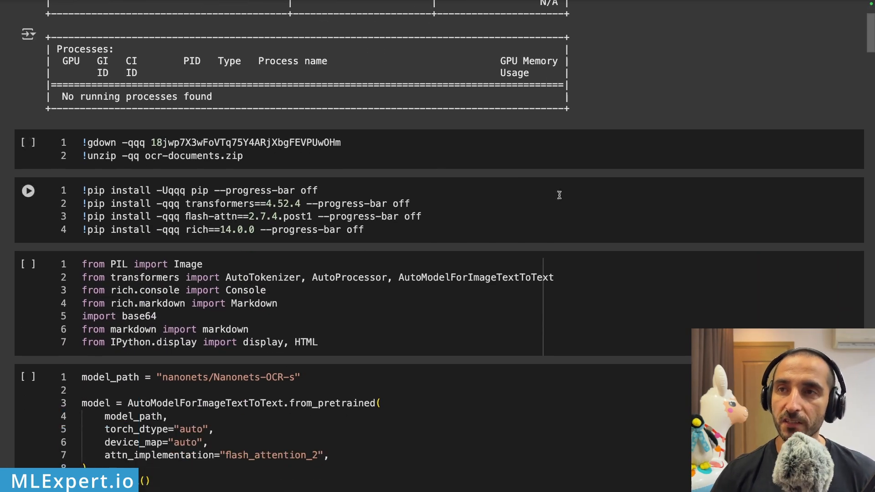
Step: Run the AutoModelForImageTextToText loading cell until downloads finish and the Qwen2.5-VL architecture prints
click(224, 149)
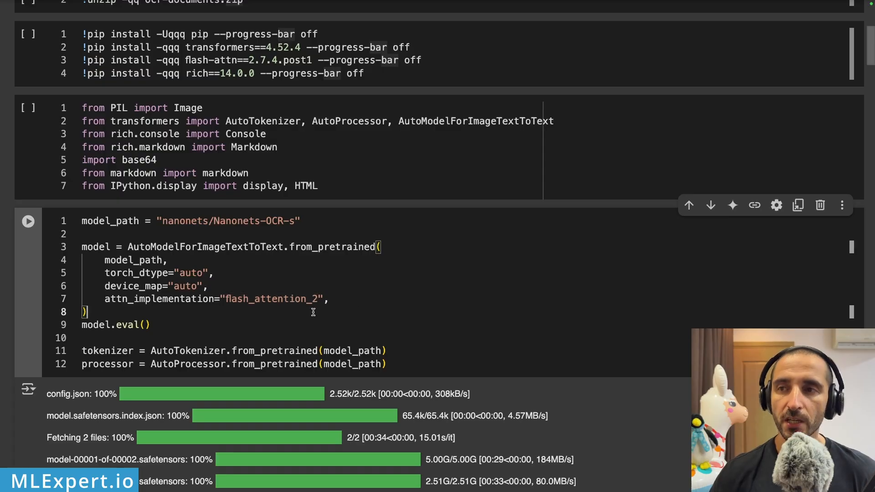
scroll(up, 3)
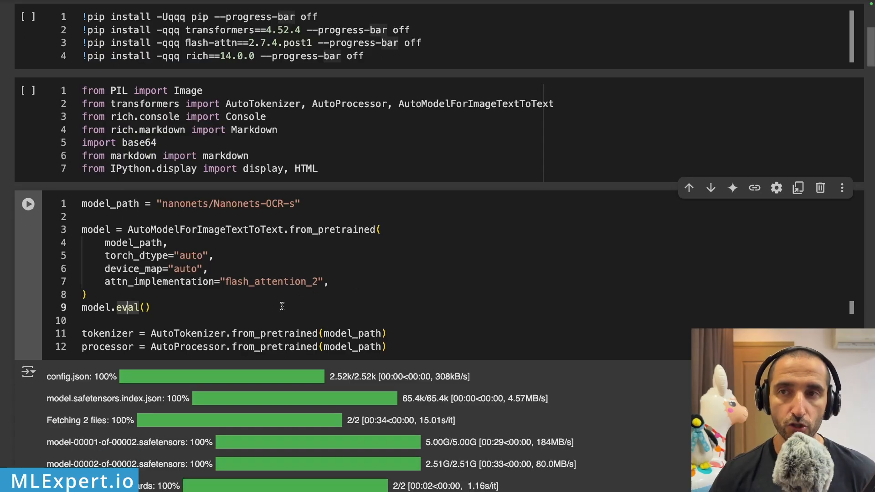
scroll(down, 3)
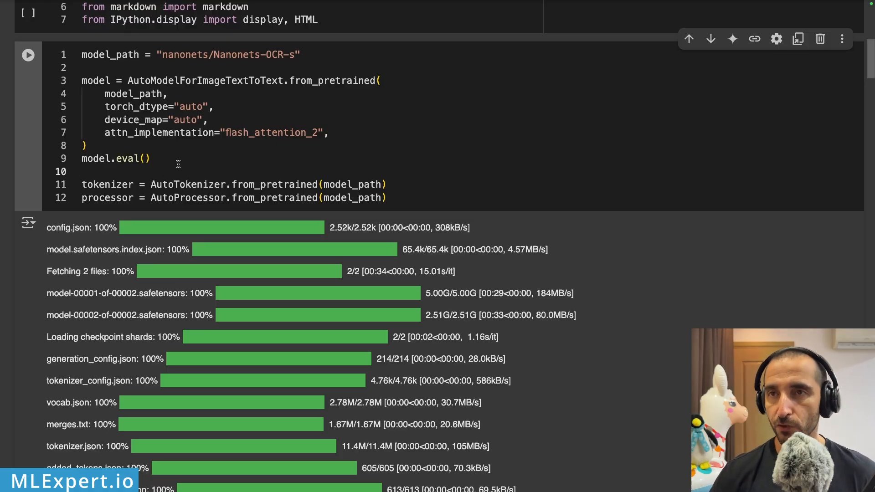
mouse_move(240, 162)
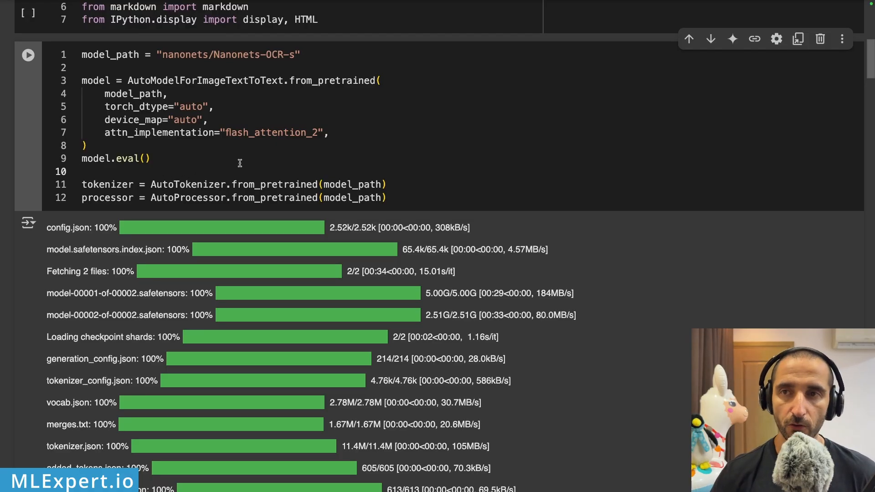
scroll(down, 3)
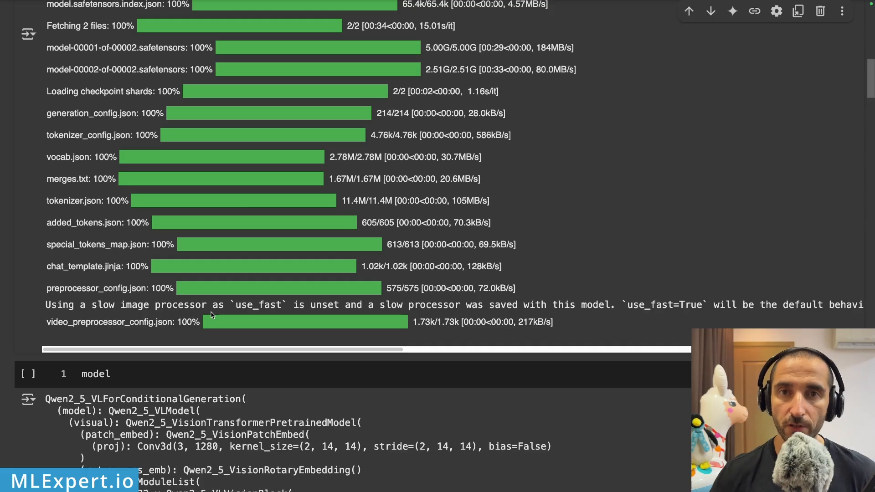
mouse_move(268, 313)
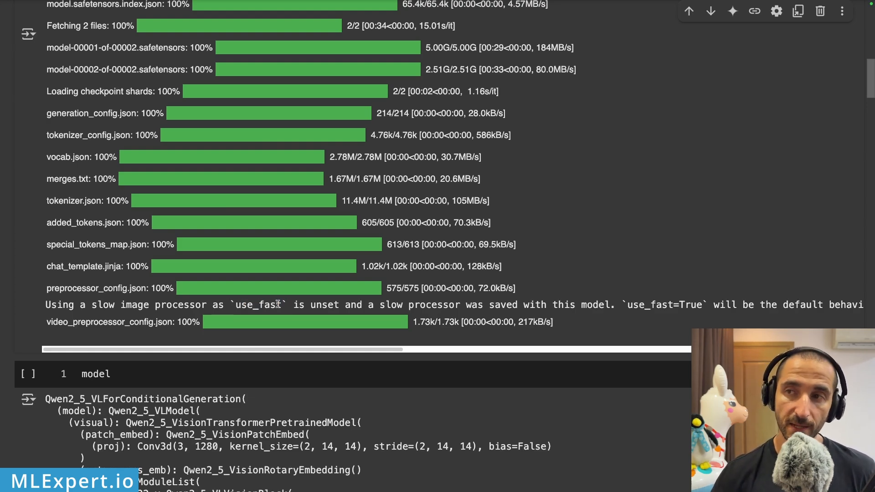
mouse_move(248, 327)
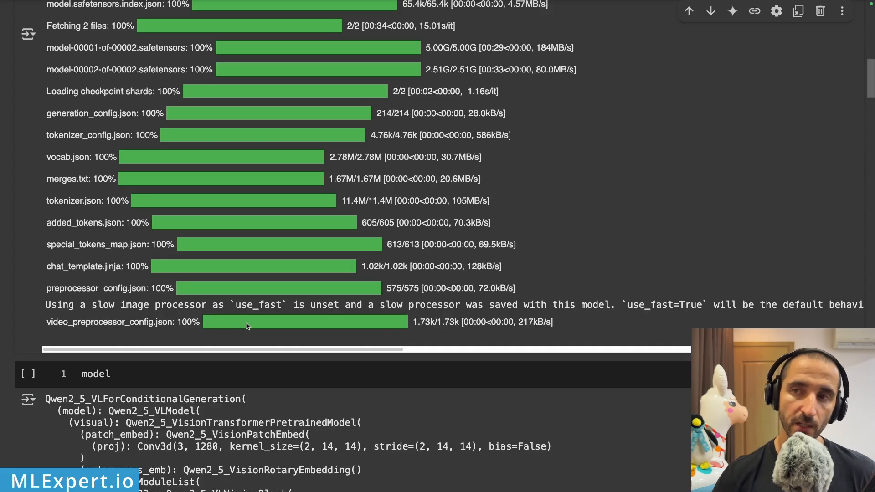
scroll(down, 3)
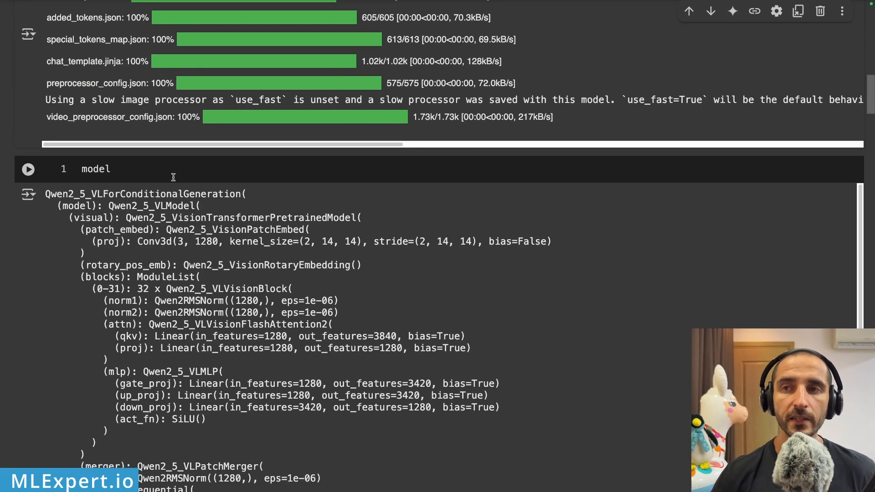
mouse_move(174, 207)
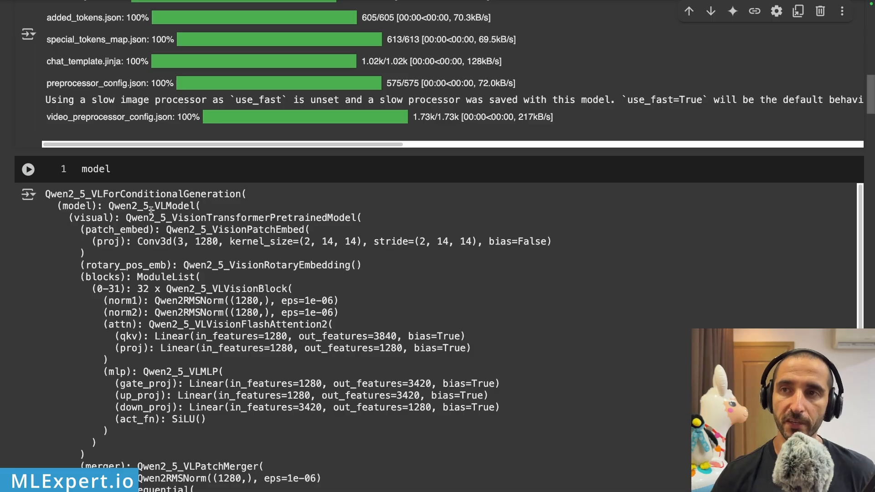
scroll(down, 3)
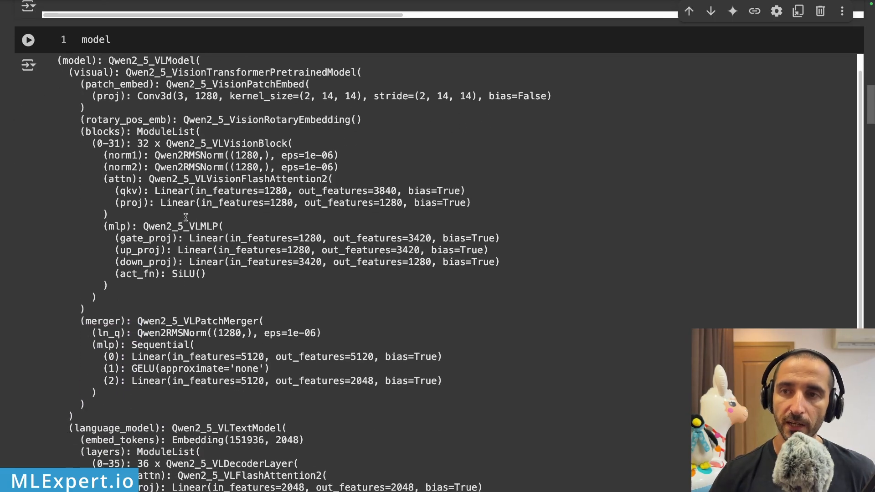
scroll(down, 3)
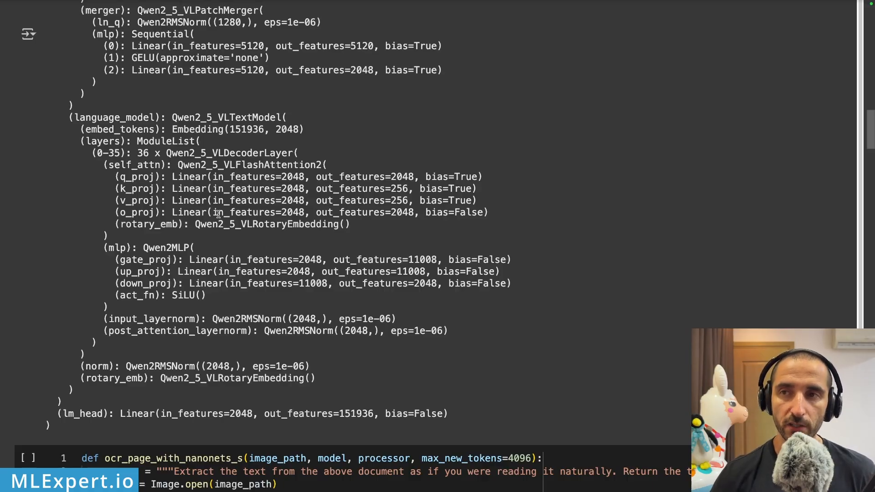
scroll(up, 3)
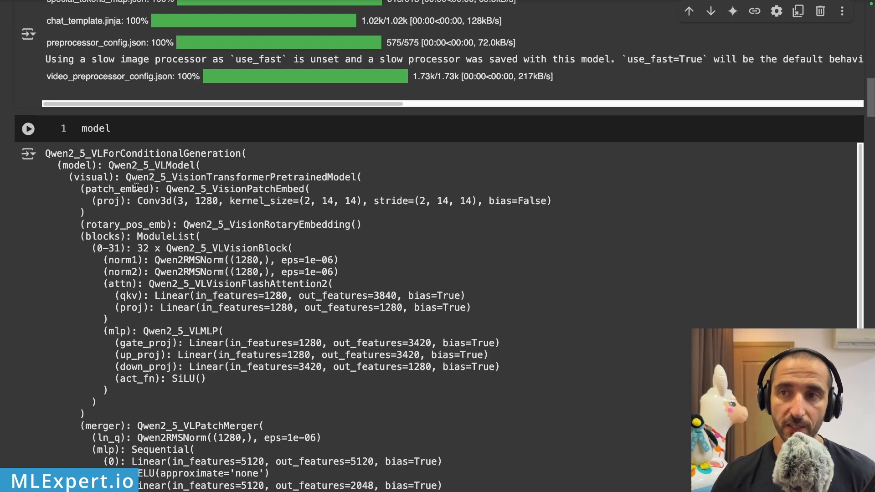
scroll(down, 3)
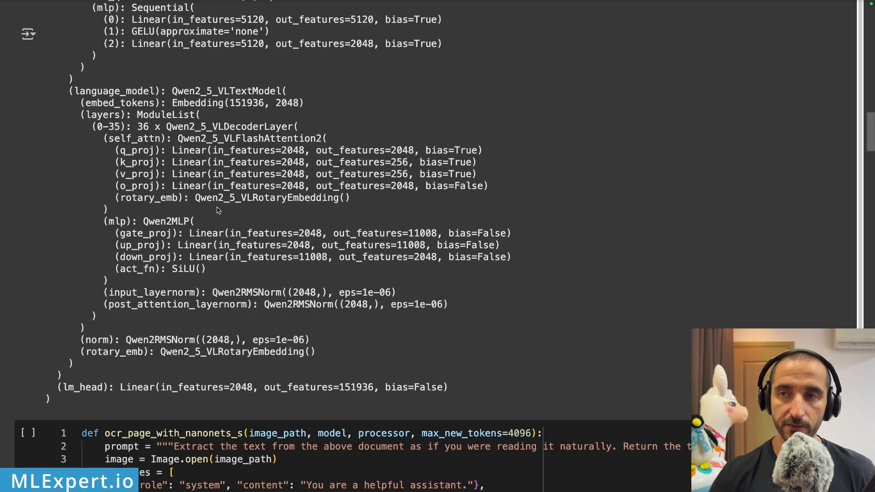
scroll(down, 3)
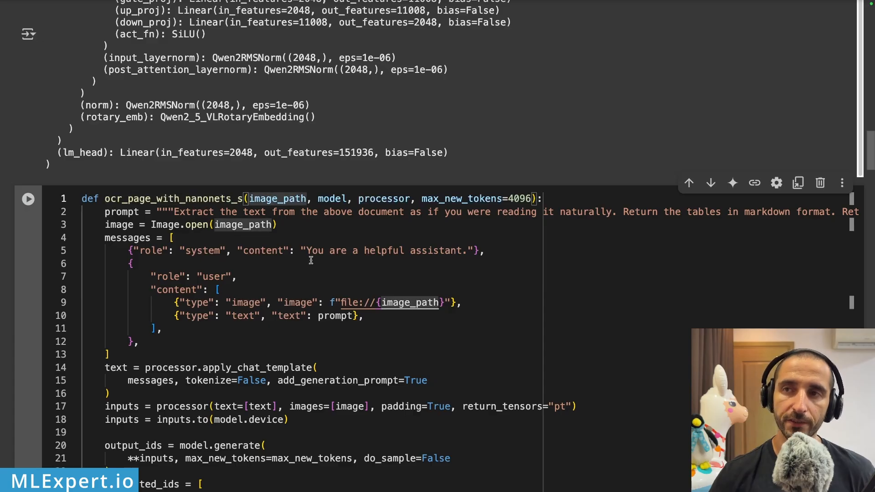
mouse_move(328, 211)
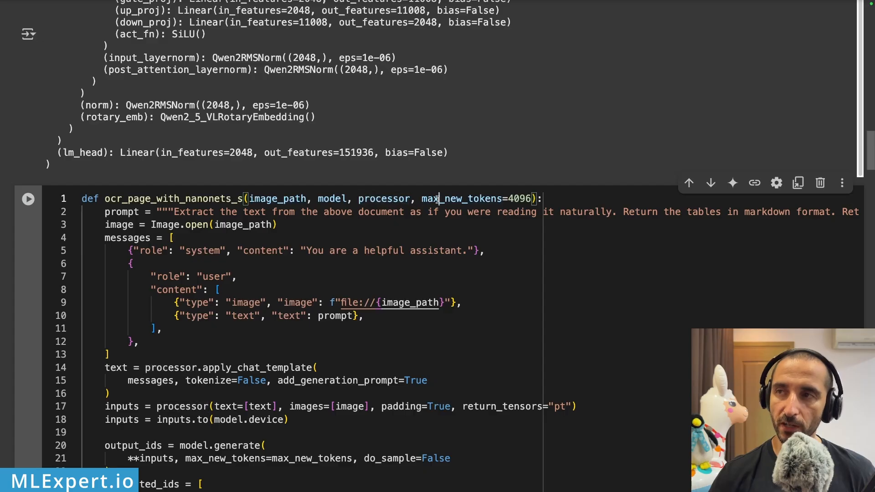
click(435, 224)
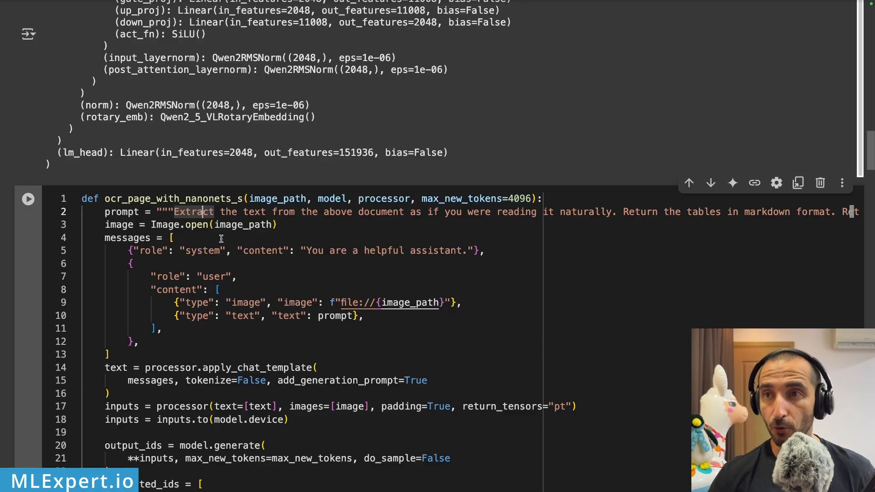
mouse_move(328, 223)
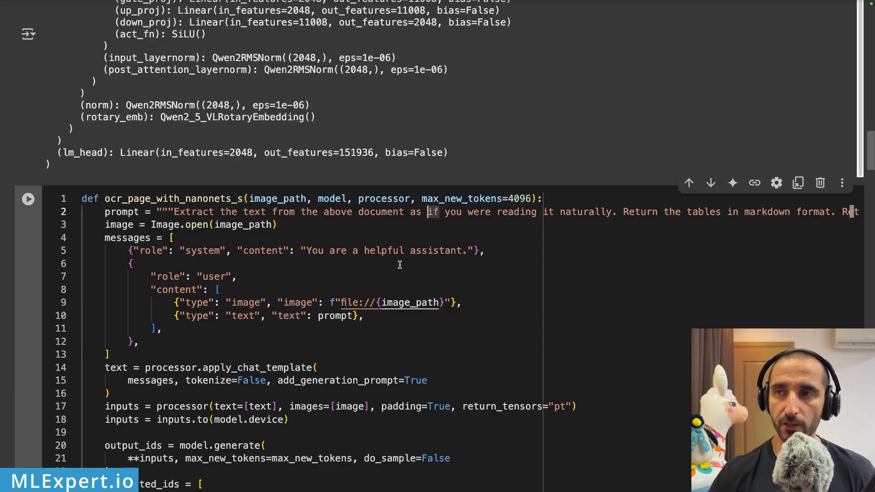
scroll(down, 3)
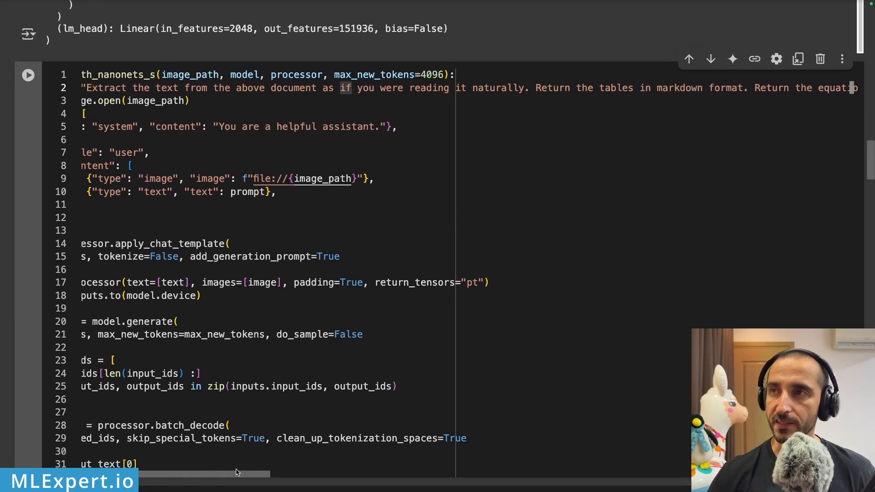
scroll(left, 3)
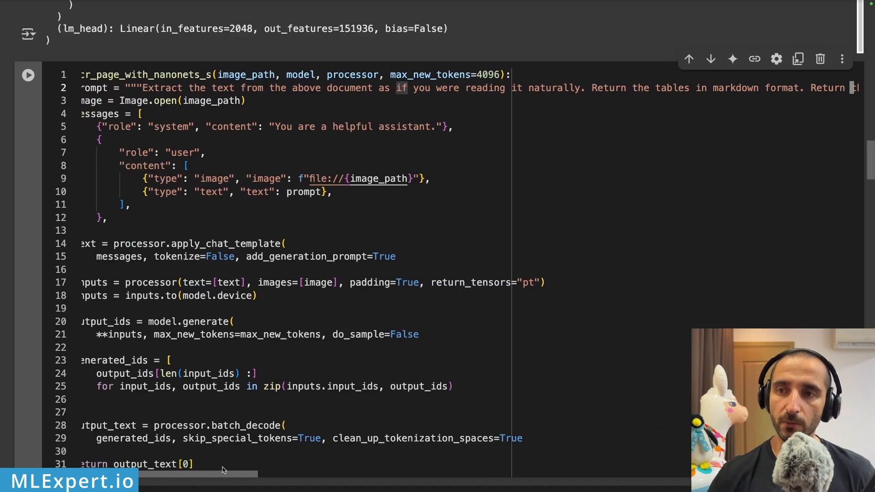
scroll(left, 3)
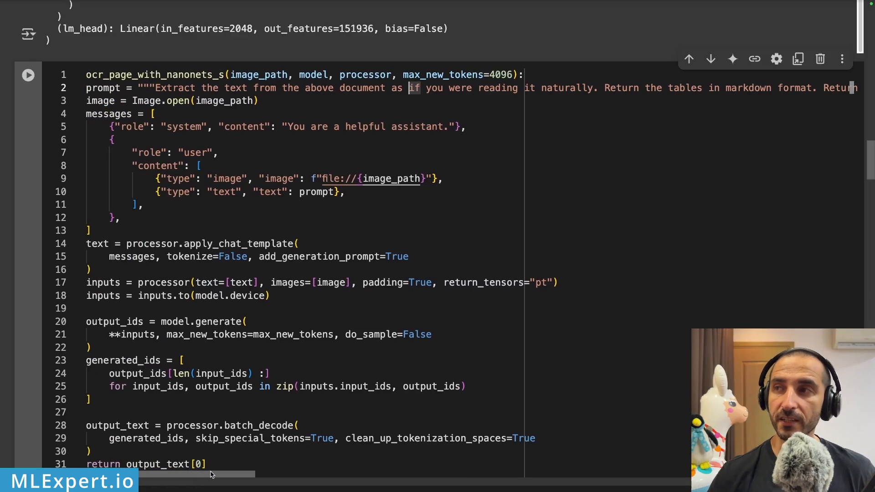
scroll(right, 3)
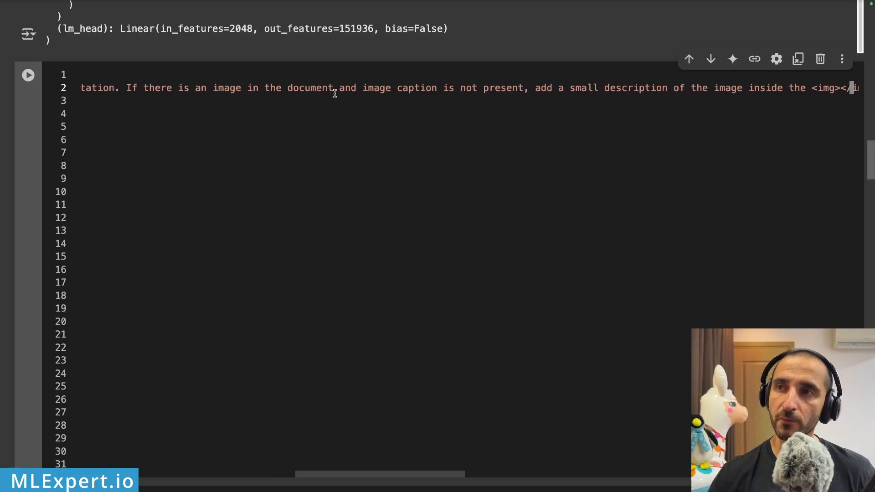
double_click(502, 88)
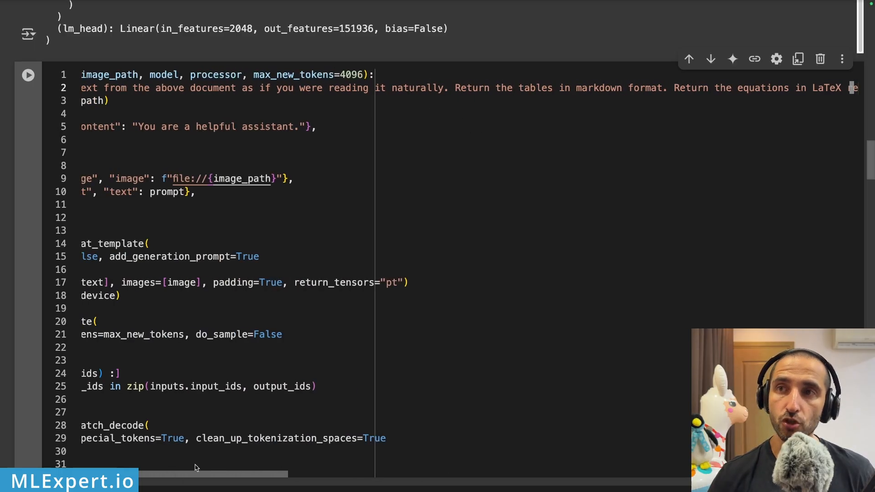
scroll(left, 3)
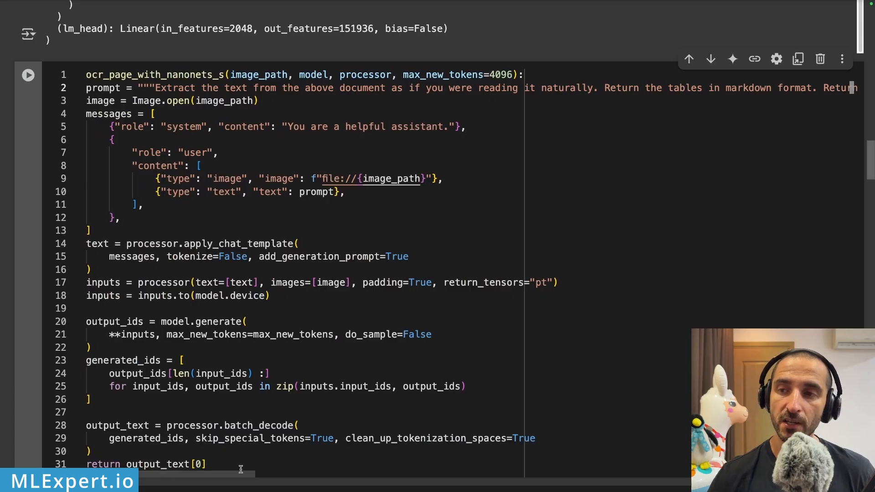
scroll(left, 3)
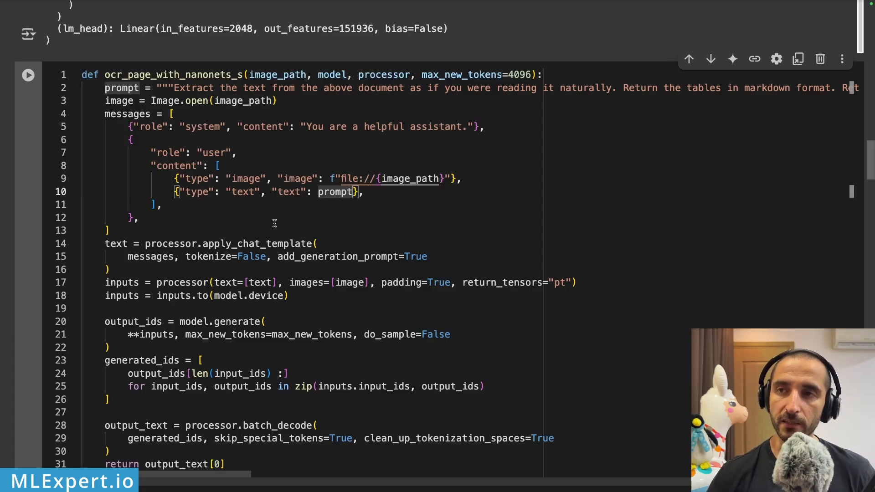
scroll(up, 3)
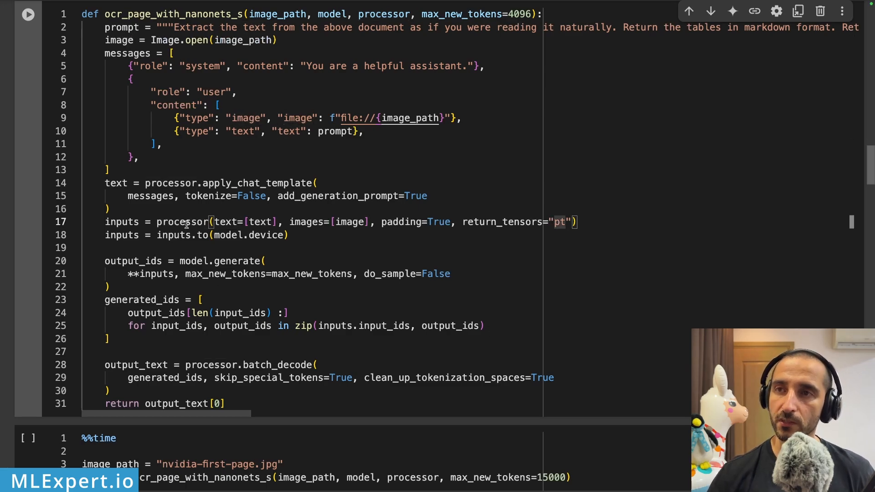
double_click(181, 221)
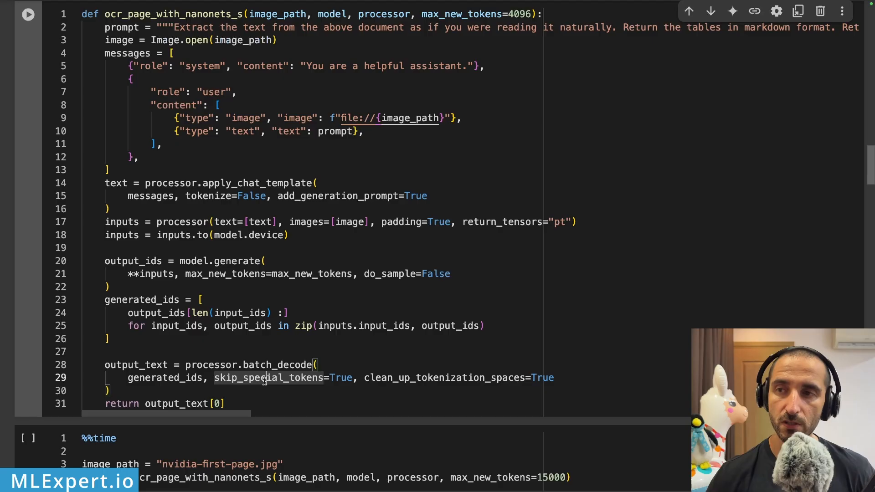
double_click(268, 378)
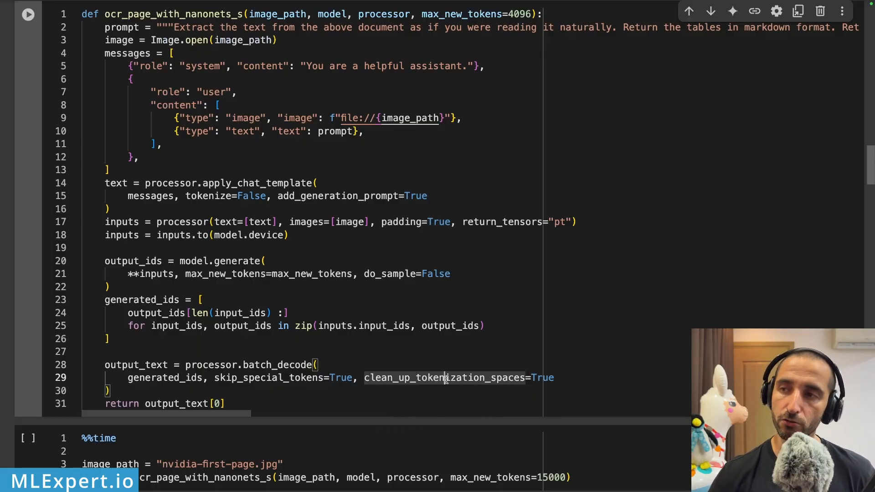
double_click(444, 378)
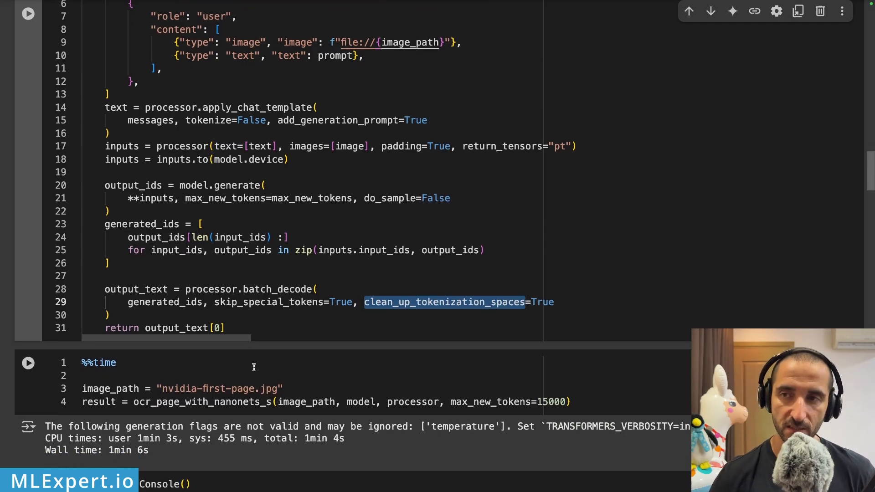
scroll(down, 3)
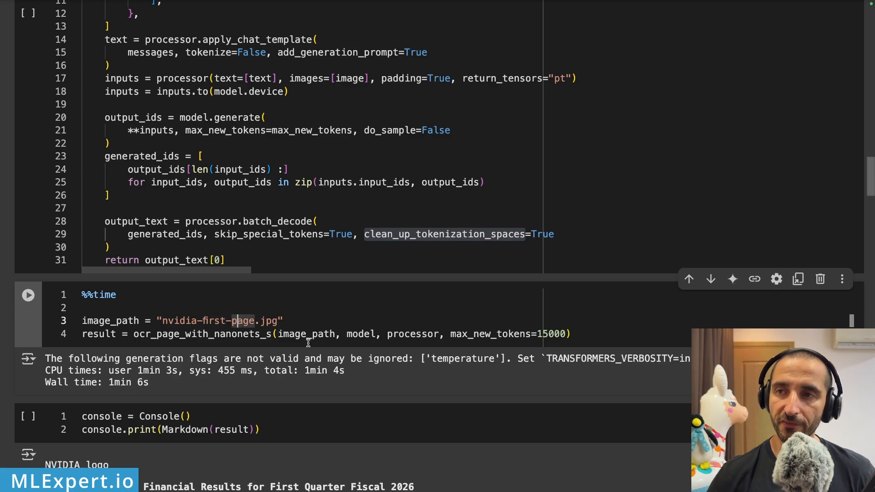
scroll(down, 3)
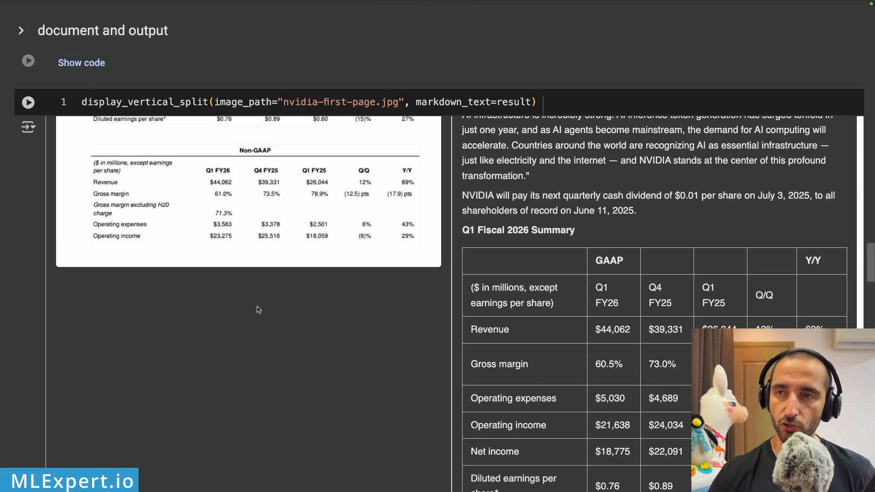
scroll(up, 3)
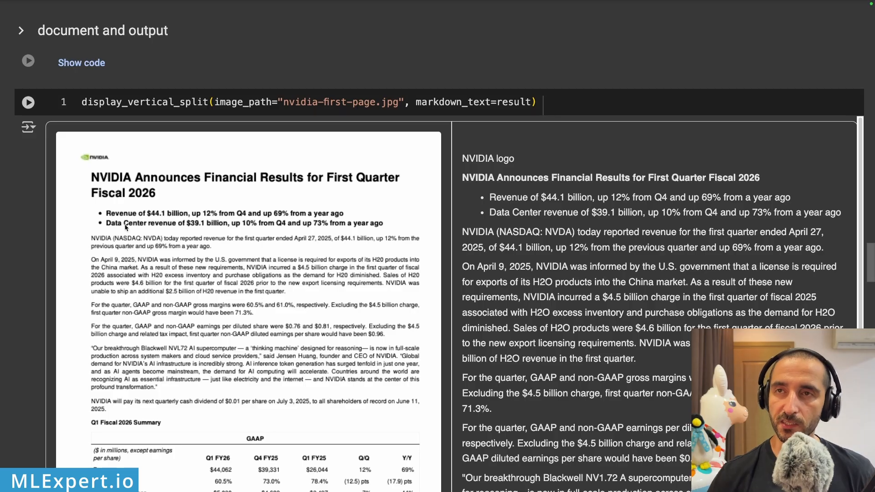
scroll(down, 3)
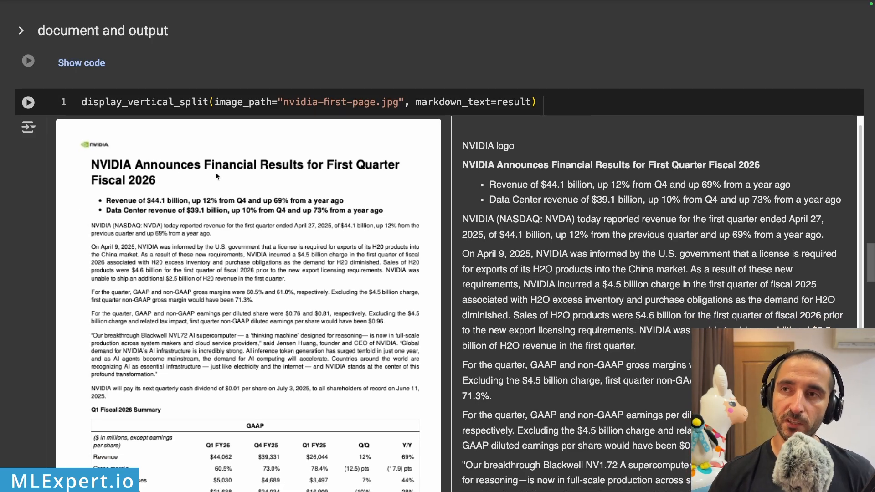
mouse_move(336, 169)
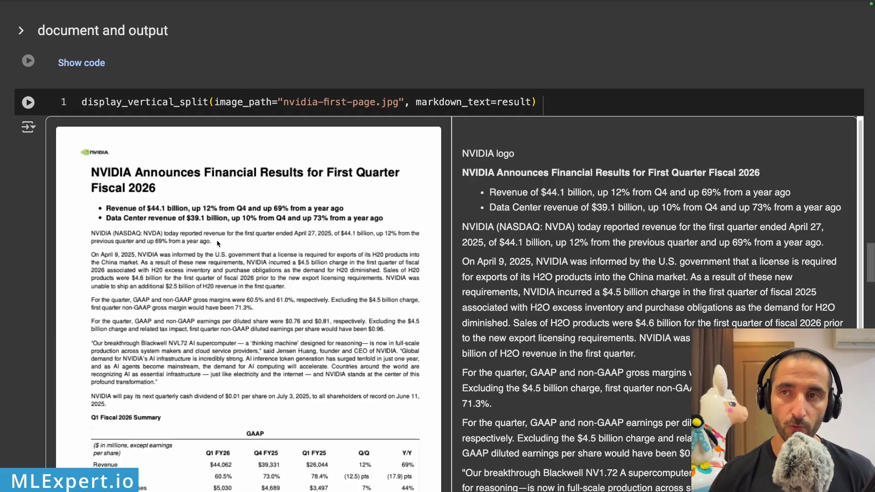
scroll(down, 3)
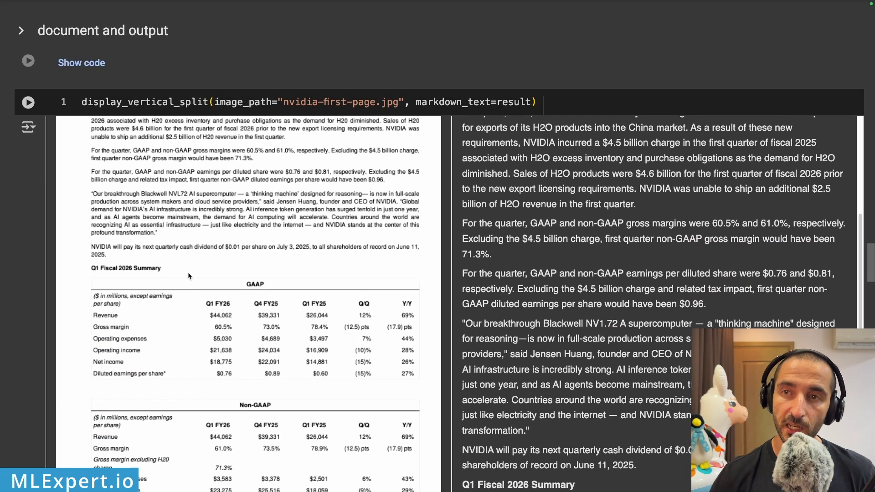
scroll(down, 3)
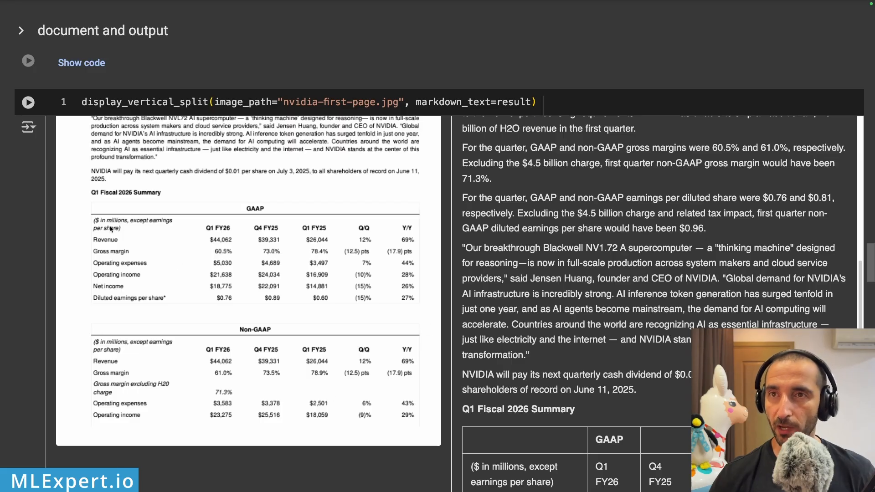
scroll(down, 3)
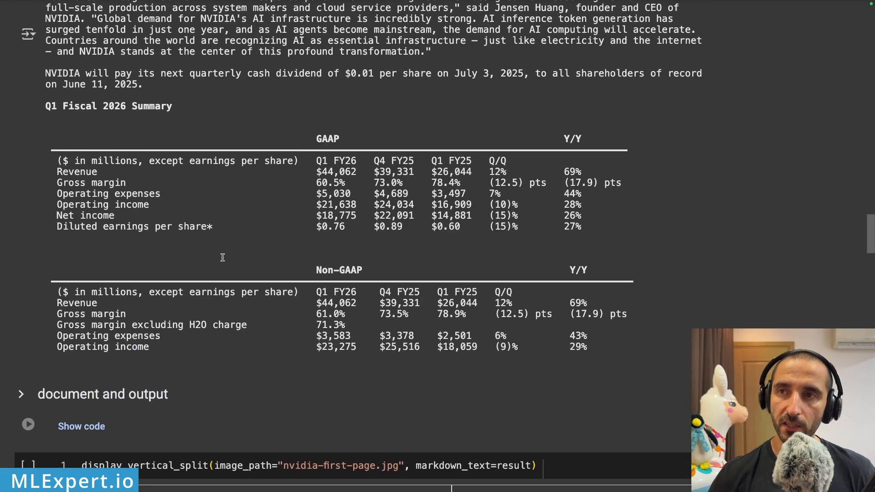
scroll(up, 3)
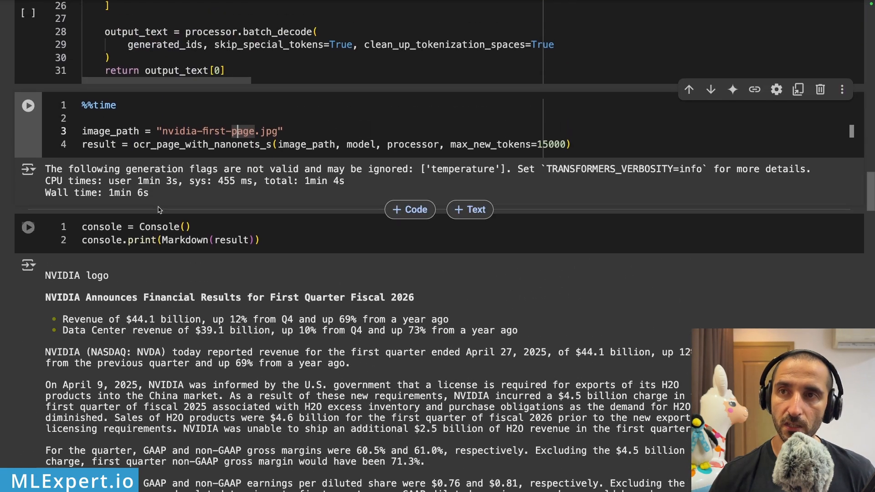
double_click(128, 192)
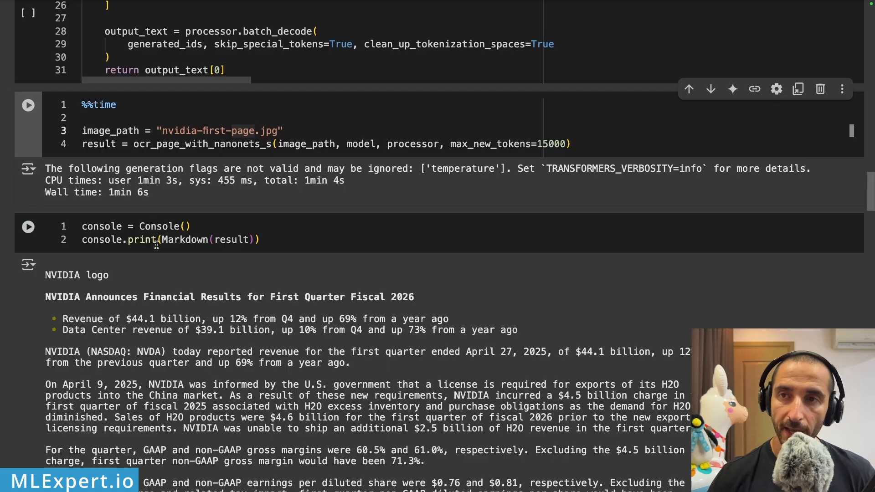
scroll(down, 3)
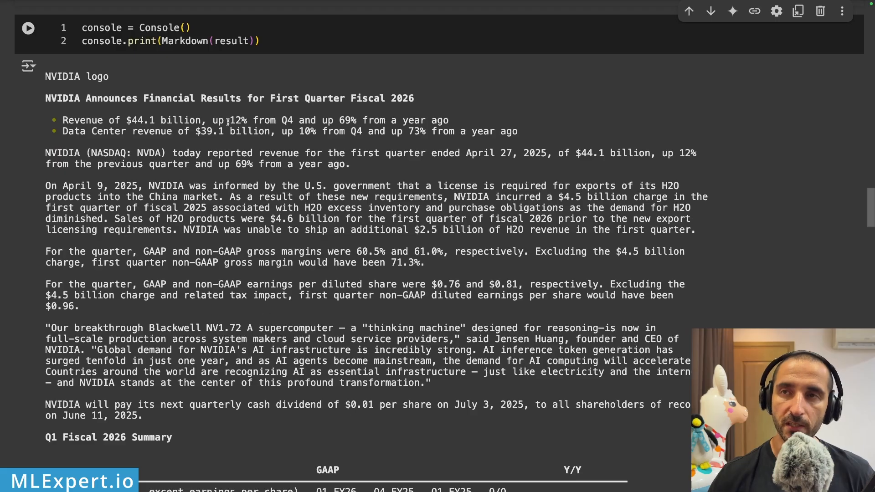
scroll(up, 3)
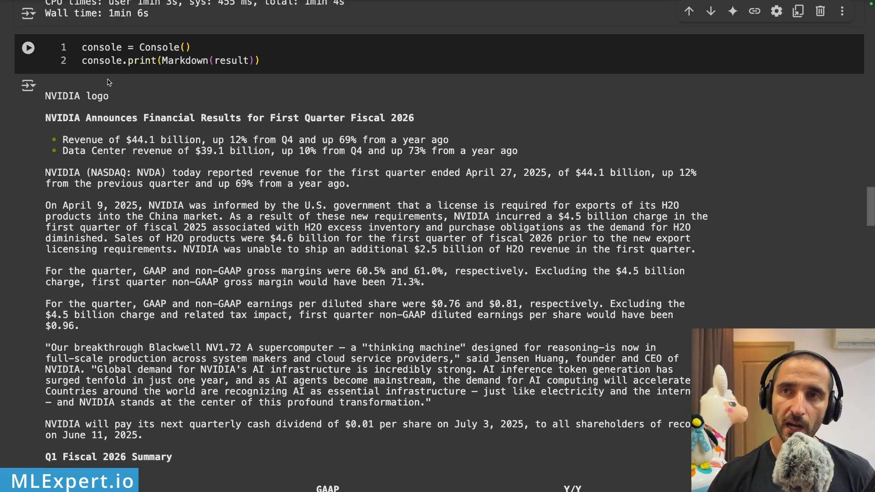
scroll(up, 3)
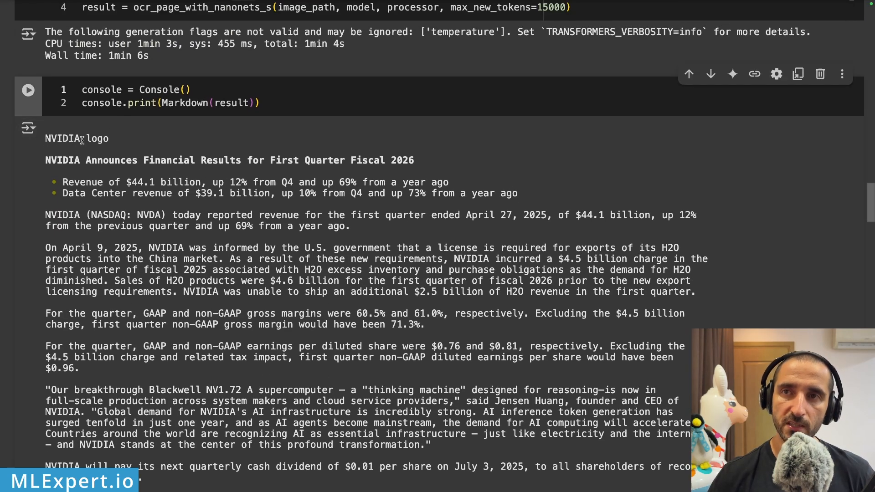
double_click(77, 138)
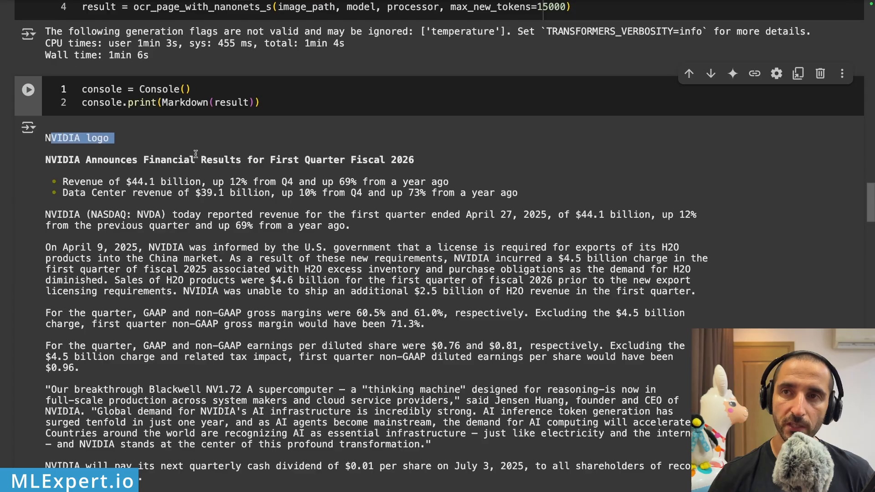
scroll(down, 3)
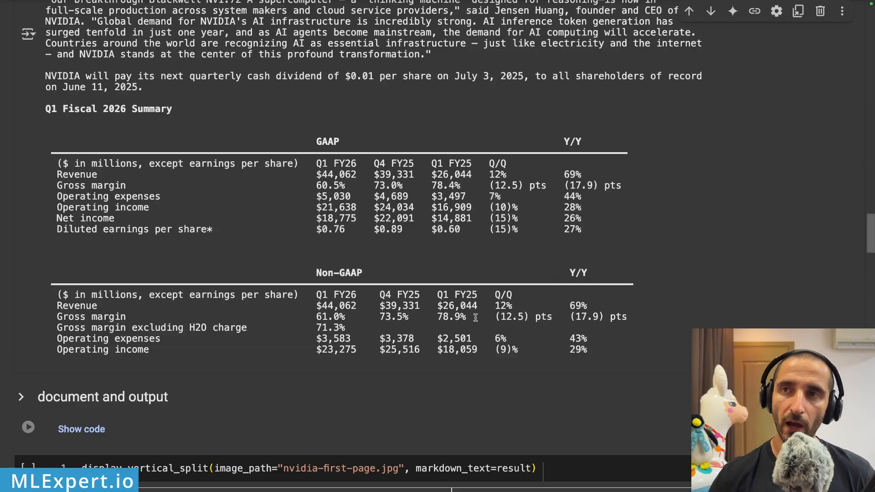
scroll(down, 3)
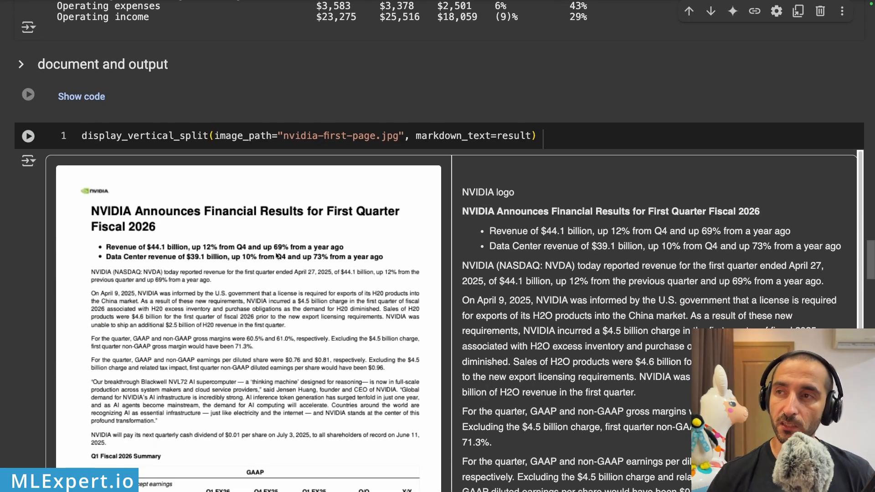
Step: Compare the first-page image with its markdown, highlighting the misread 'A supercomputer' phrase
scroll(down, 3)
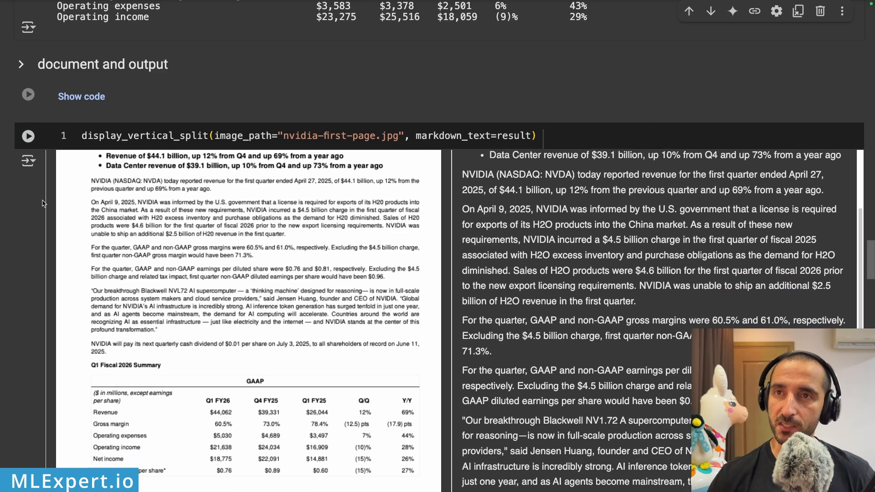
scroll(down, 3)
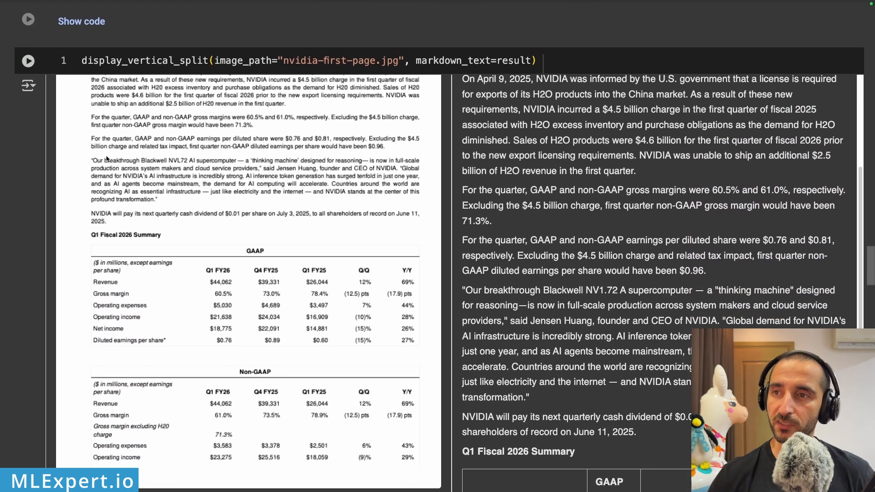
scroll(down, 3)
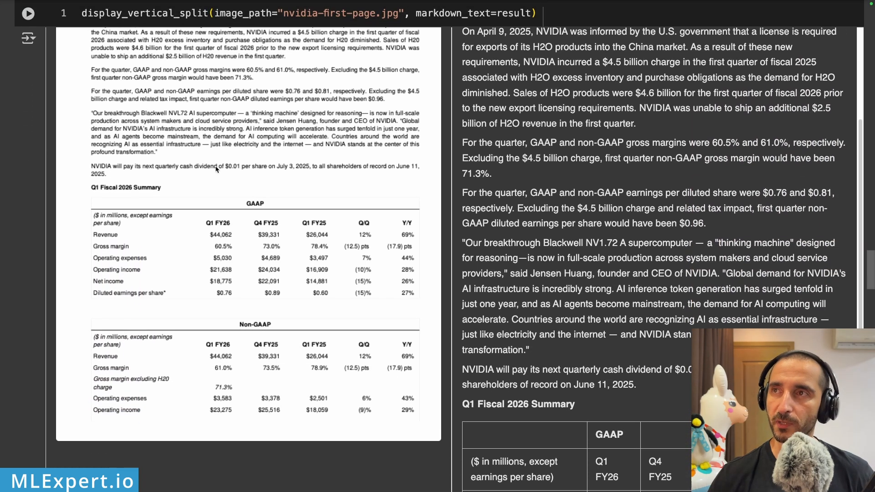
scroll(up, 3)
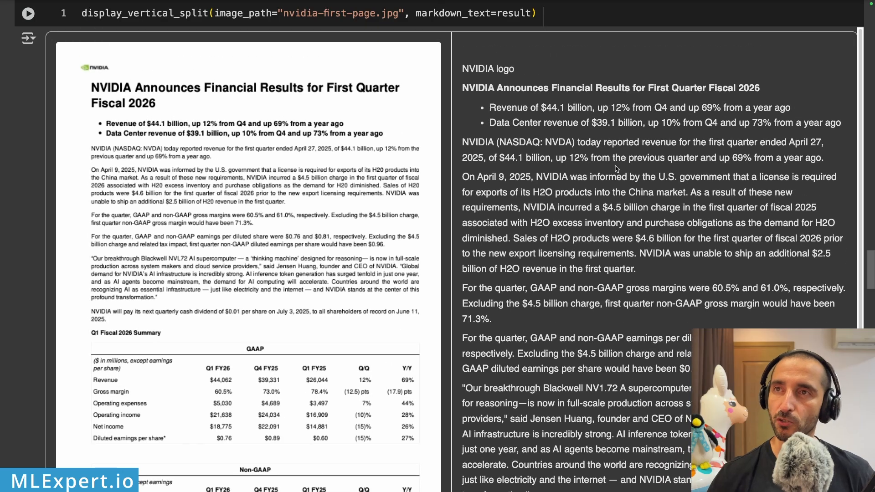
mouse_move(639, 251)
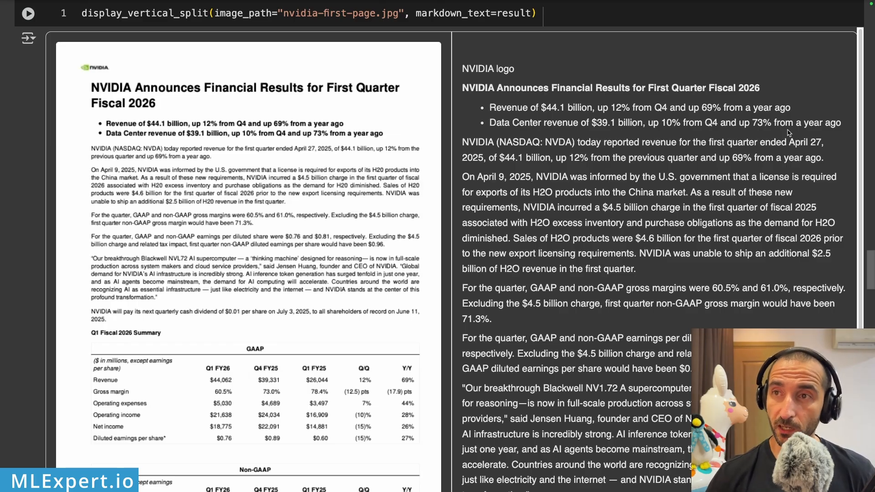
mouse_move(631, 236)
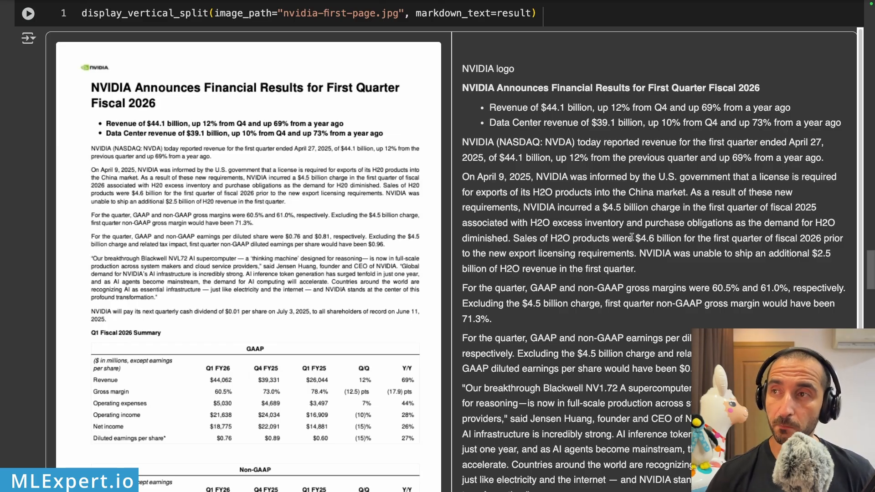
mouse_move(628, 264)
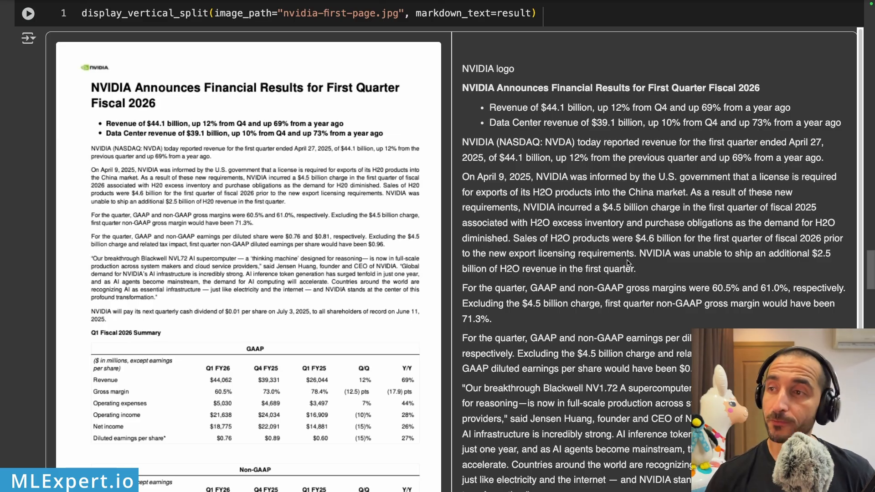
scroll(down, 3)
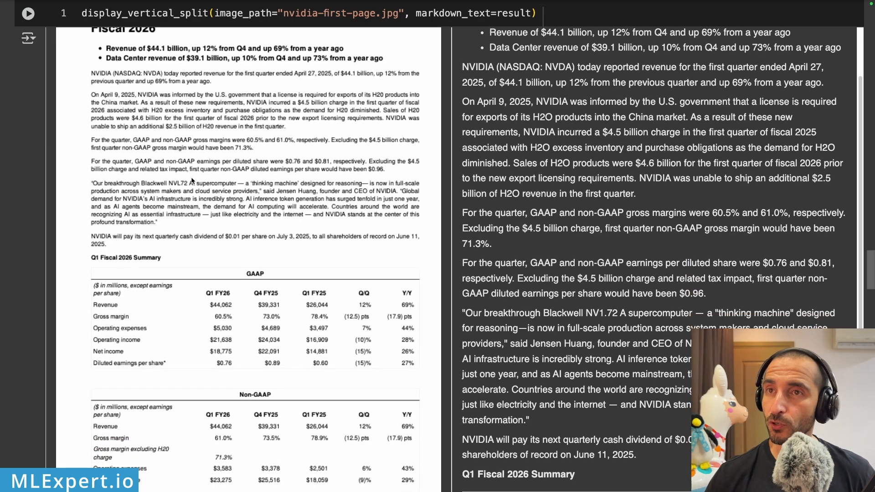
scroll(down, 3)
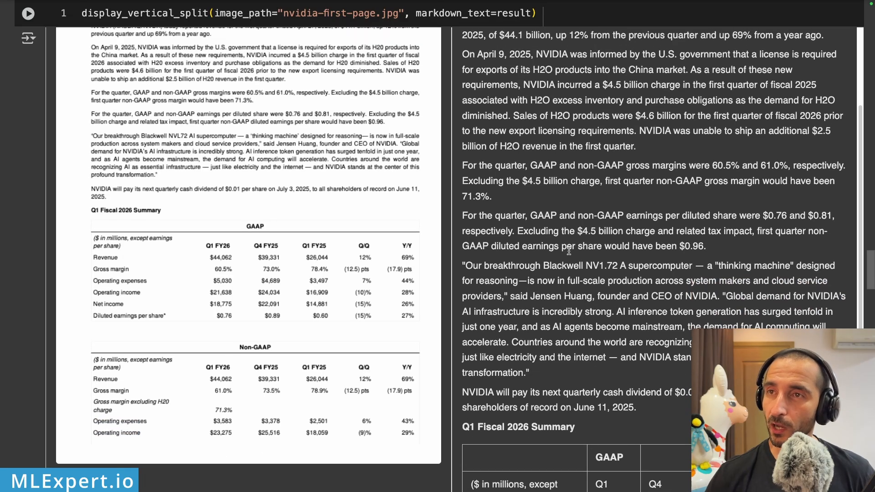
scroll(up, 3)
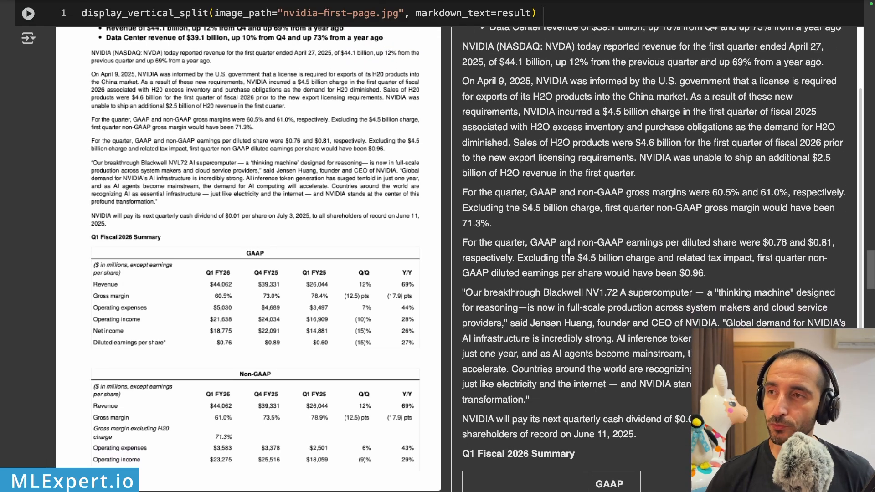
mouse_move(584, 294)
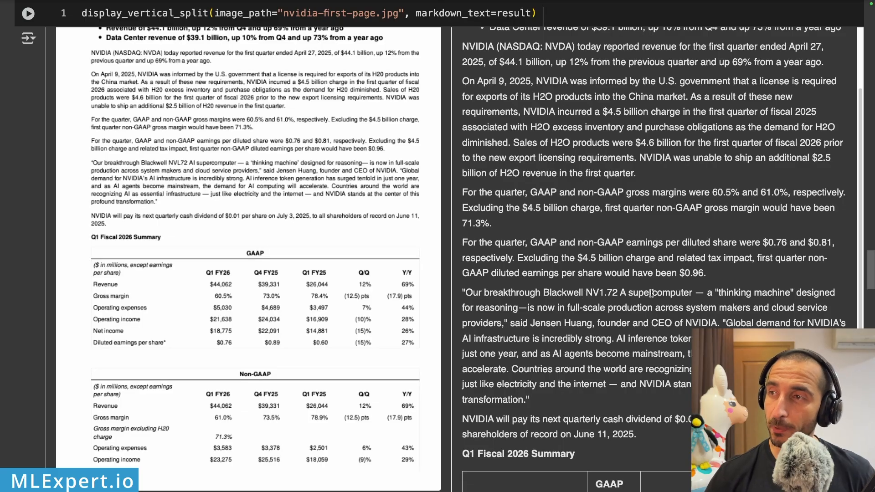
double_click(654, 293)
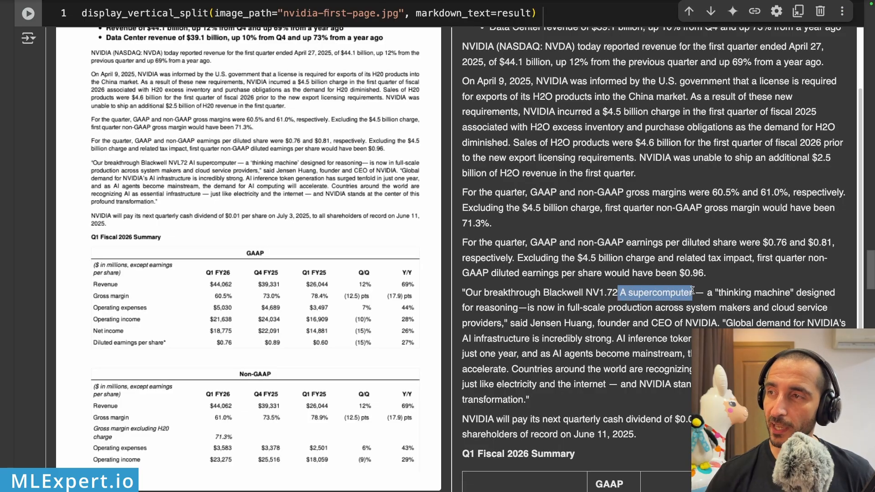
scroll(up, 3)
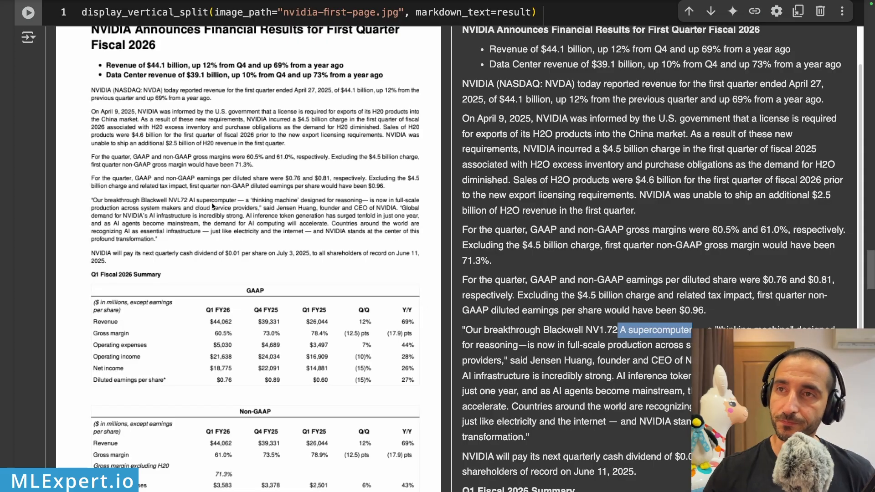
Step: Continue down the side-by-side comparison to the Non-GAAP table
scroll(down, 3)
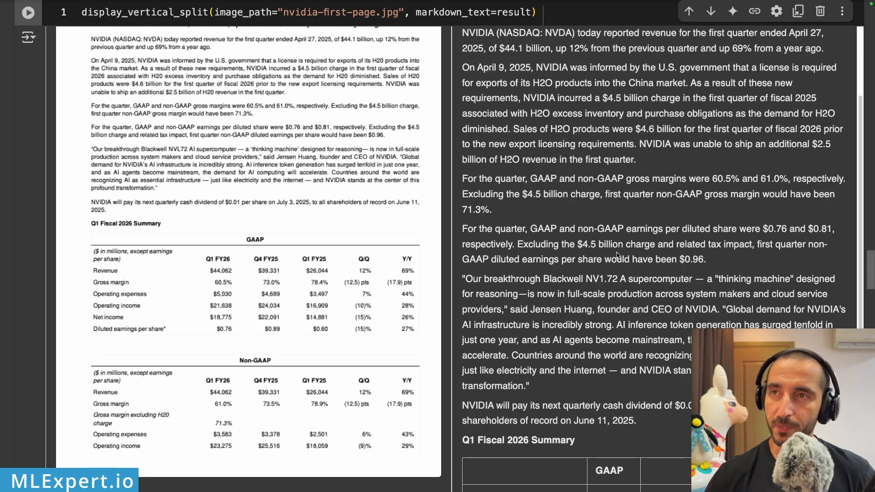
scroll(down, 3)
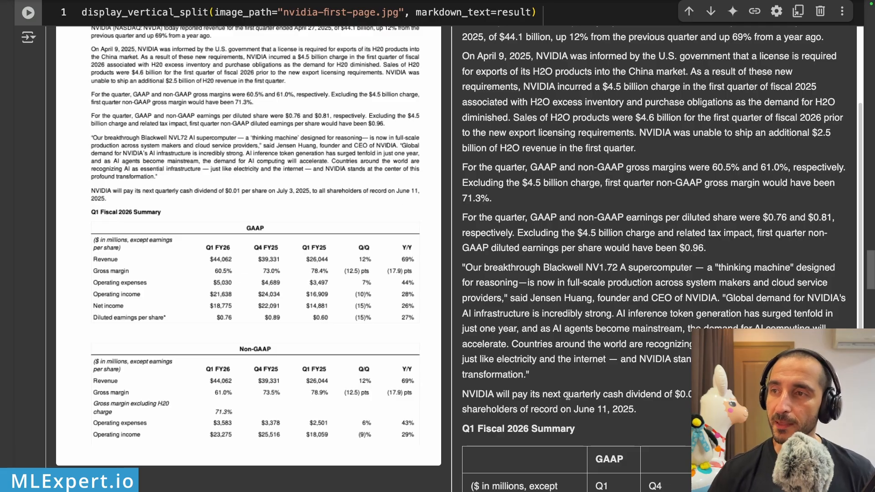
mouse_move(667, 387)
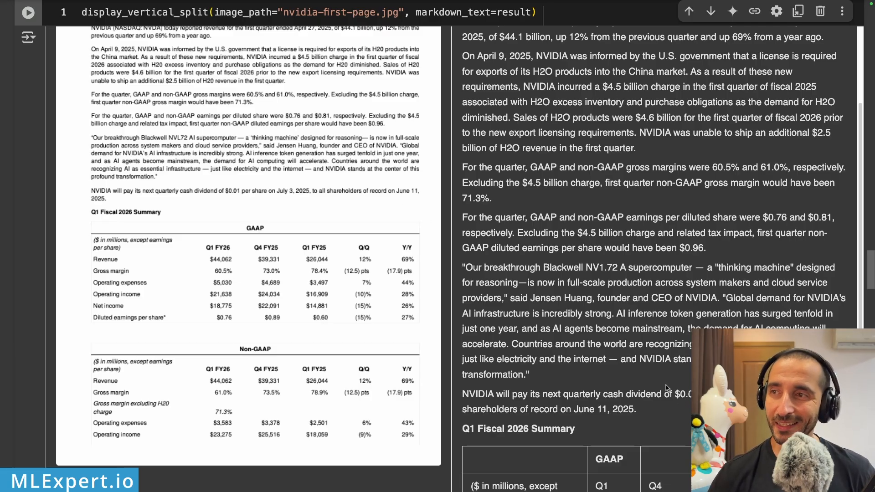
scroll(down, 3)
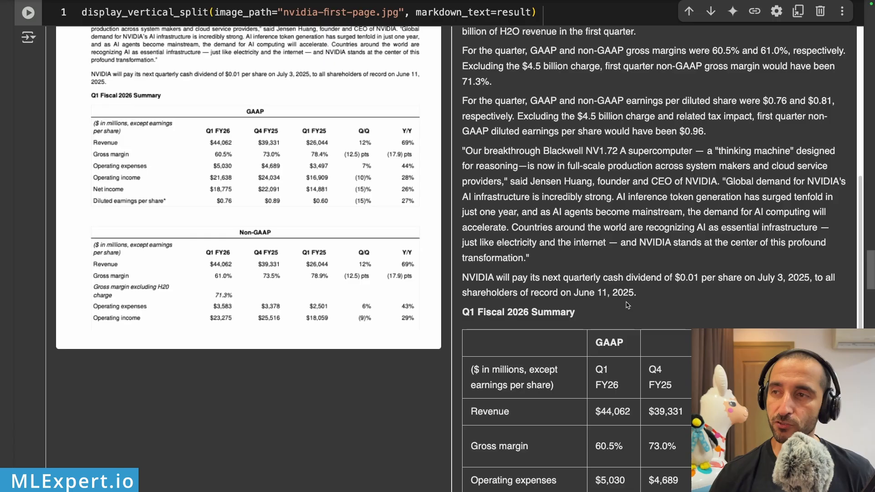
mouse_move(316, 148)
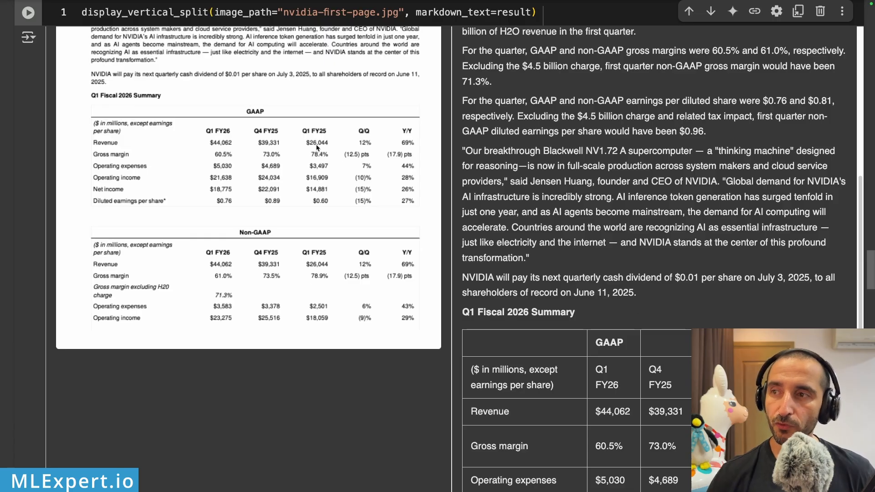
scroll(down, 3)
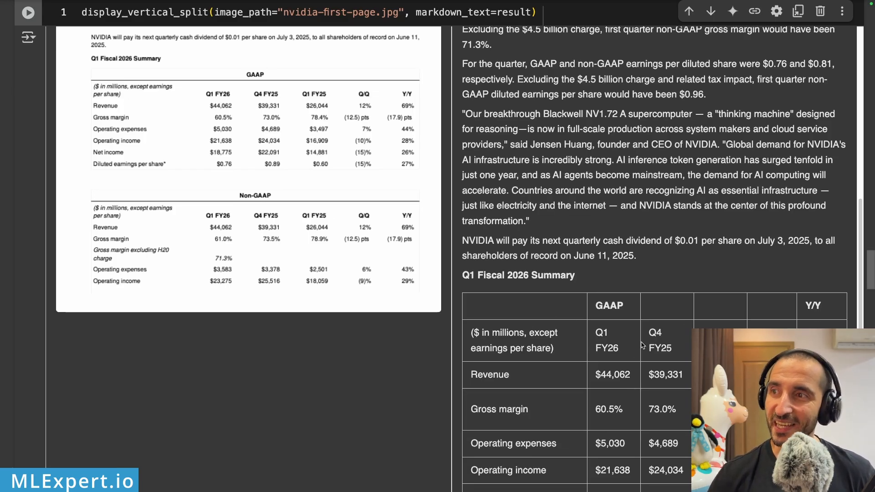
scroll(down, 3)
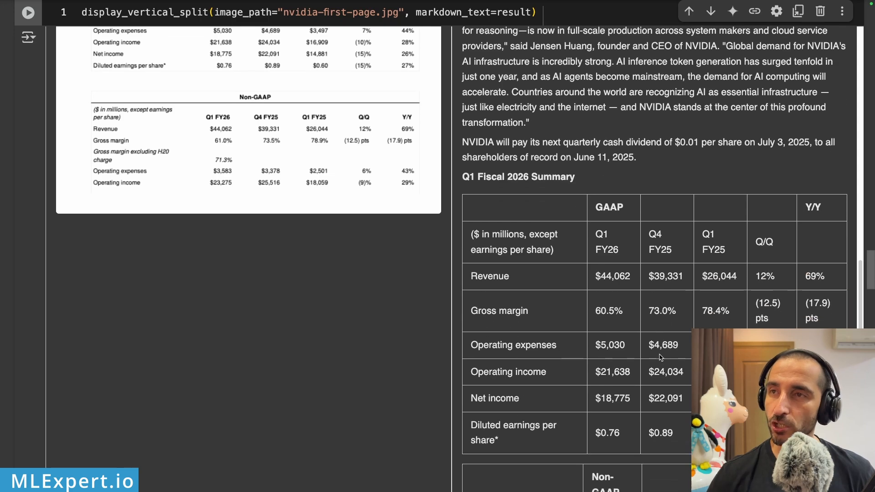
Step: Scroll to the nvidia-inner-page.jpg OCR run and its balance-sheet comparison output
scroll(up, 3)
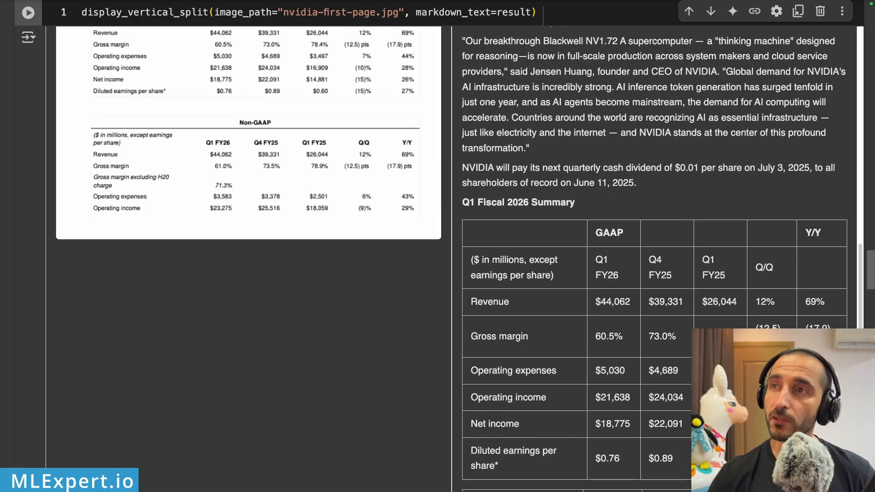
scroll(down, 3)
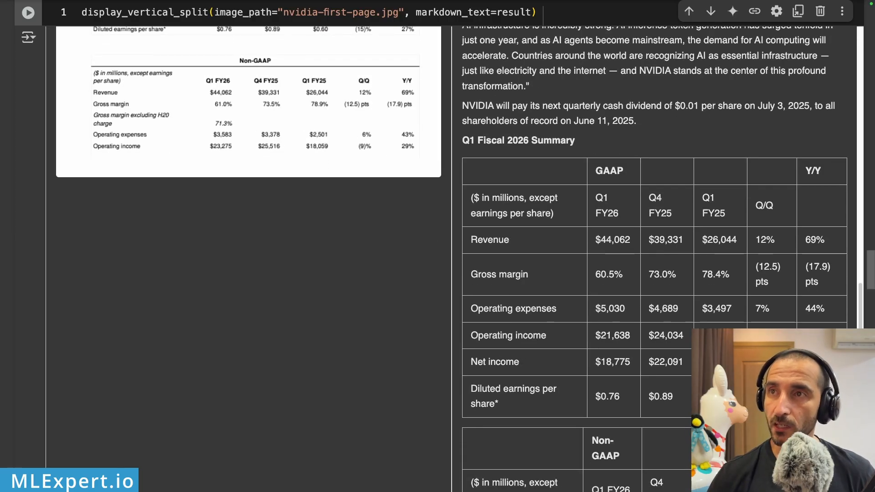
scroll(down, 3)
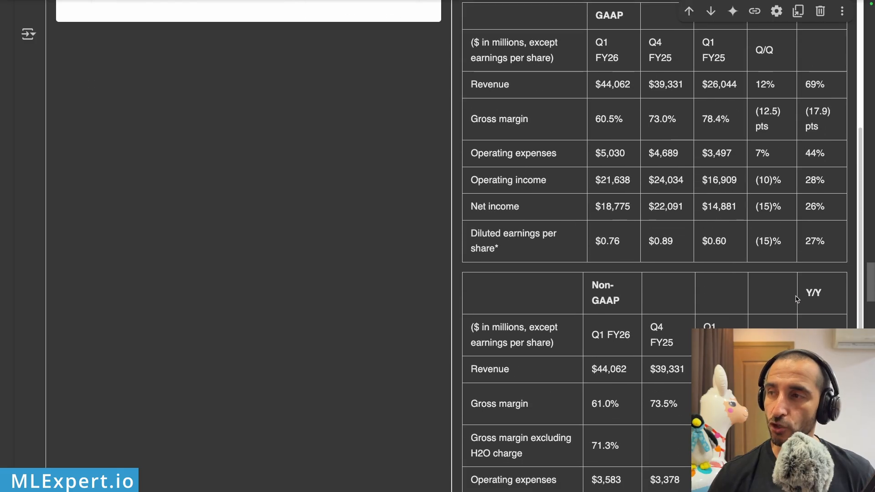
mouse_move(674, 341)
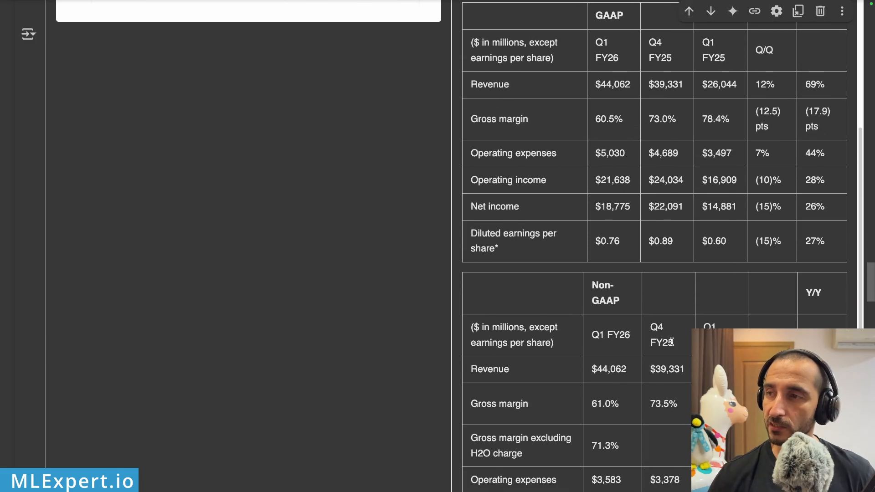
scroll(down, 3)
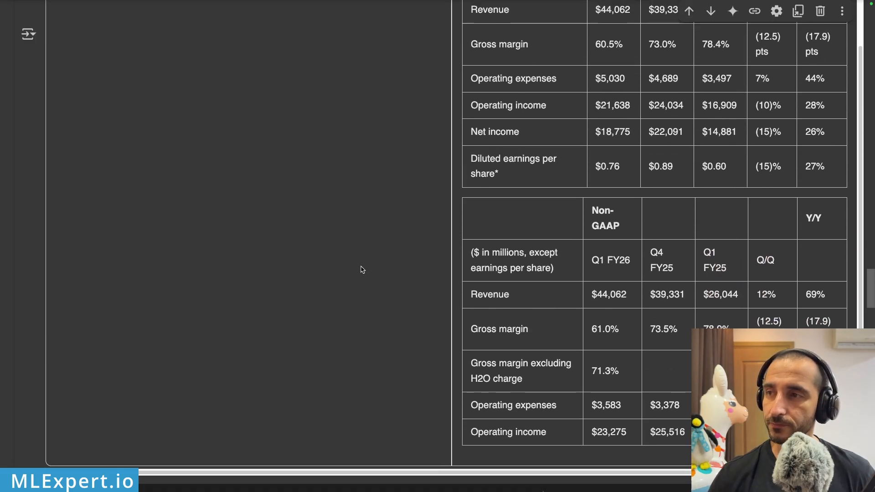
scroll(up, 3)
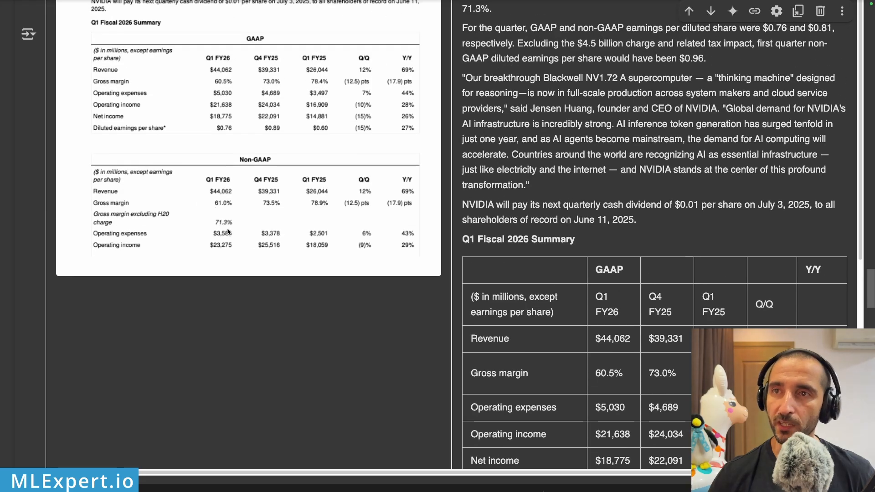
scroll(down, 3)
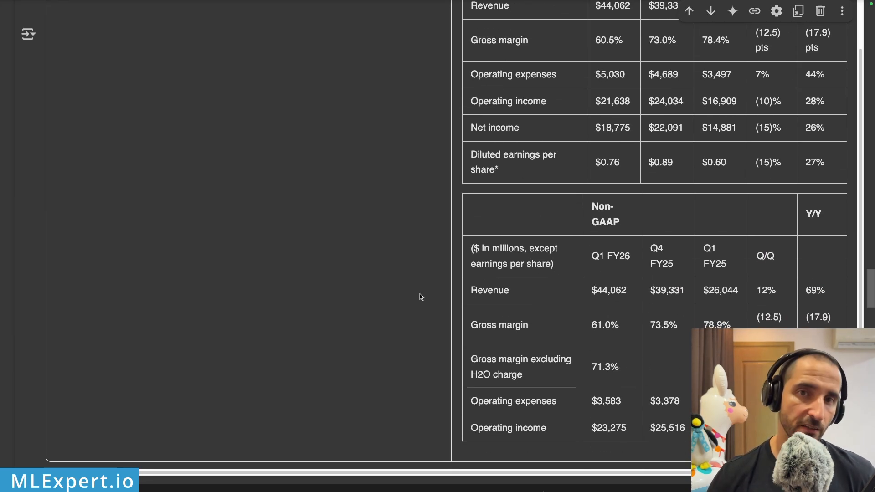
scroll(down, 3)
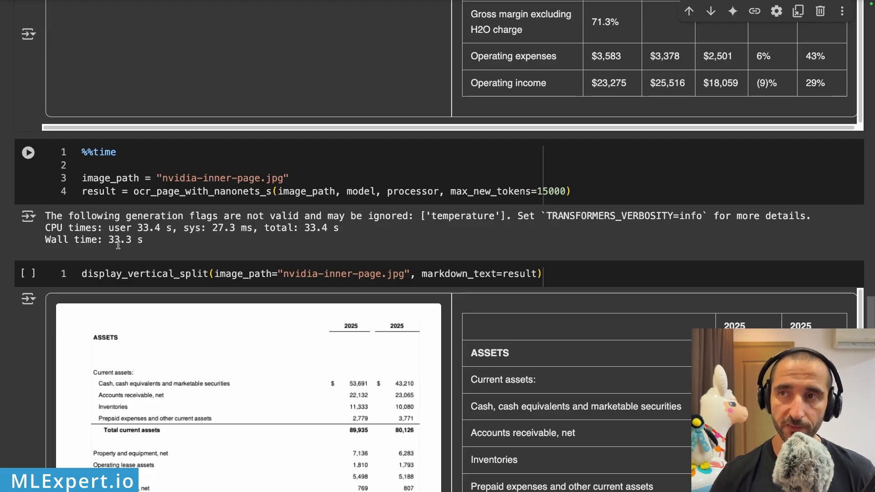
mouse_move(117, 249)
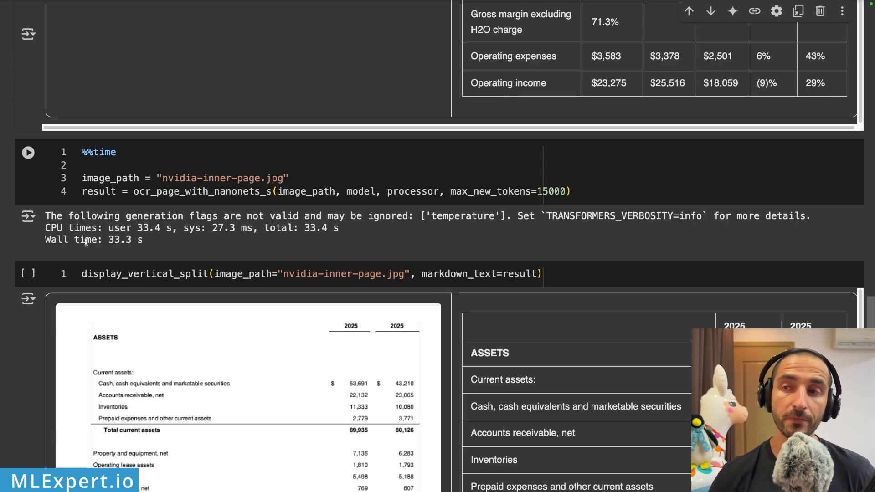
scroll(down, 3)
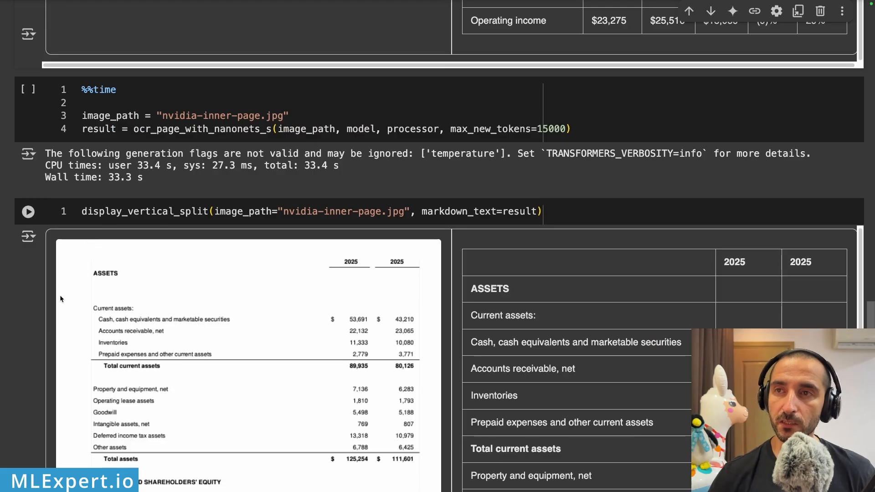
scroll(down, 3)
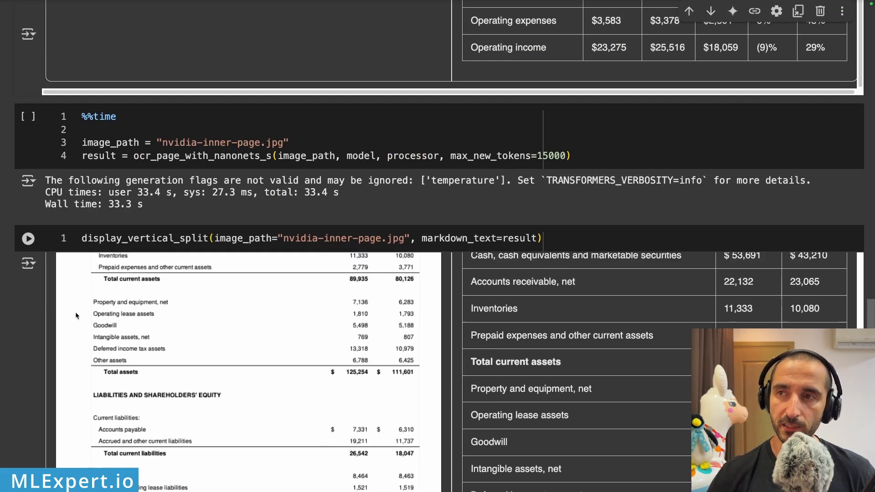
scroll(up, 3)
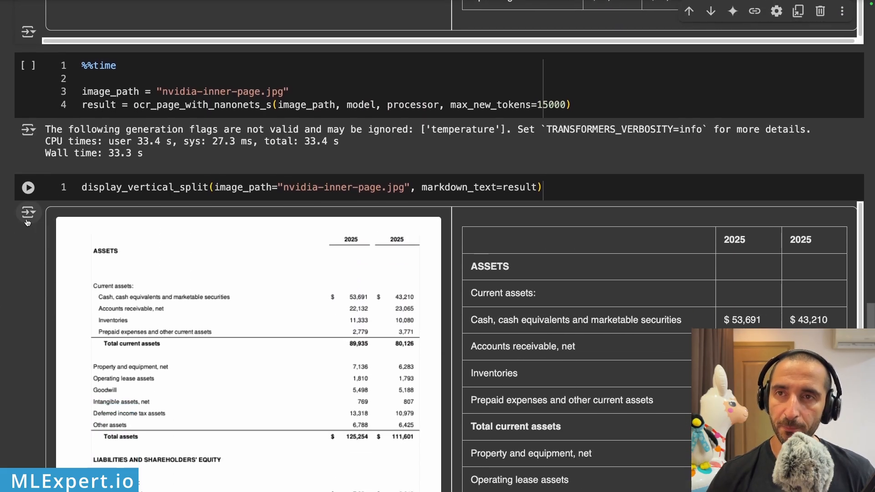
scroll(down, 3)
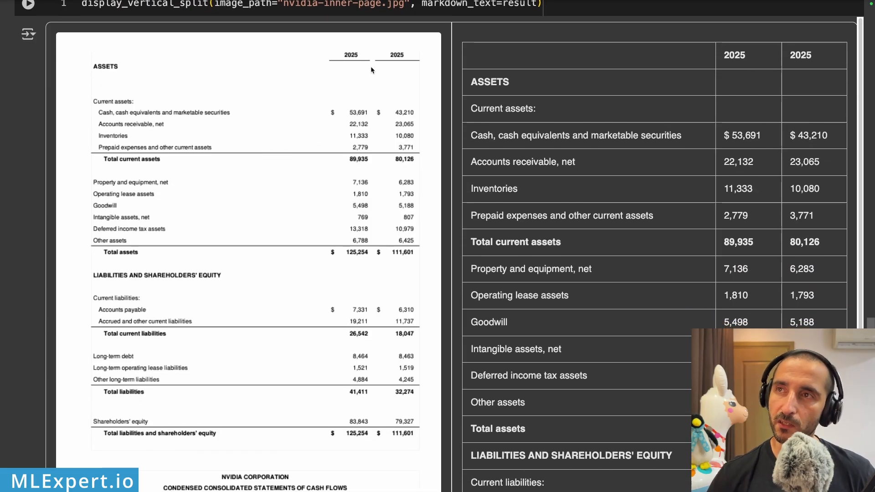
mouse_move(347, 334)
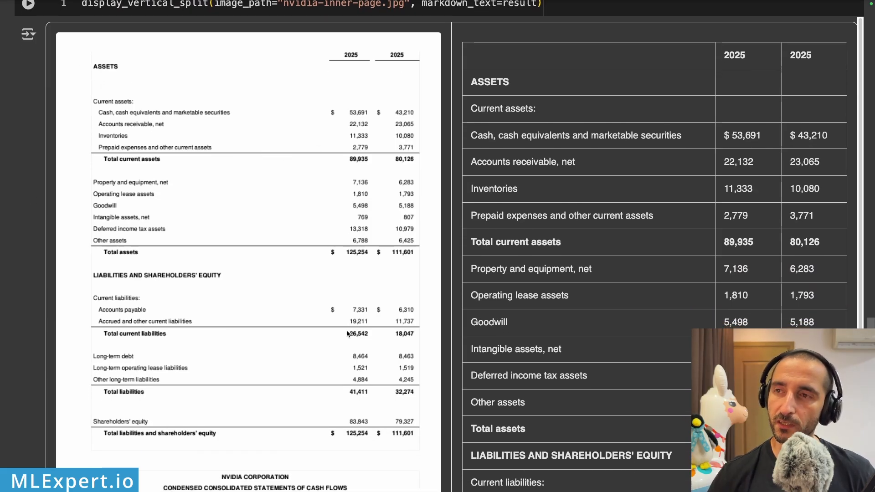
mouse_move(306, 409)
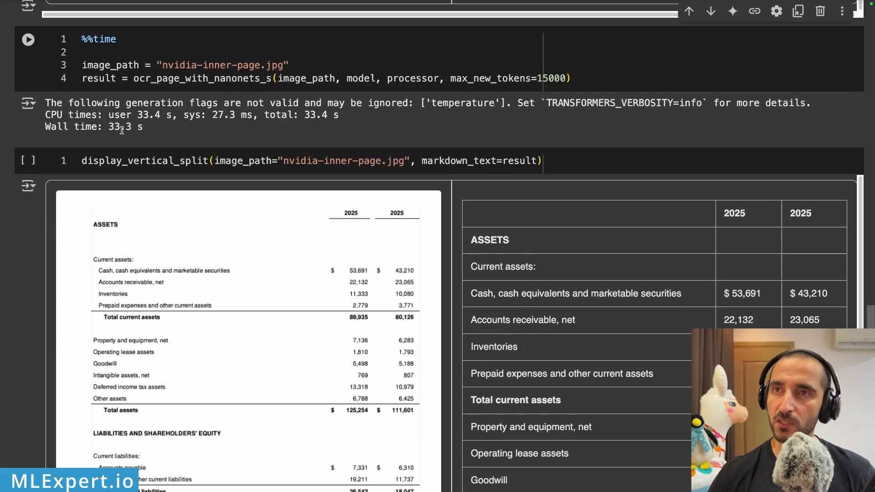
scroll(down, 3)
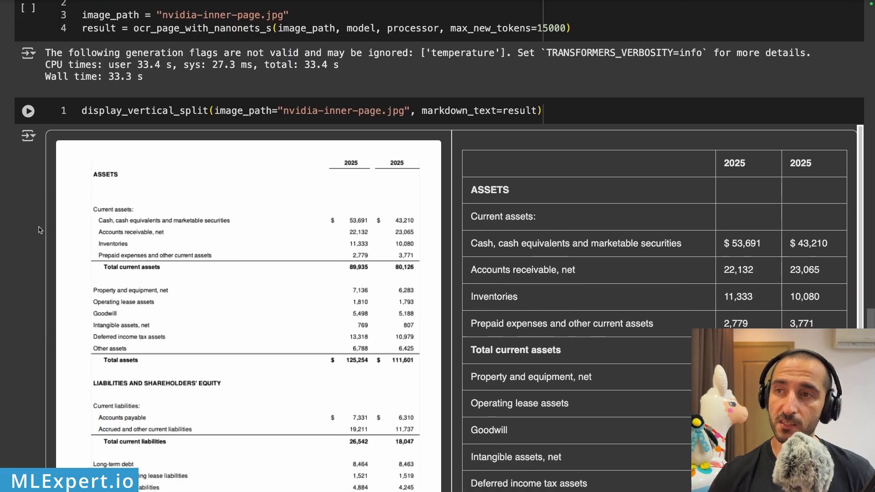
scroll(down, 3)
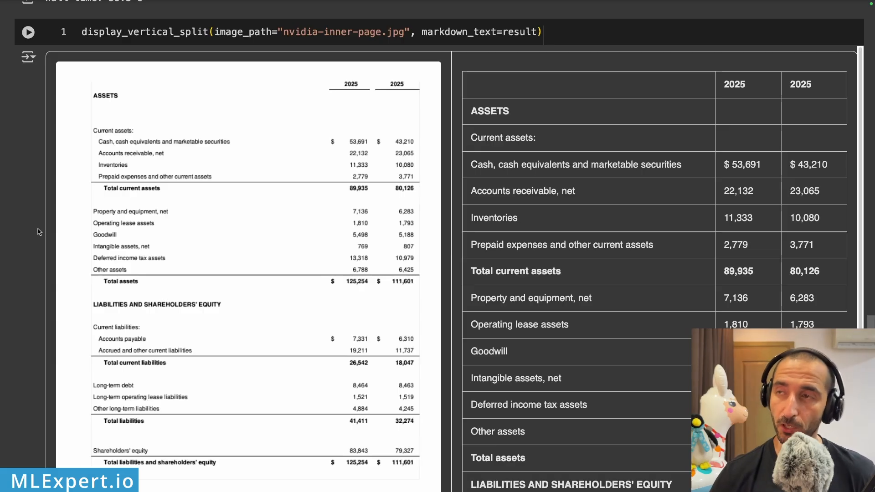
mouse_move(654, 138)
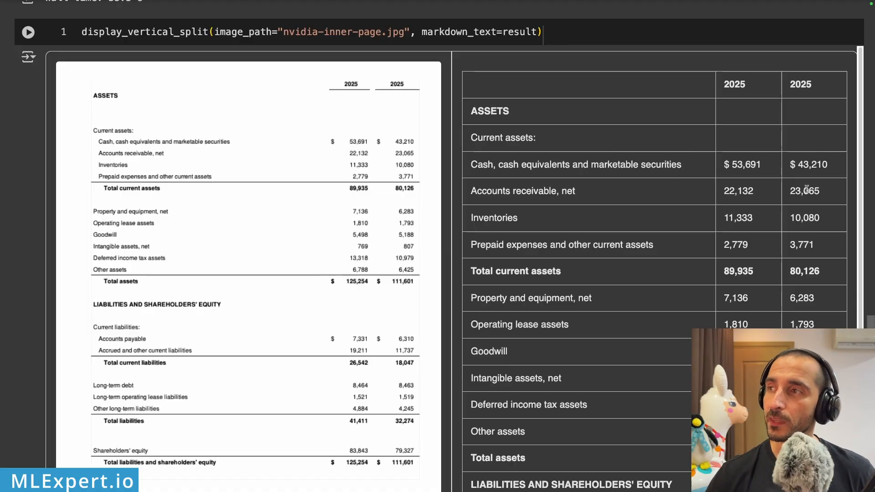
mouse_move(378, 150)
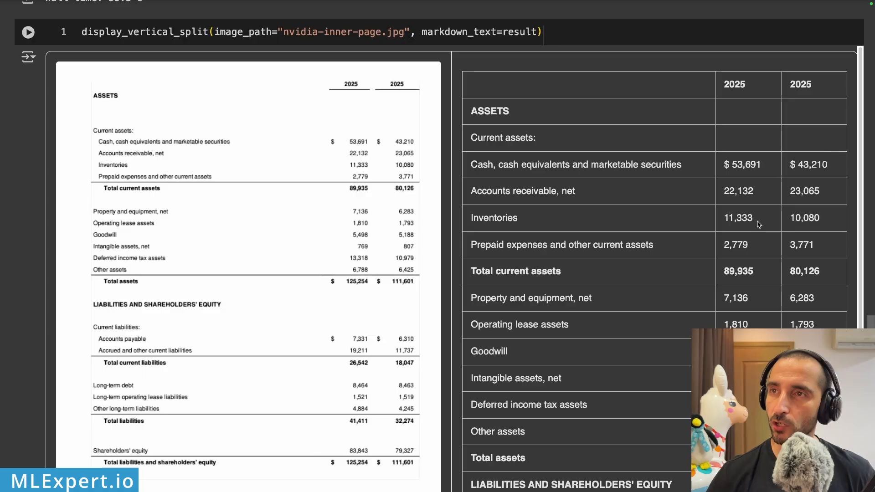
mouse_move(727, 267)
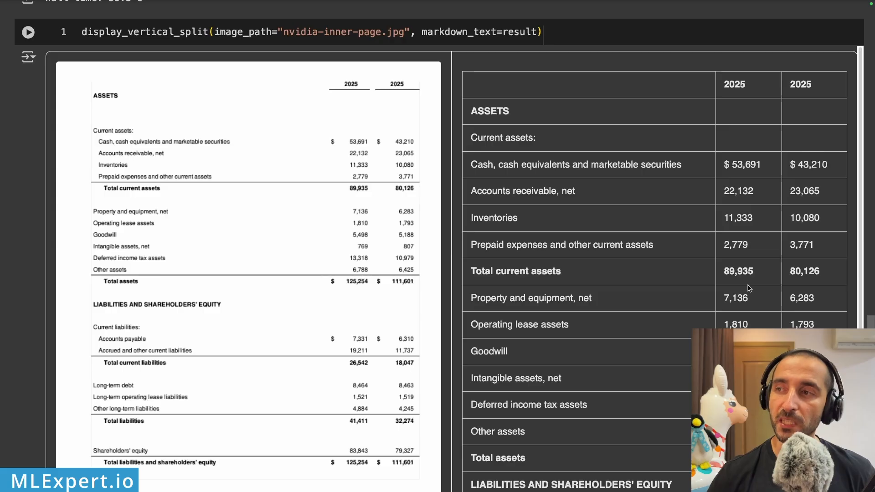
mouse_move(755, 306)
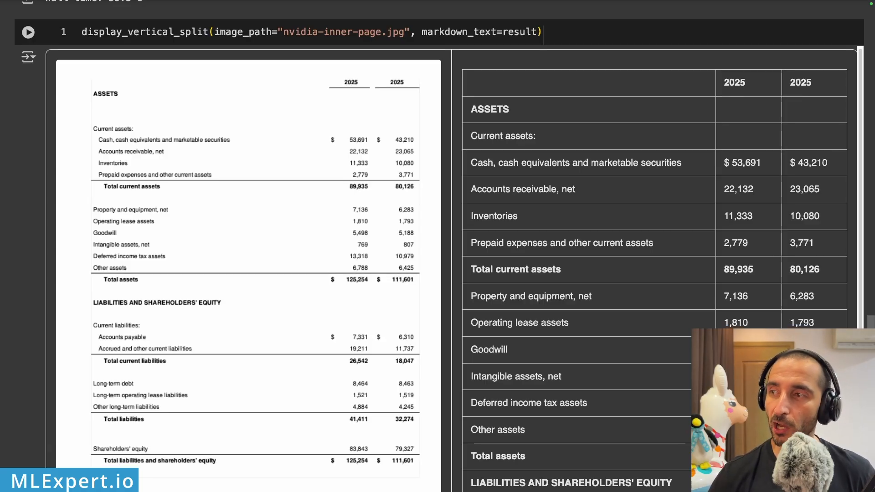
scroll(down, 3)
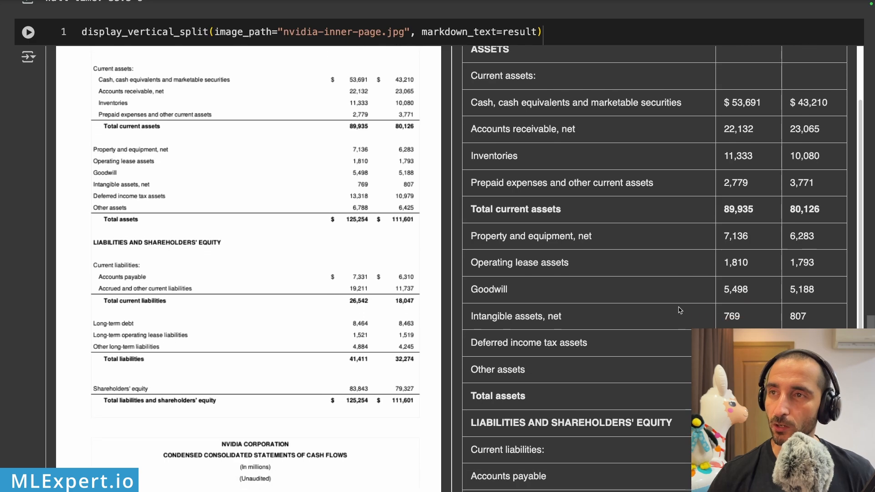
scroll(down, 3)
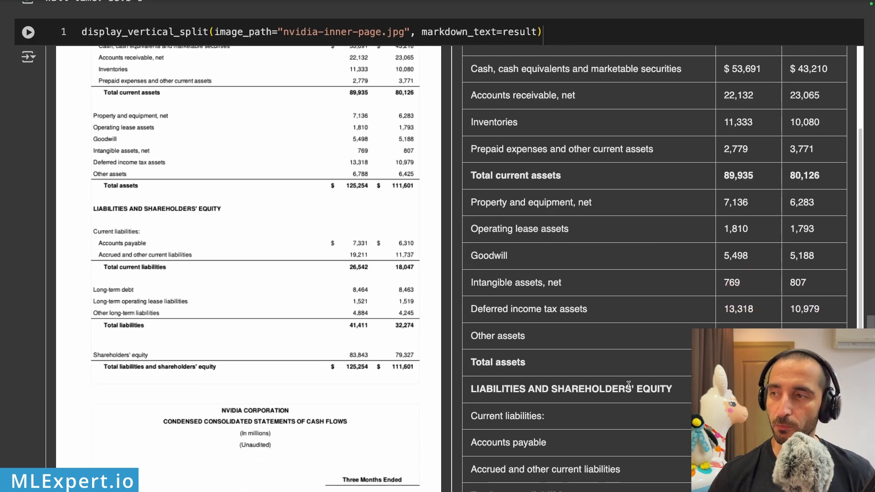
scroll(down, 3)
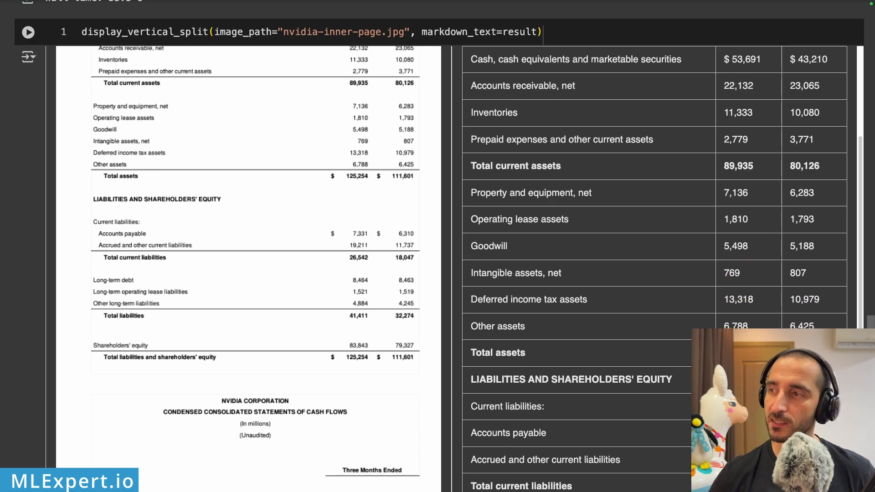
scroll(down, 3)
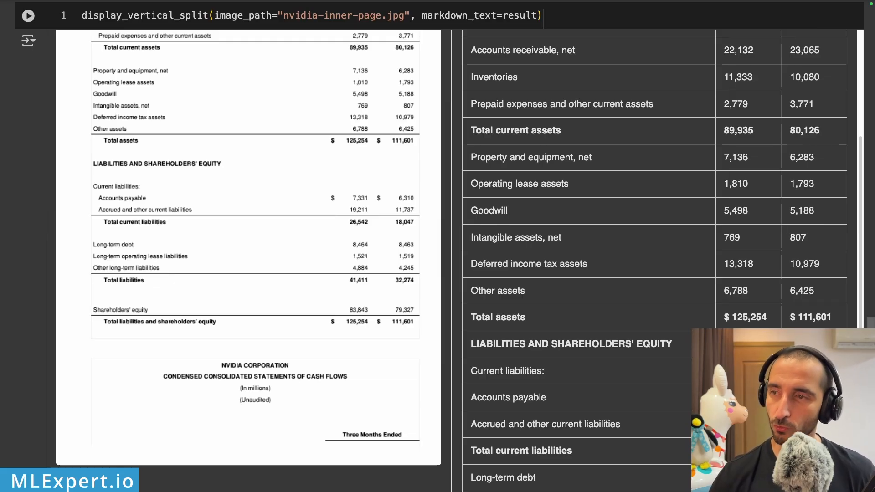
mouse_move(367, 226)
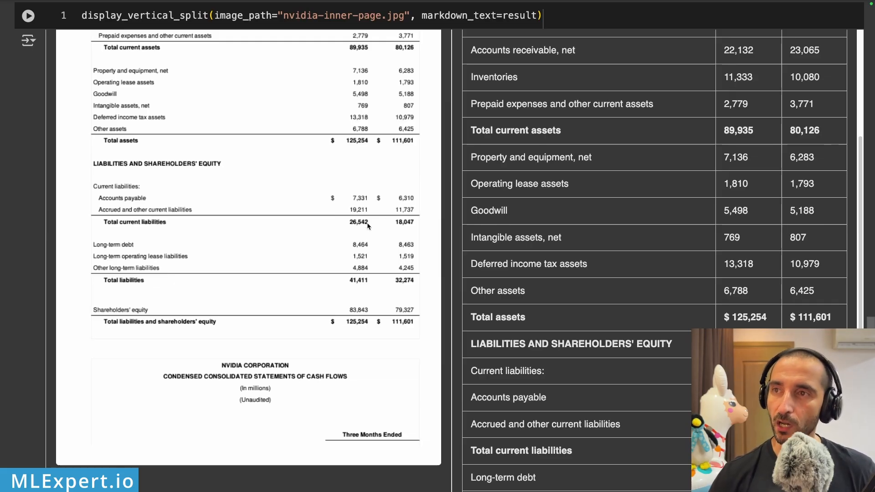
scroll(down, 3)
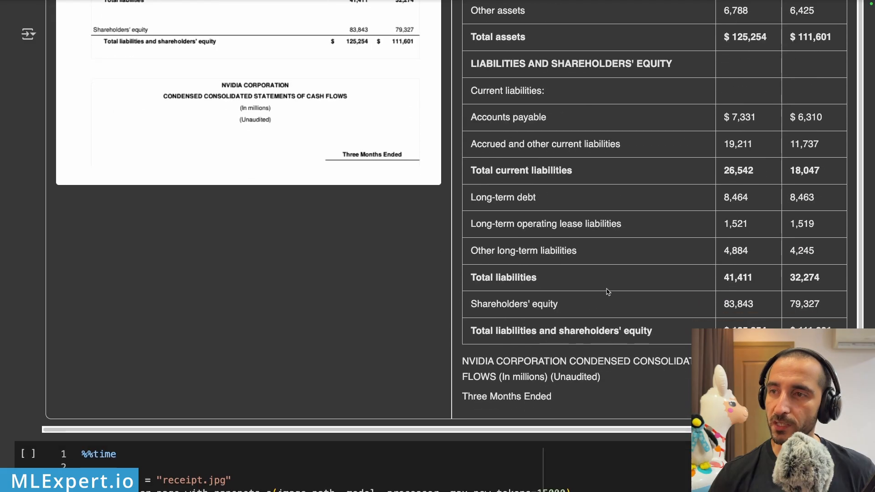
mouse_move(525, 362)
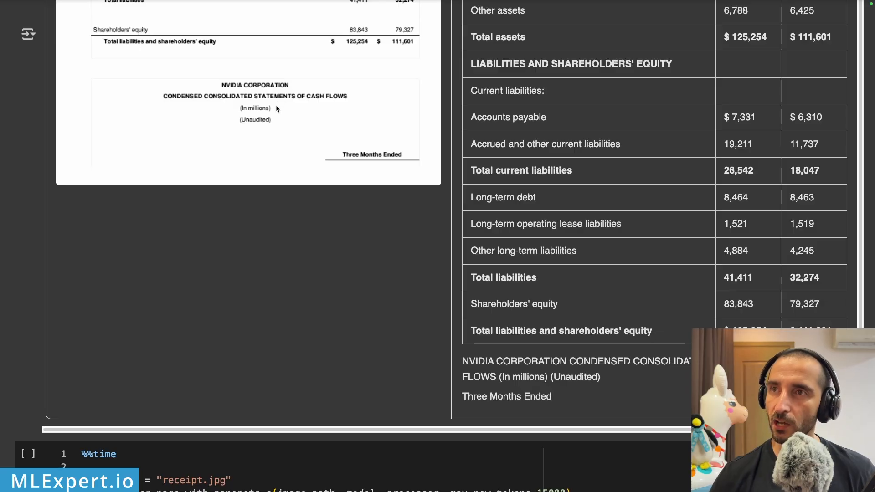
mouse_move(547, 405)
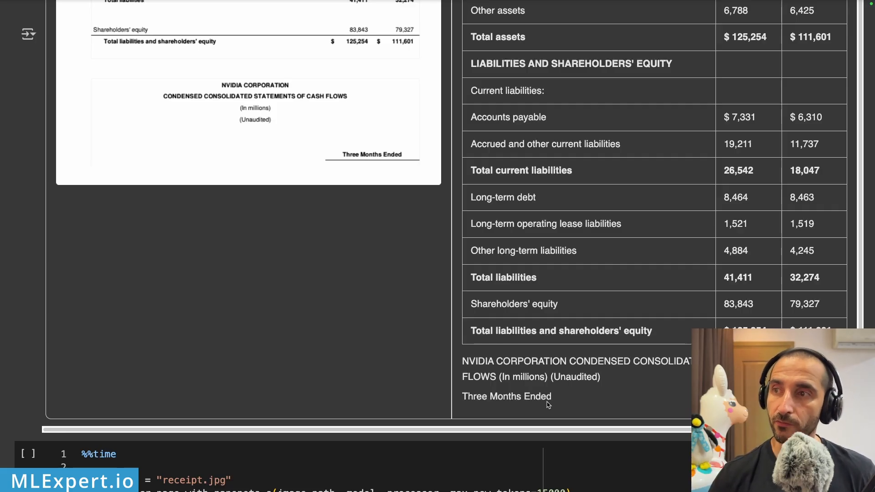
scroll(up, 3)
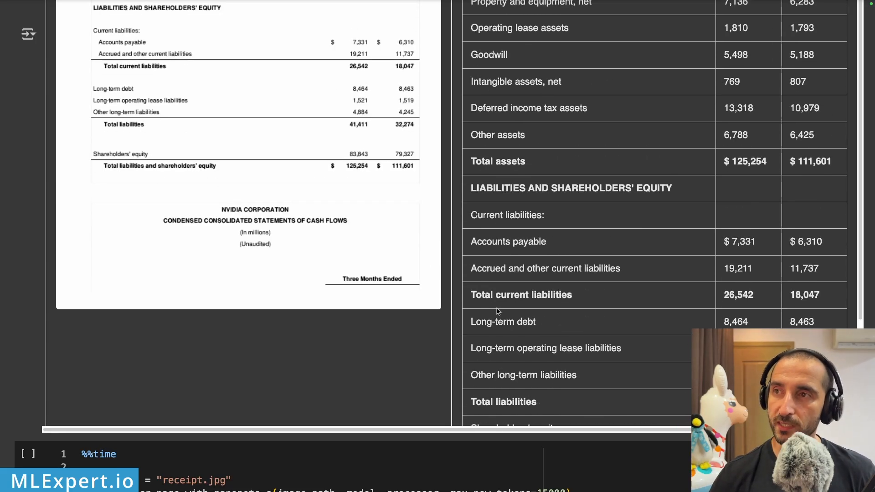
scroll(down, 3)
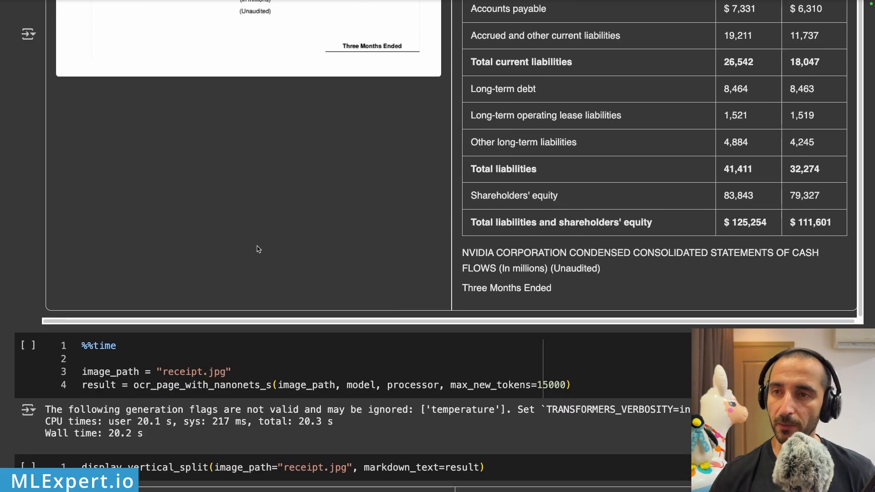
scroll(down, 3)
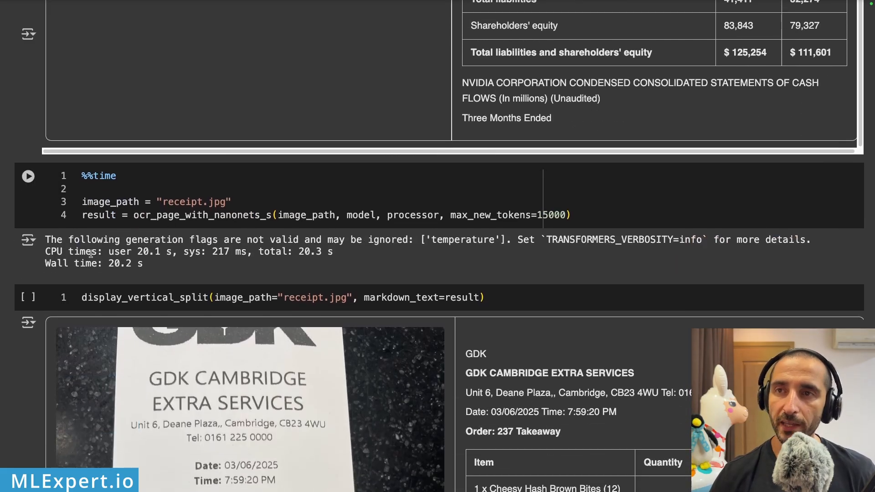
scroll(down, 3)
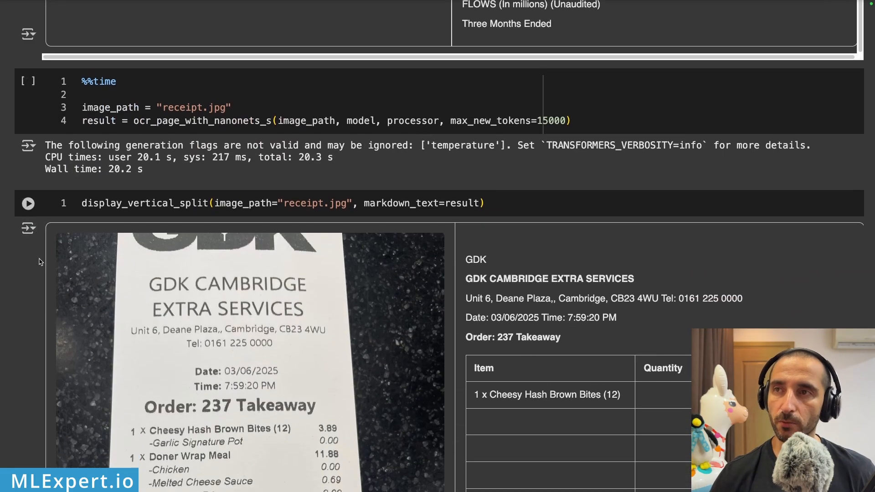
scroll(up, 3)
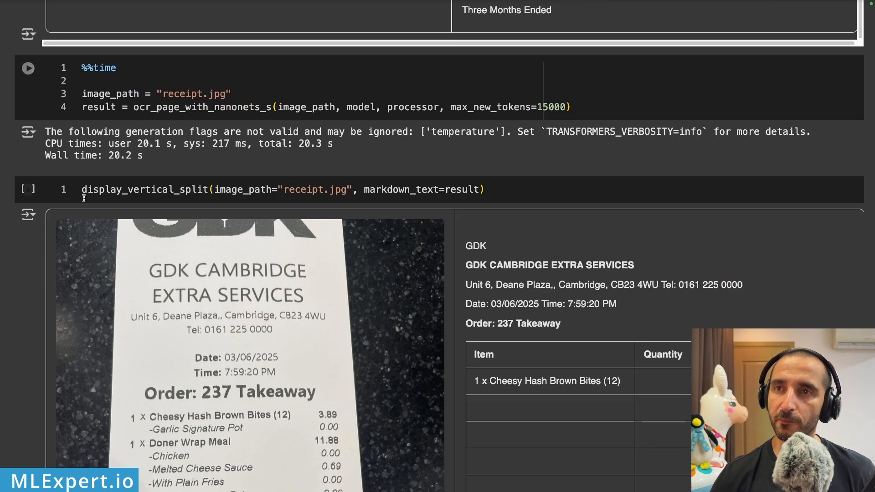
scroll(down, 3)
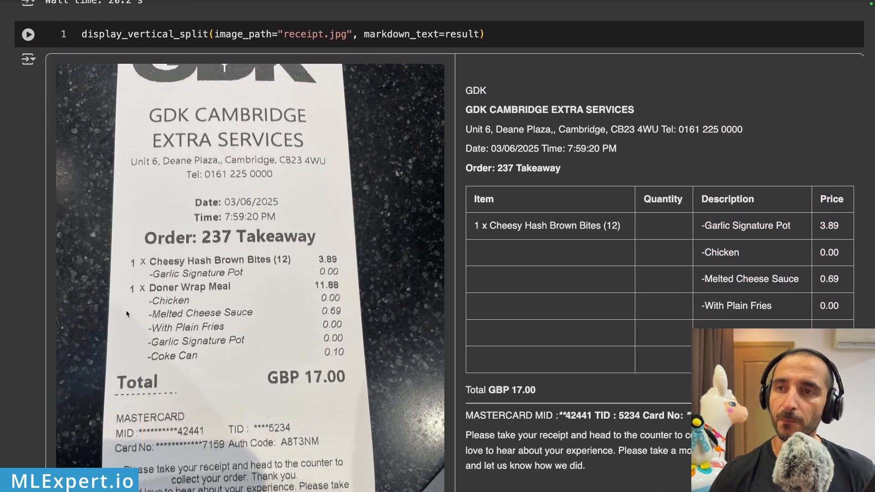
scroll(down, 3)
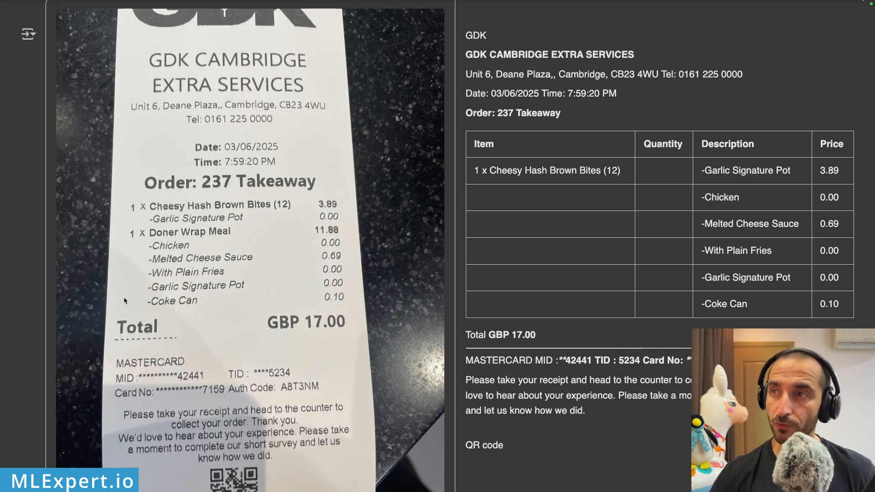
click(28, 16)
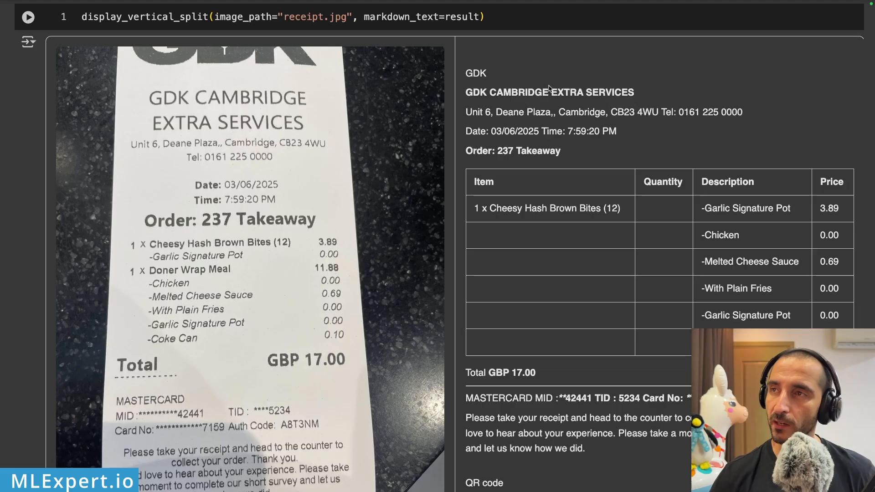
mouse_move(200, 145)
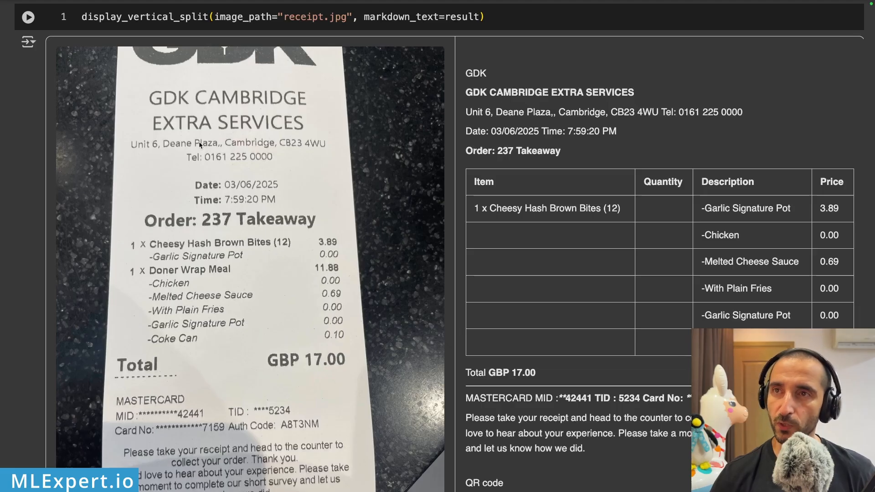
mouse_move(583, 127)
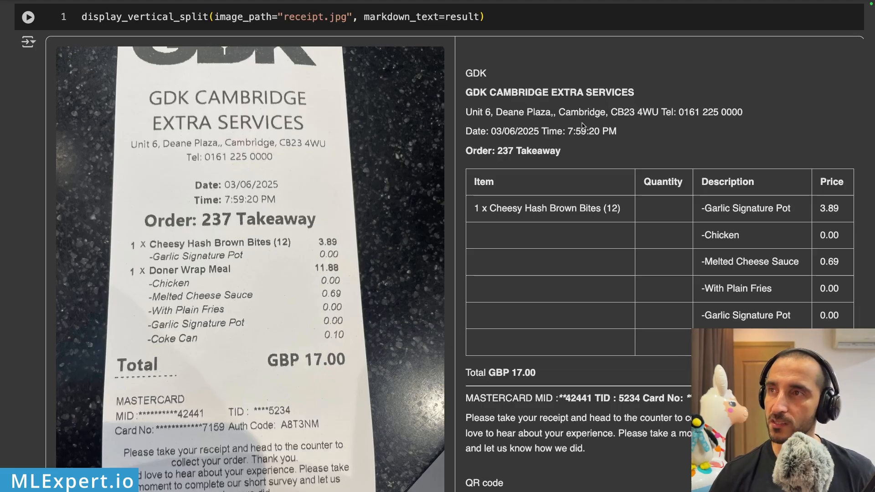
mouse_move(248, 178)
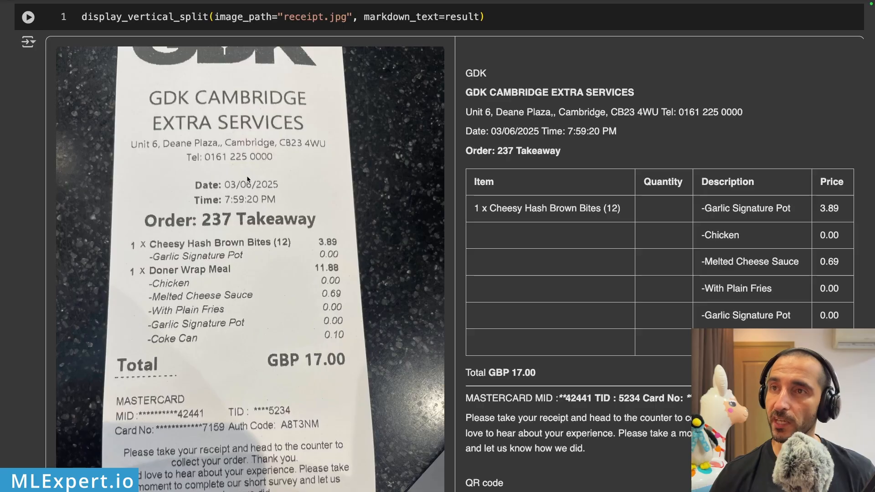
double_click(502, 131)
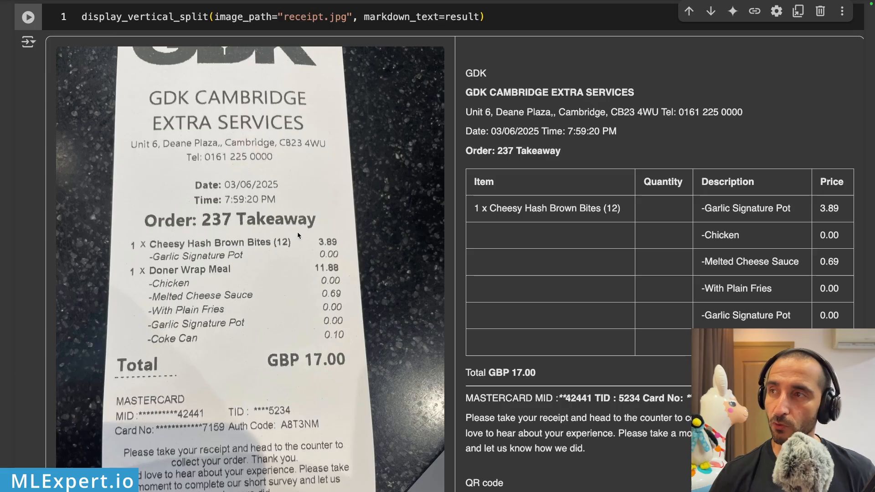
mouse_move(670, 202)
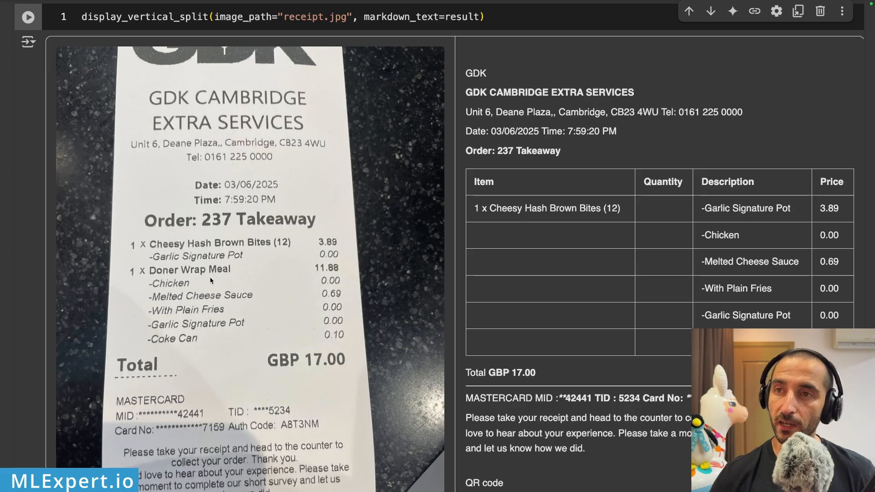
mouse_move(324, 278)
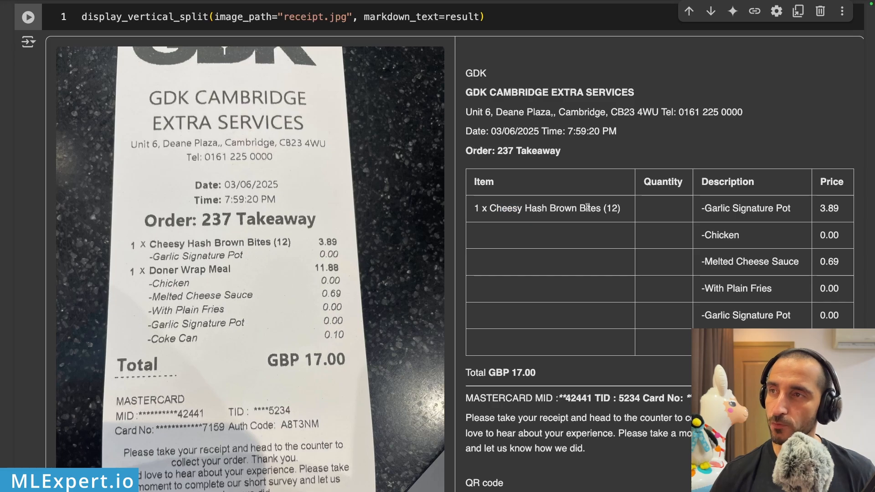
mouse_move(212, 282)
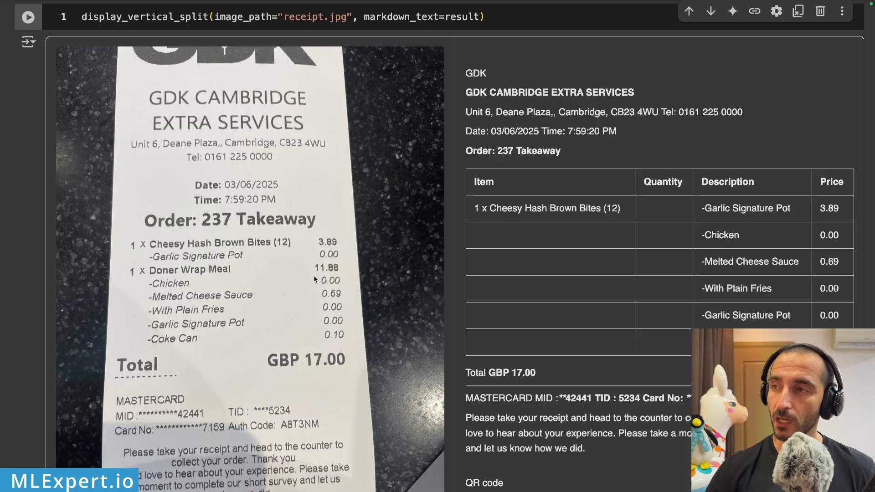
scroll(down, 3)
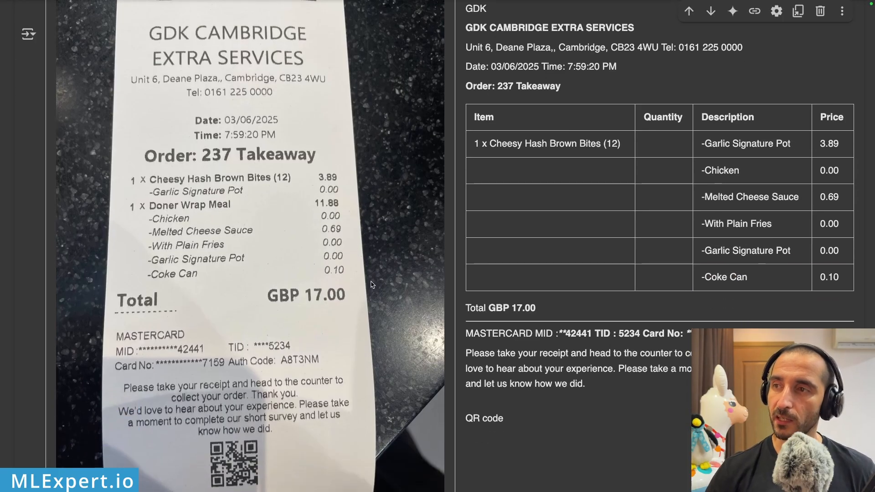
mouse_move(490, 330)
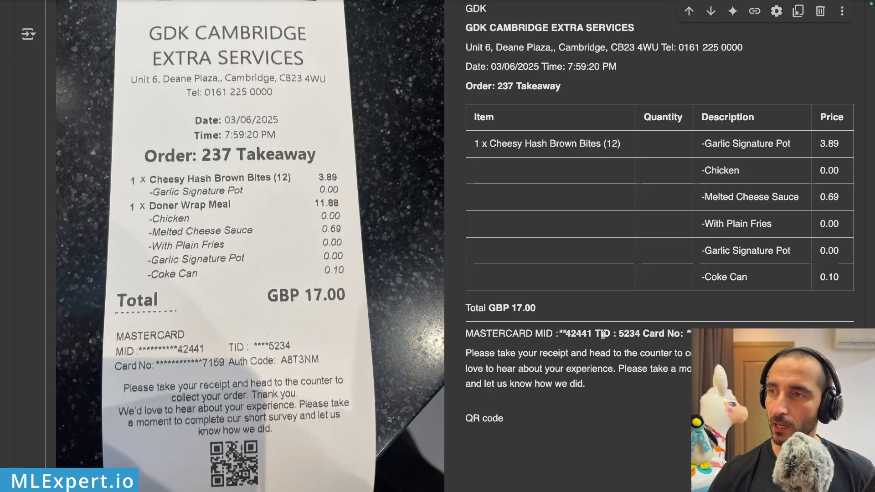
mouse_move(652, 348)
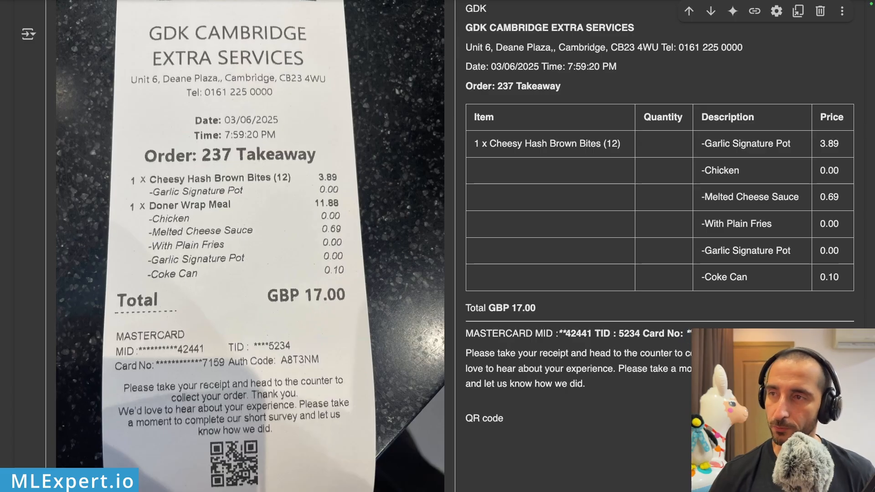
scroll(down, 3)
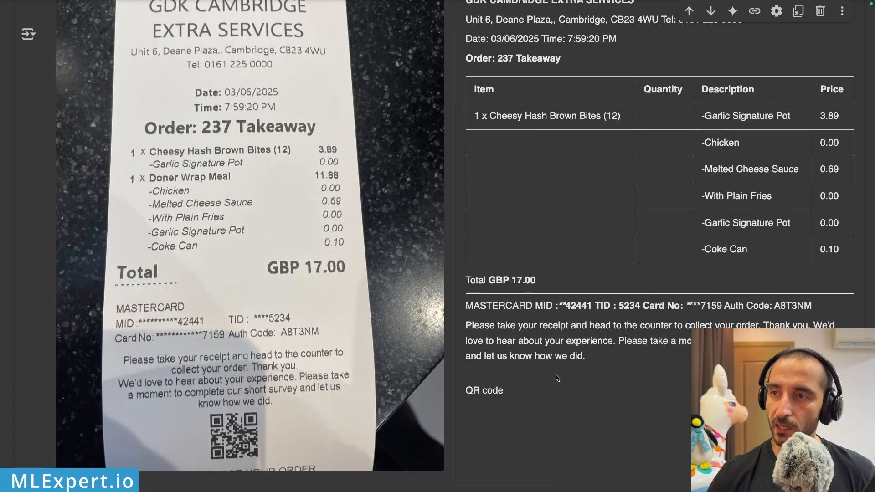
scroll(down, 3)
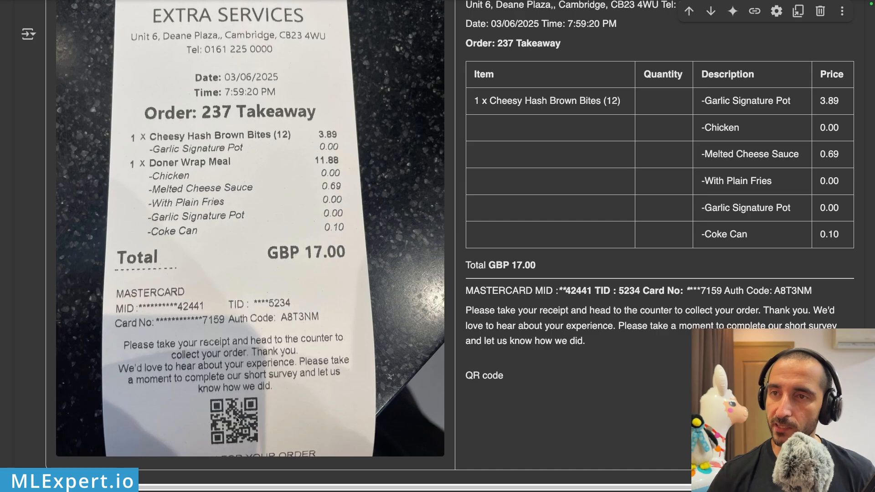
double_click(484, 375)
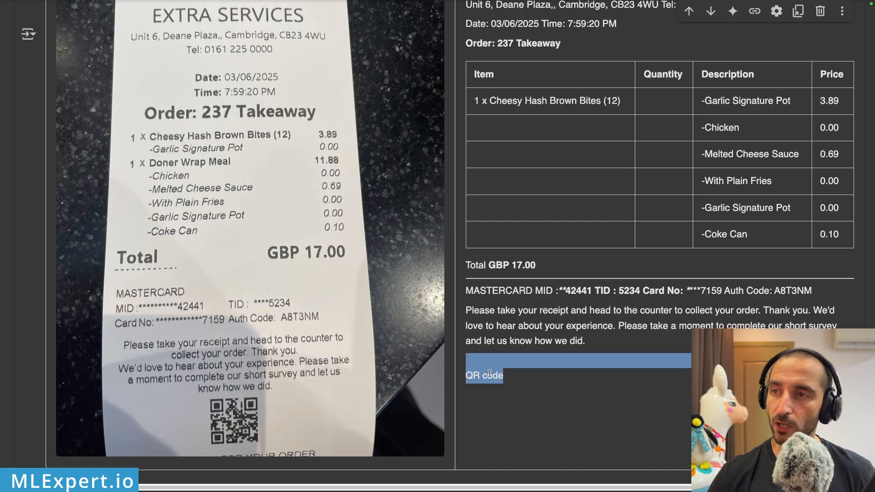
click(486, 375)
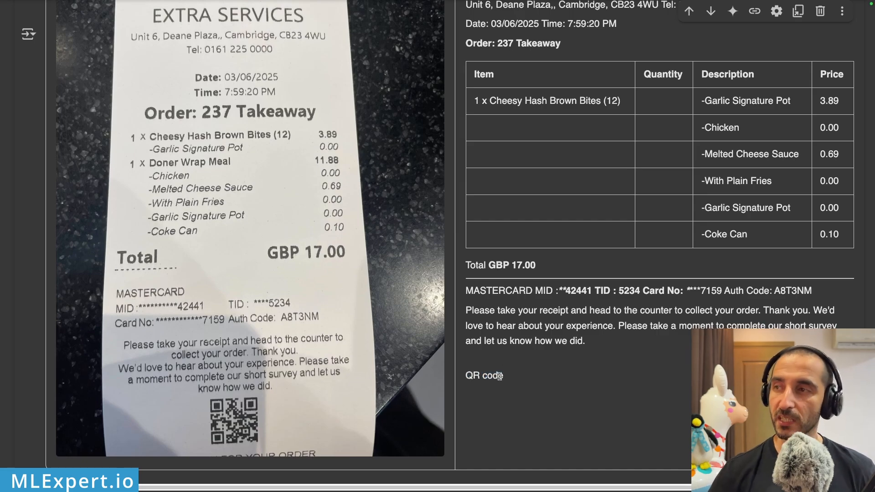
scroll(down, 3)
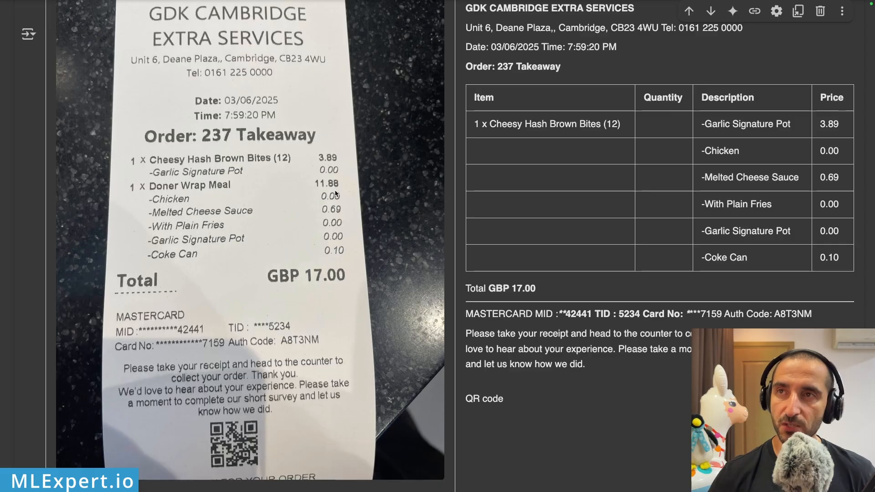
mouse_move(346, 200)
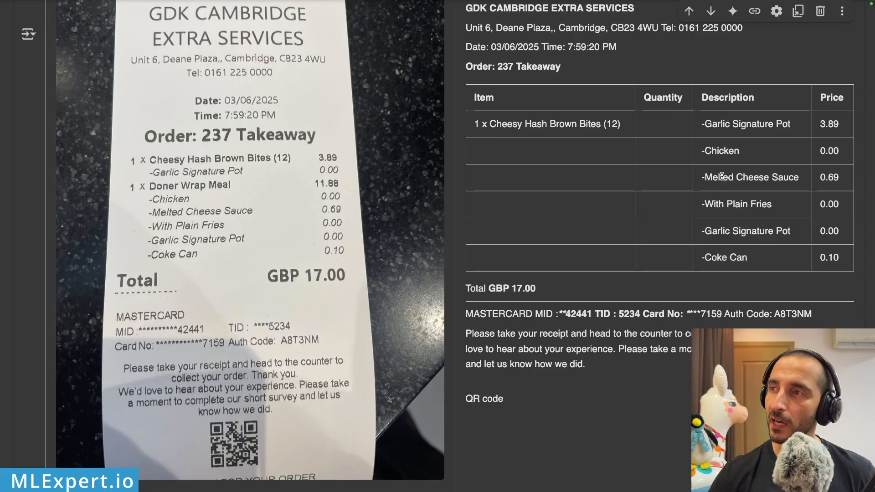
mouse_move(295, 180)
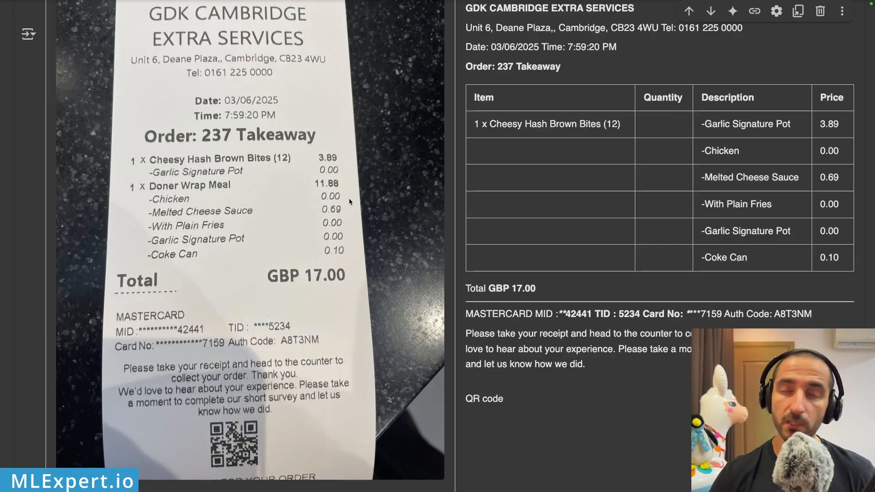
Step: Scroll past the receipt output to the id-card.png OCR run and its side-by-side output
scroll(down, 3)
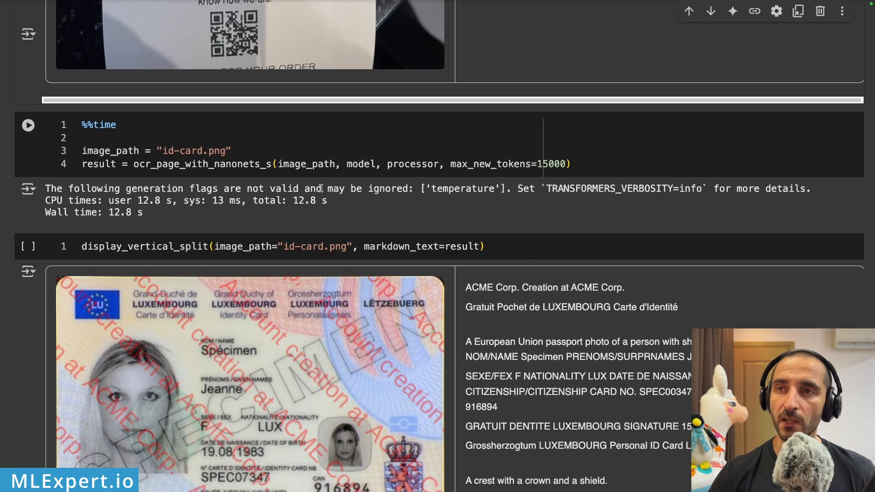
scroll(down, 3)
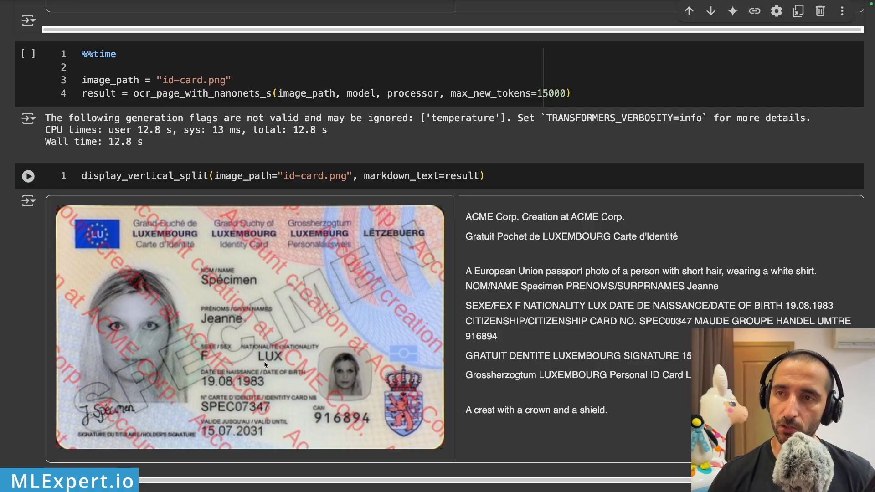
mouse_move(162, 280)
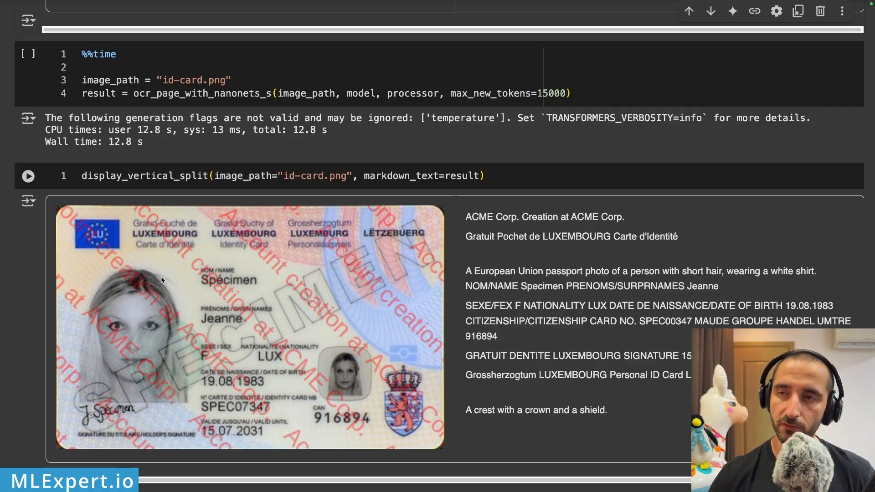
mouse_move(258, 310)
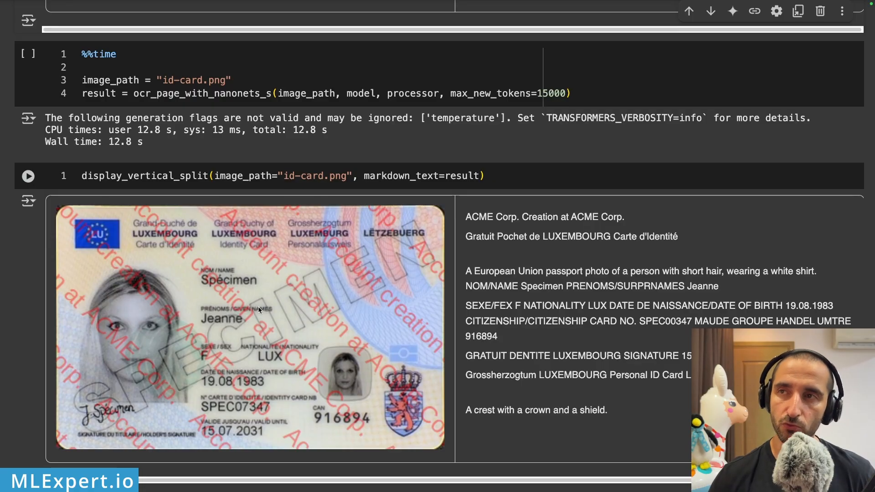
mouse_move(288, 296)
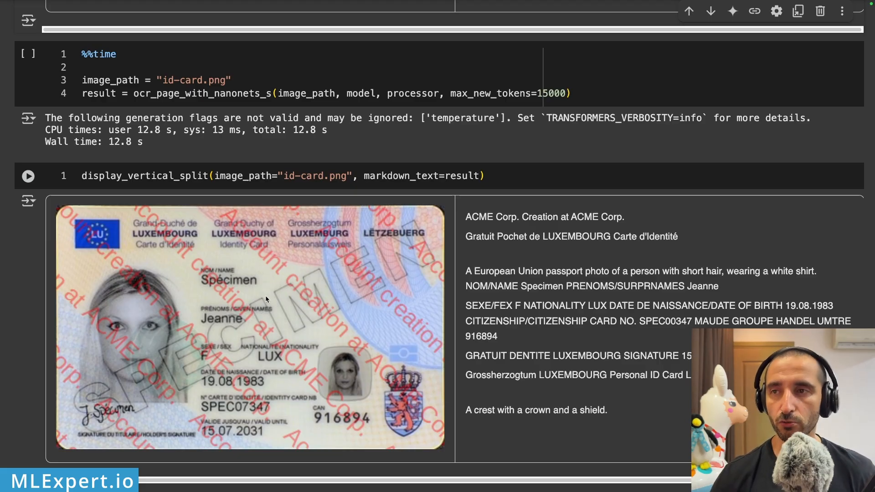
mouse_move(209, 226)
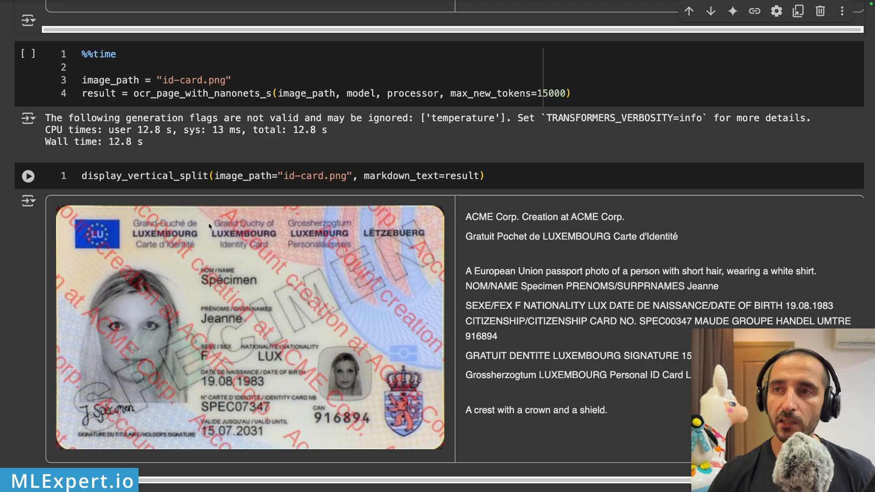
mouse_move(363, 329)
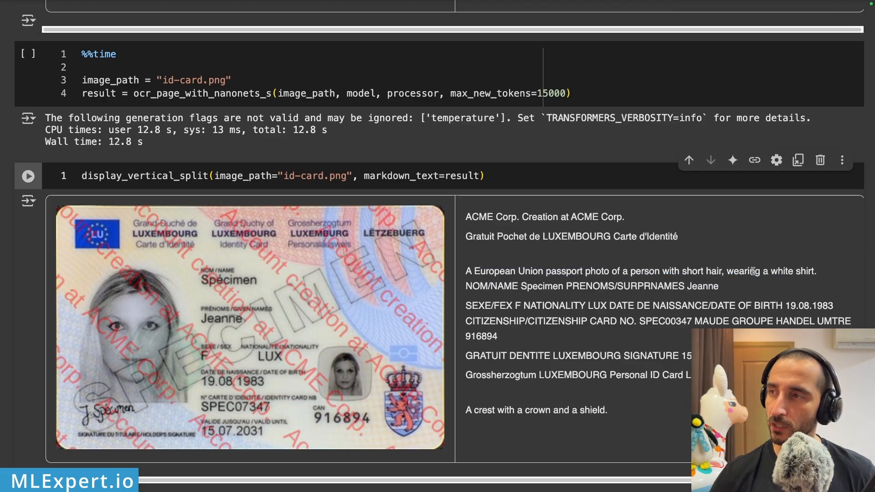
double_click(804, 271)
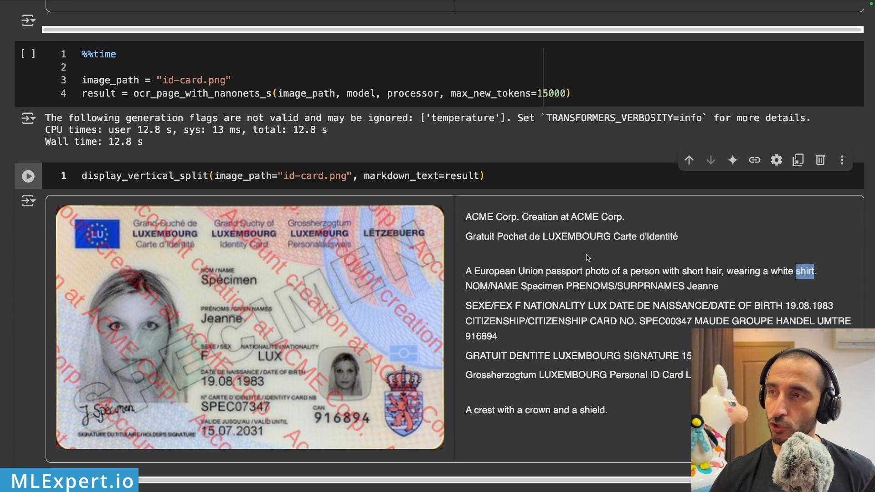
double_click(564, 271)
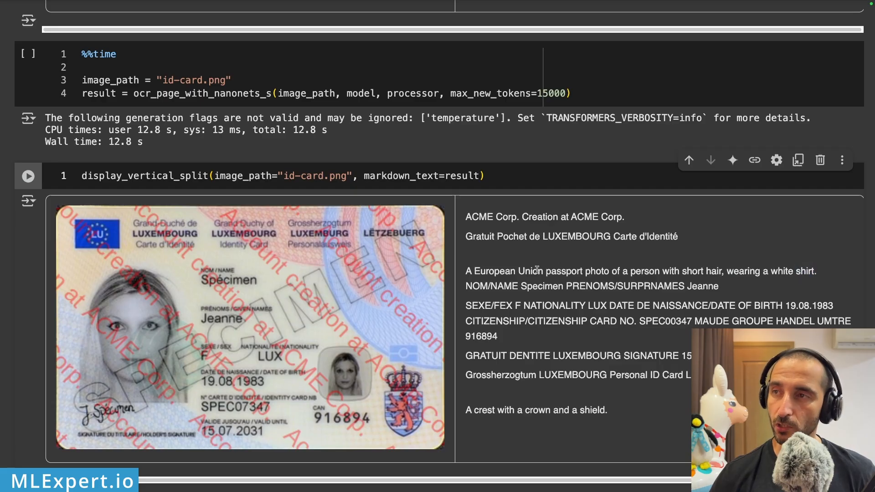
double_click(564, 271)
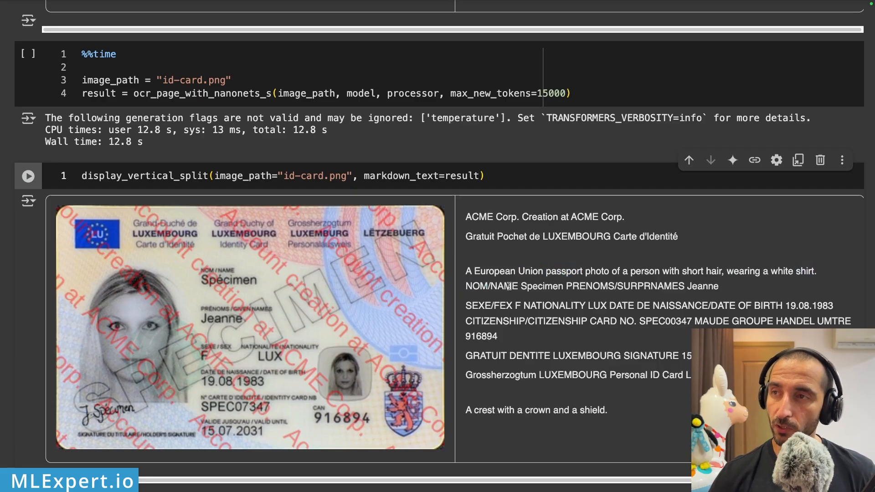
mouse_move(284, 283)
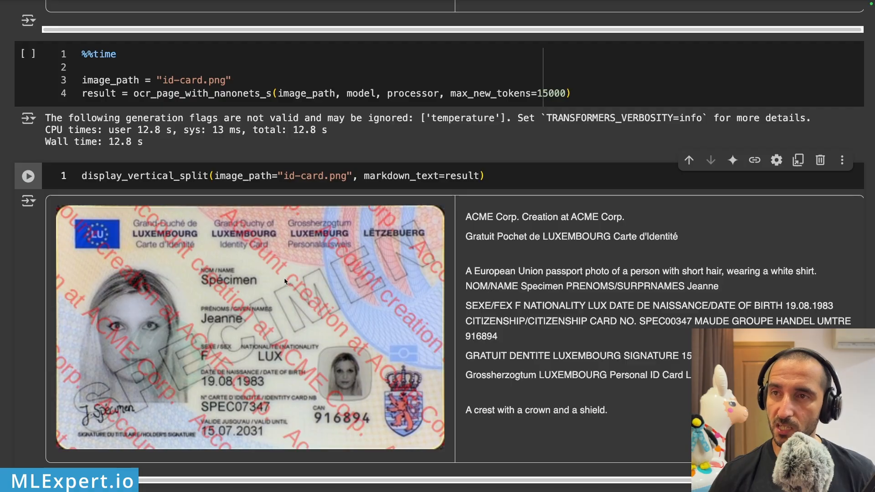
mouse_move(586, 295)
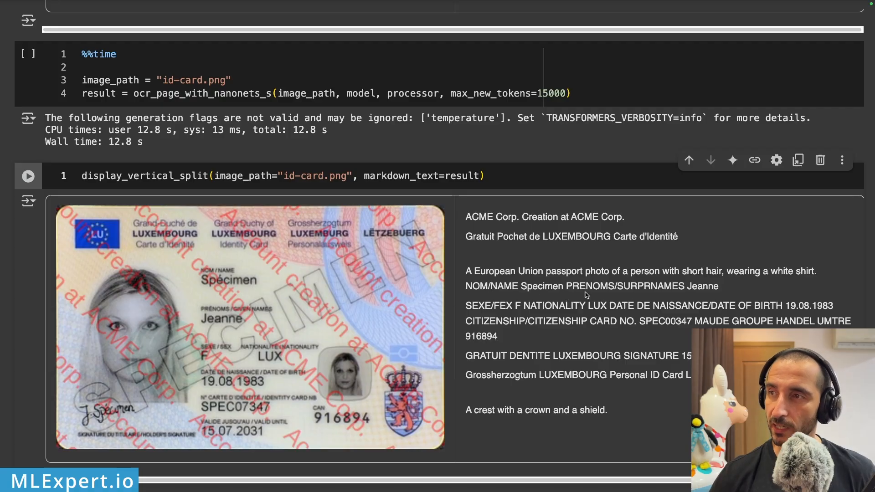
mouse_move(582, 285)
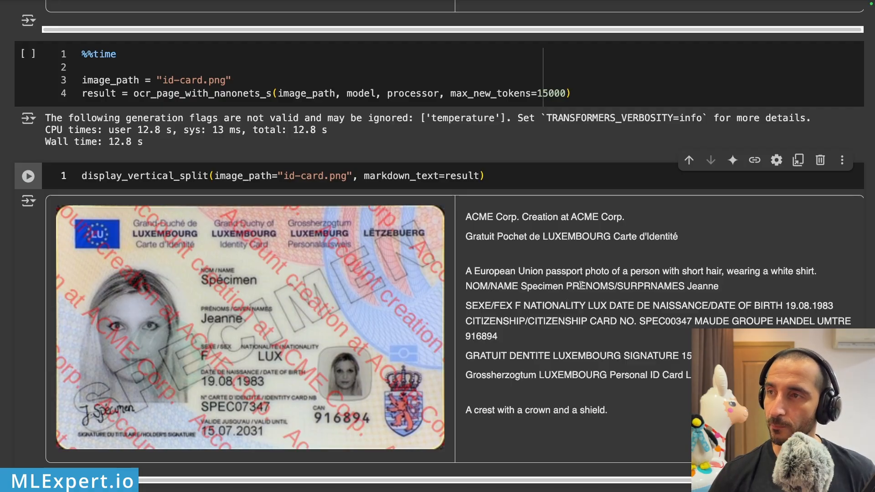
mouse_move(204, 328)
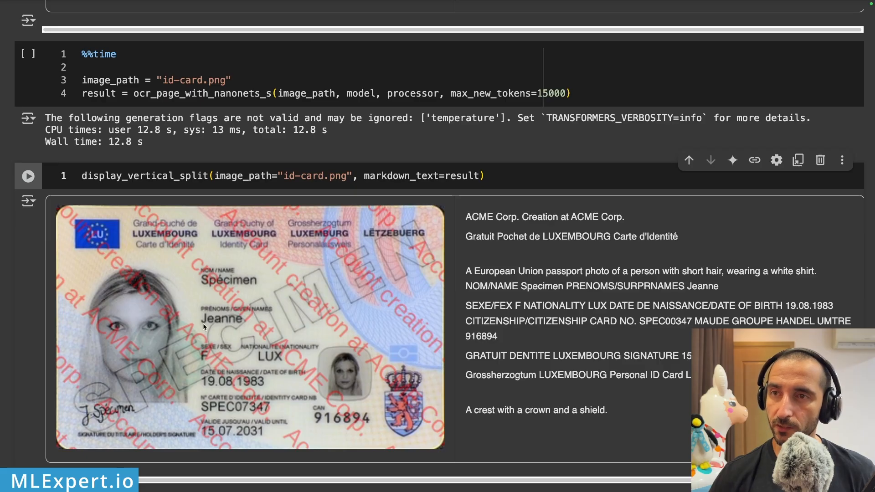
mouse_move(216, 364)
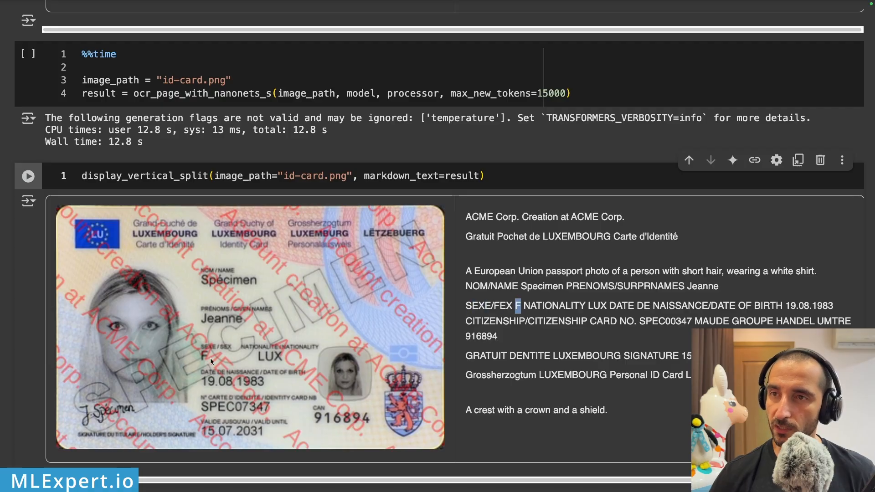
double_click(595, 306)
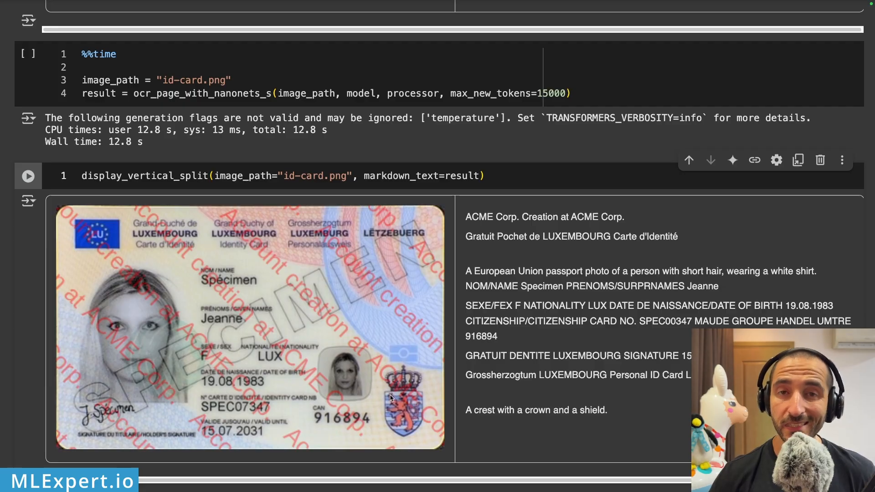
mouse_move(113, 394)
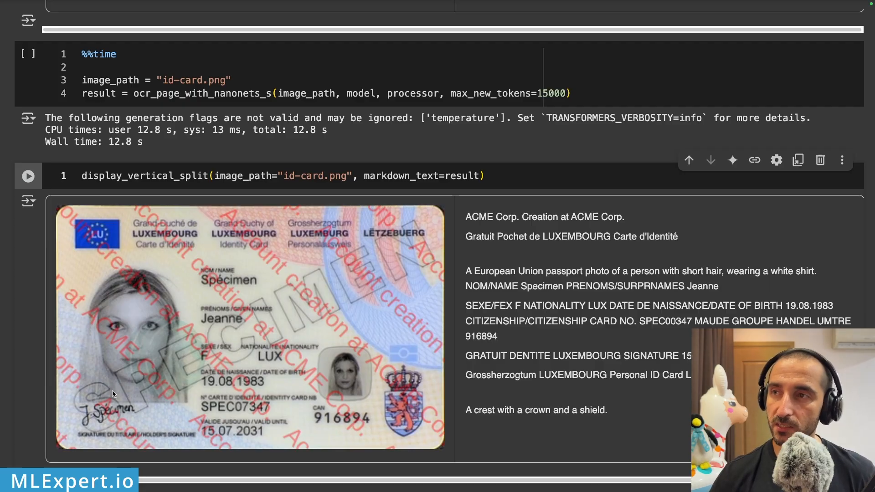
mouse_move(262, 293)
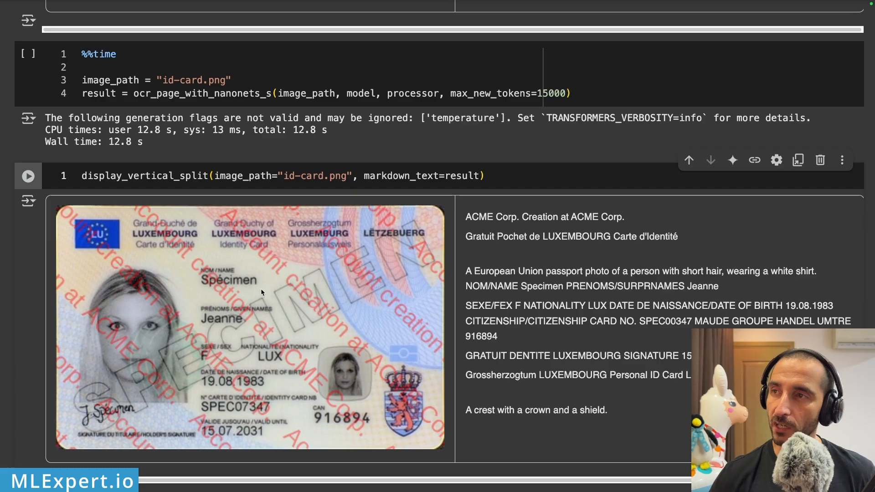
mouse_move(359, 258)
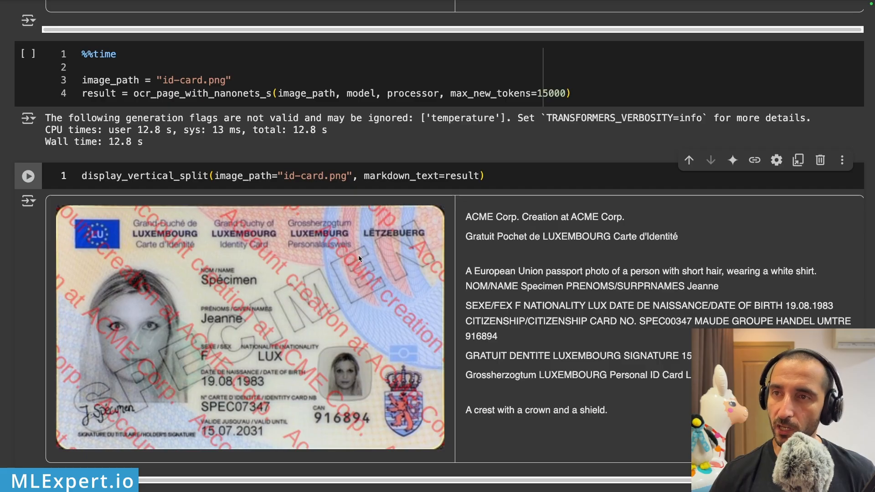
double_click(507, 216)
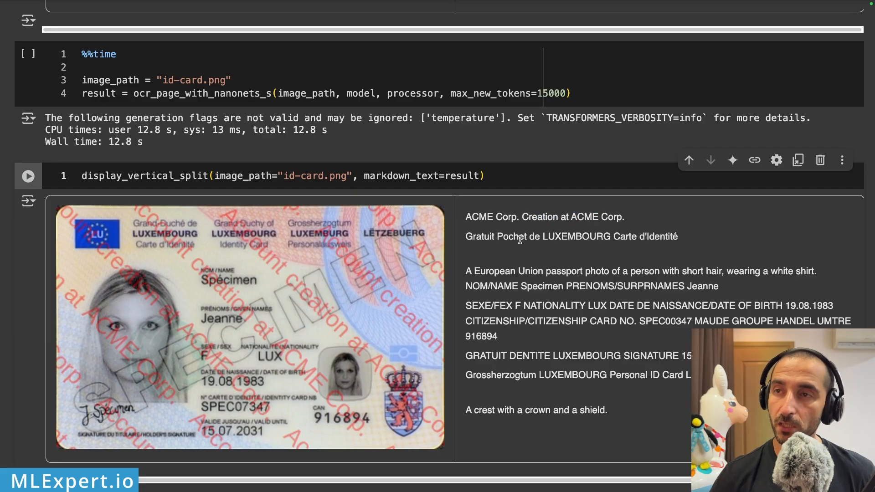
mouse_move(344, 279)
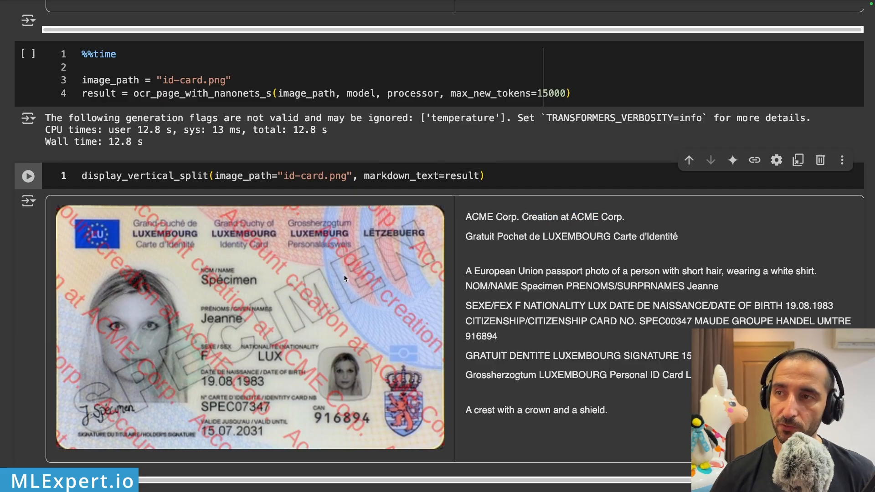
mouse_move(342, 334)
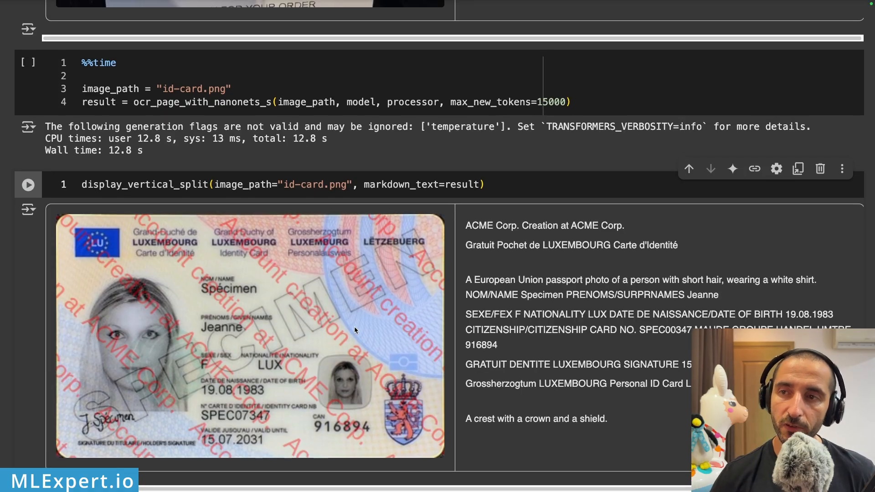
mouse_move(421, 285)
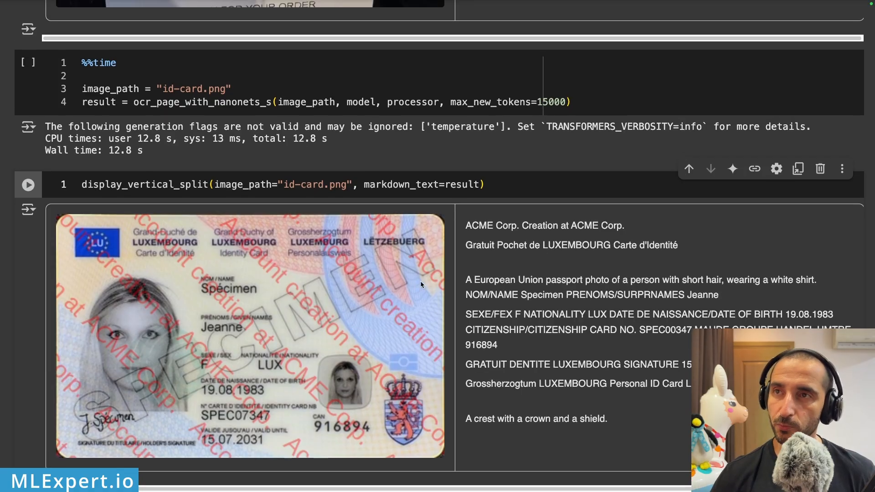